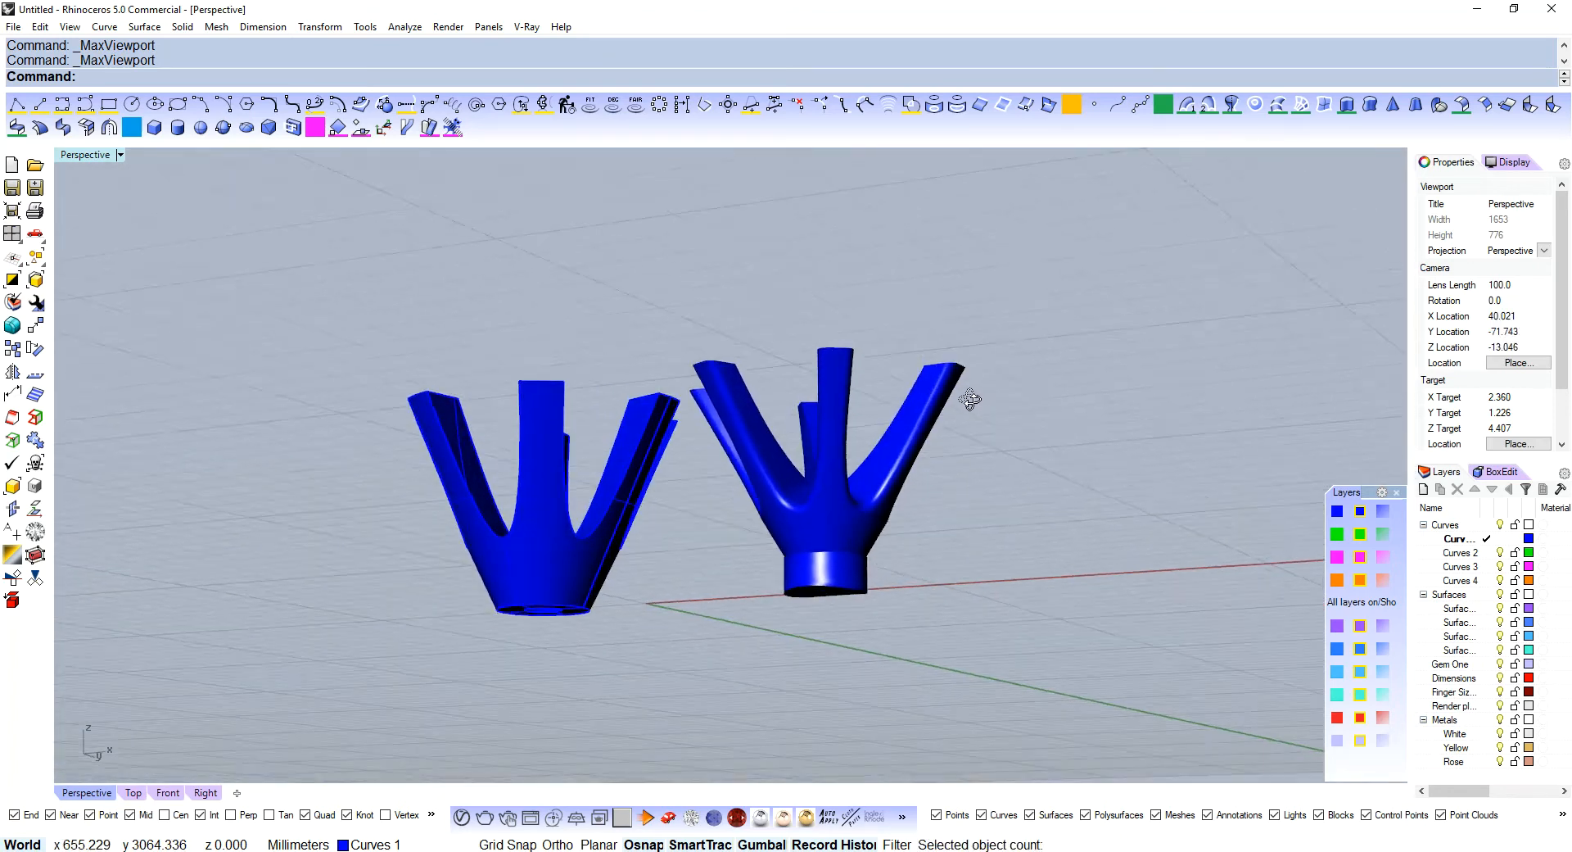
# - Inspect the two old claw settings from several angles, then delete them both
pyautogui.moveTo(968, 396); pyautogui.dragTo(812, 460)
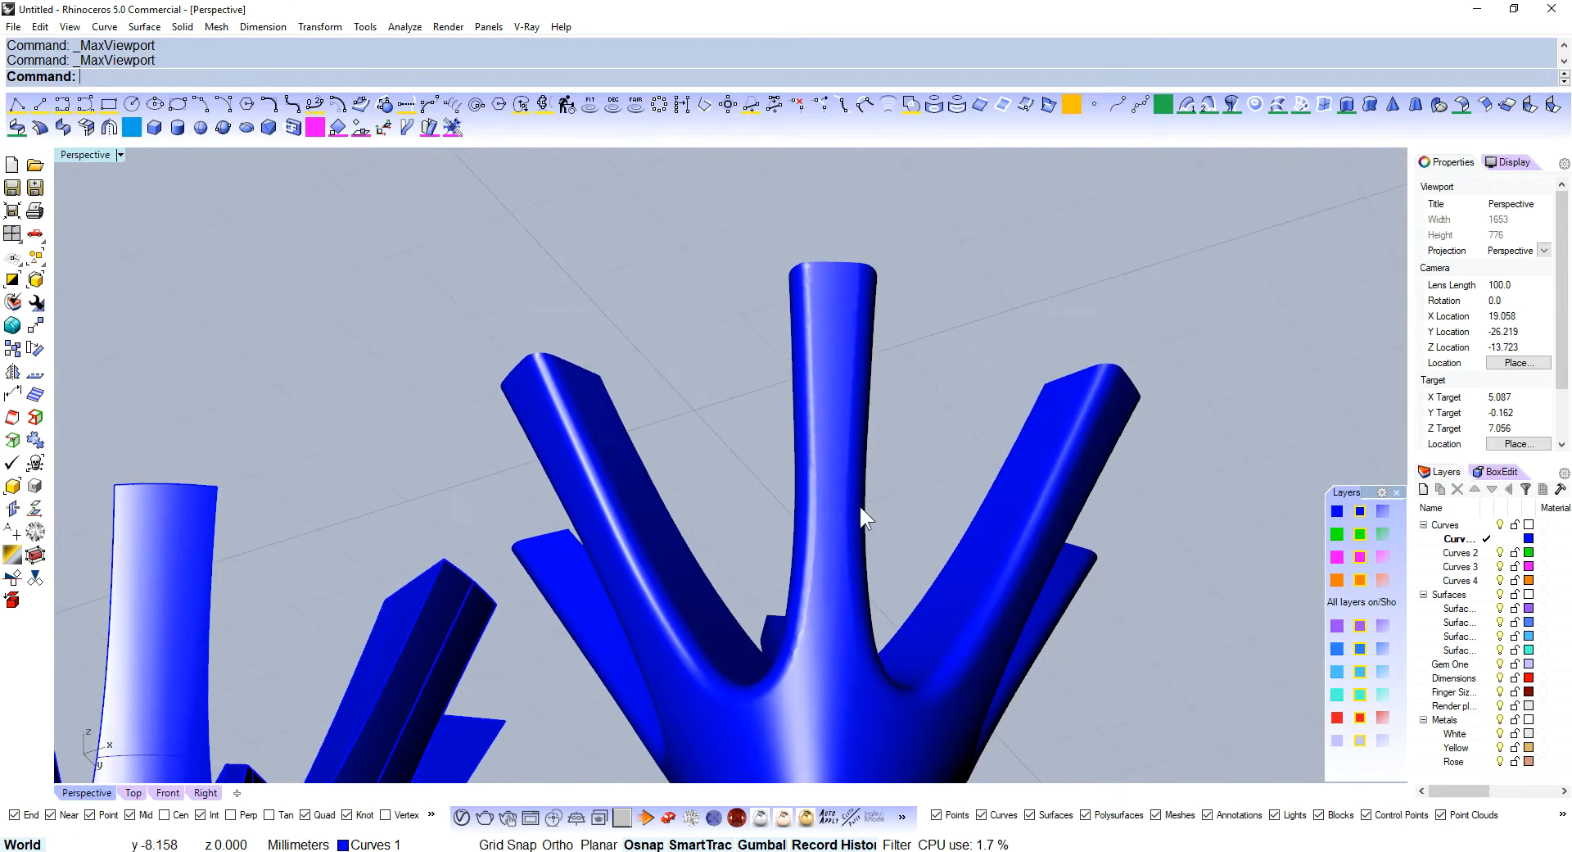
pyautogui.moveTo(865, 516); pyautogui.dragTo(921, 488)
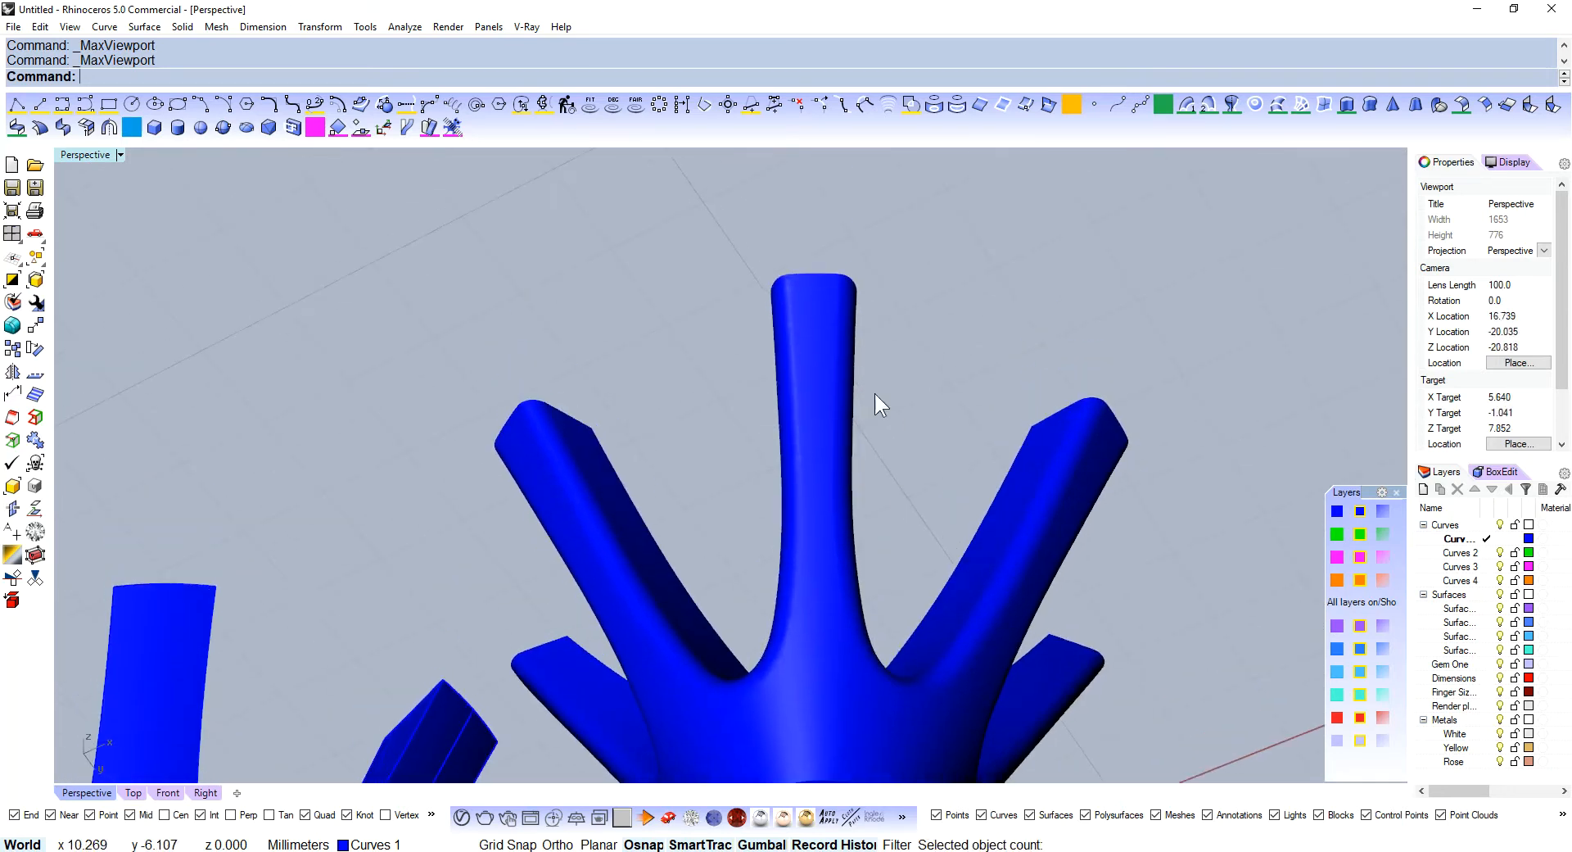
pyautogui.moveTo(878, 407); pyautogui.dragTo(908, 331)
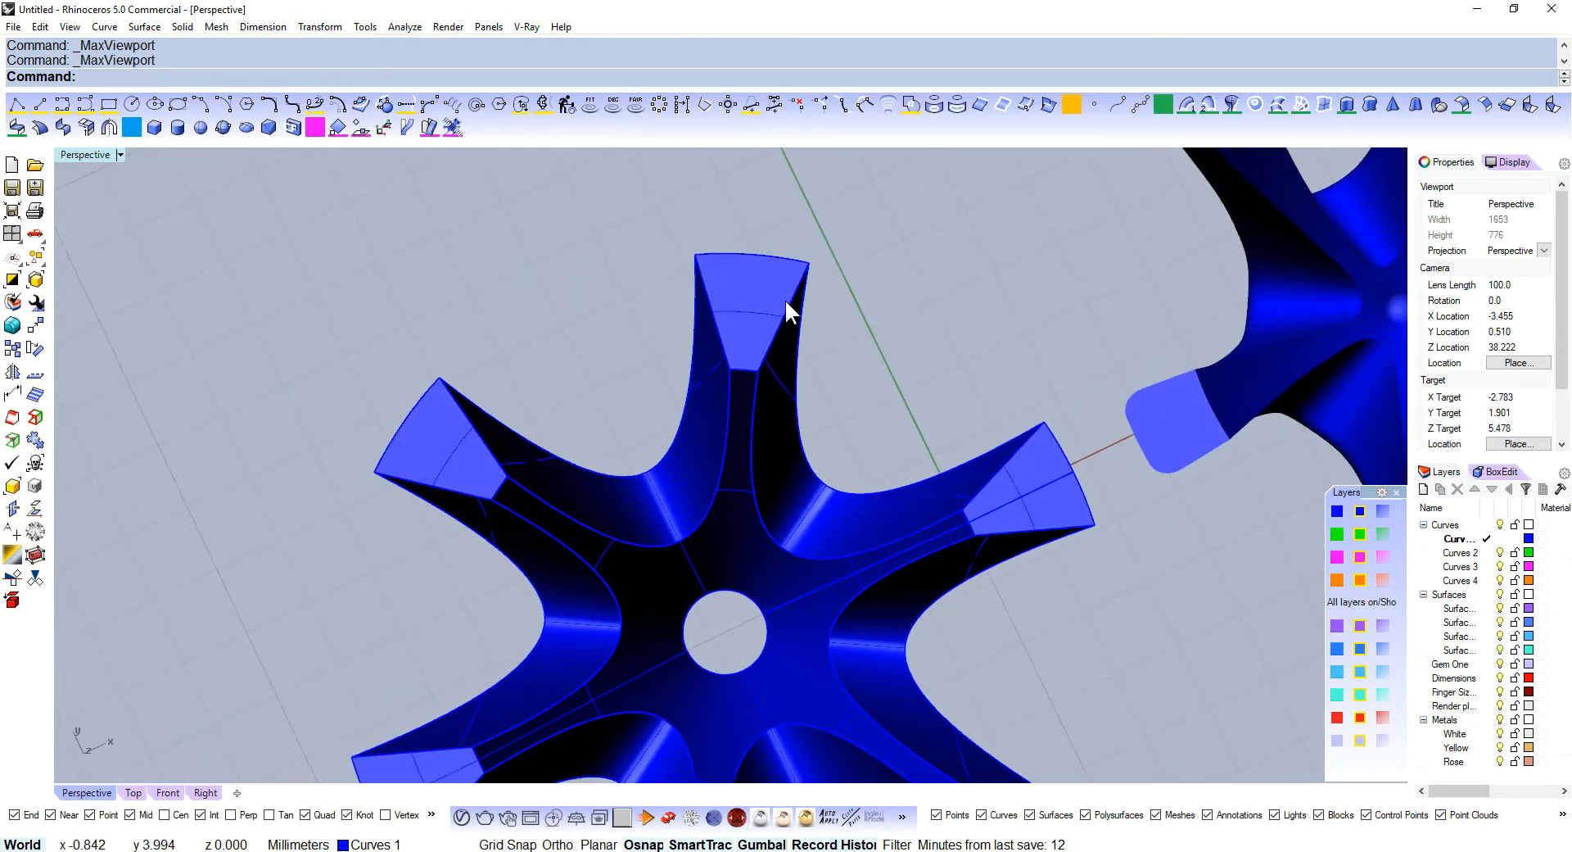
pyautogui.moveTo(788, 311); pyautogui.dragTo(963, 372)
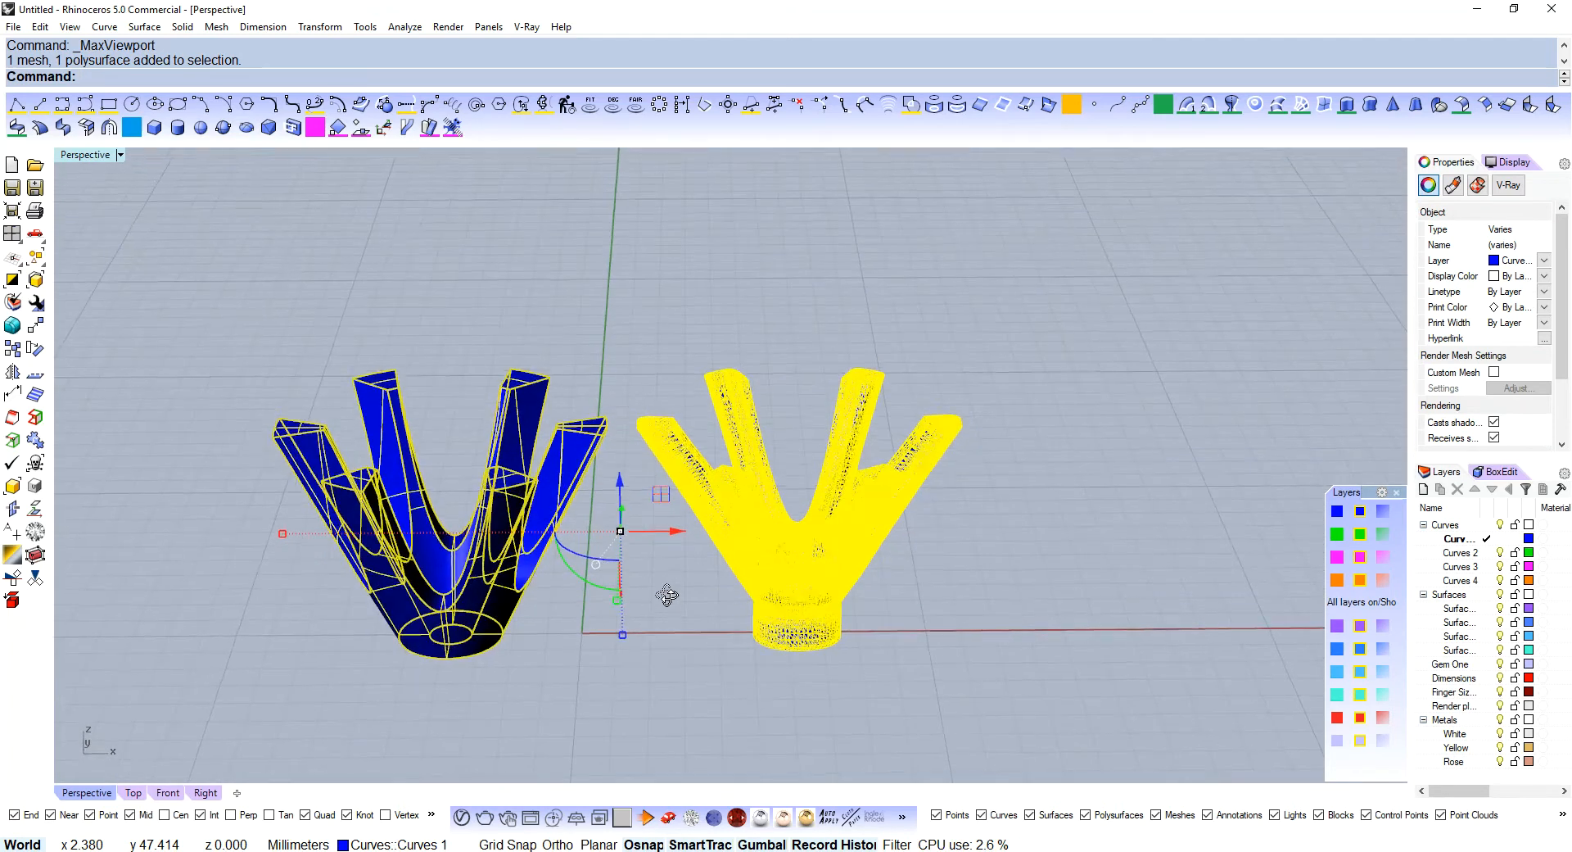
pyautogui.press('Delete')
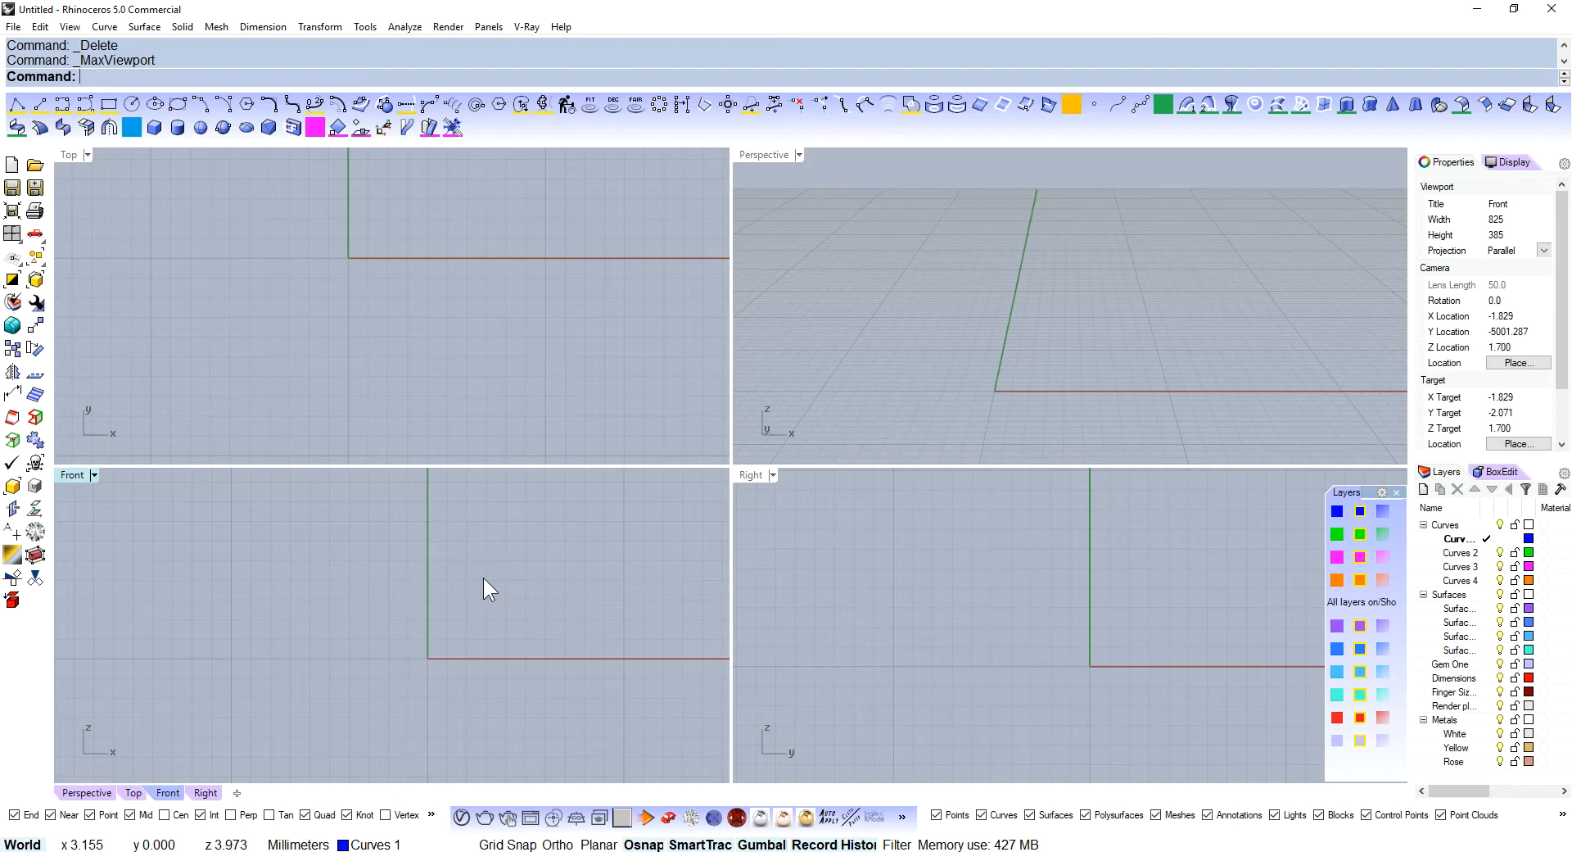
pyautogui.moveTo(108, 542)
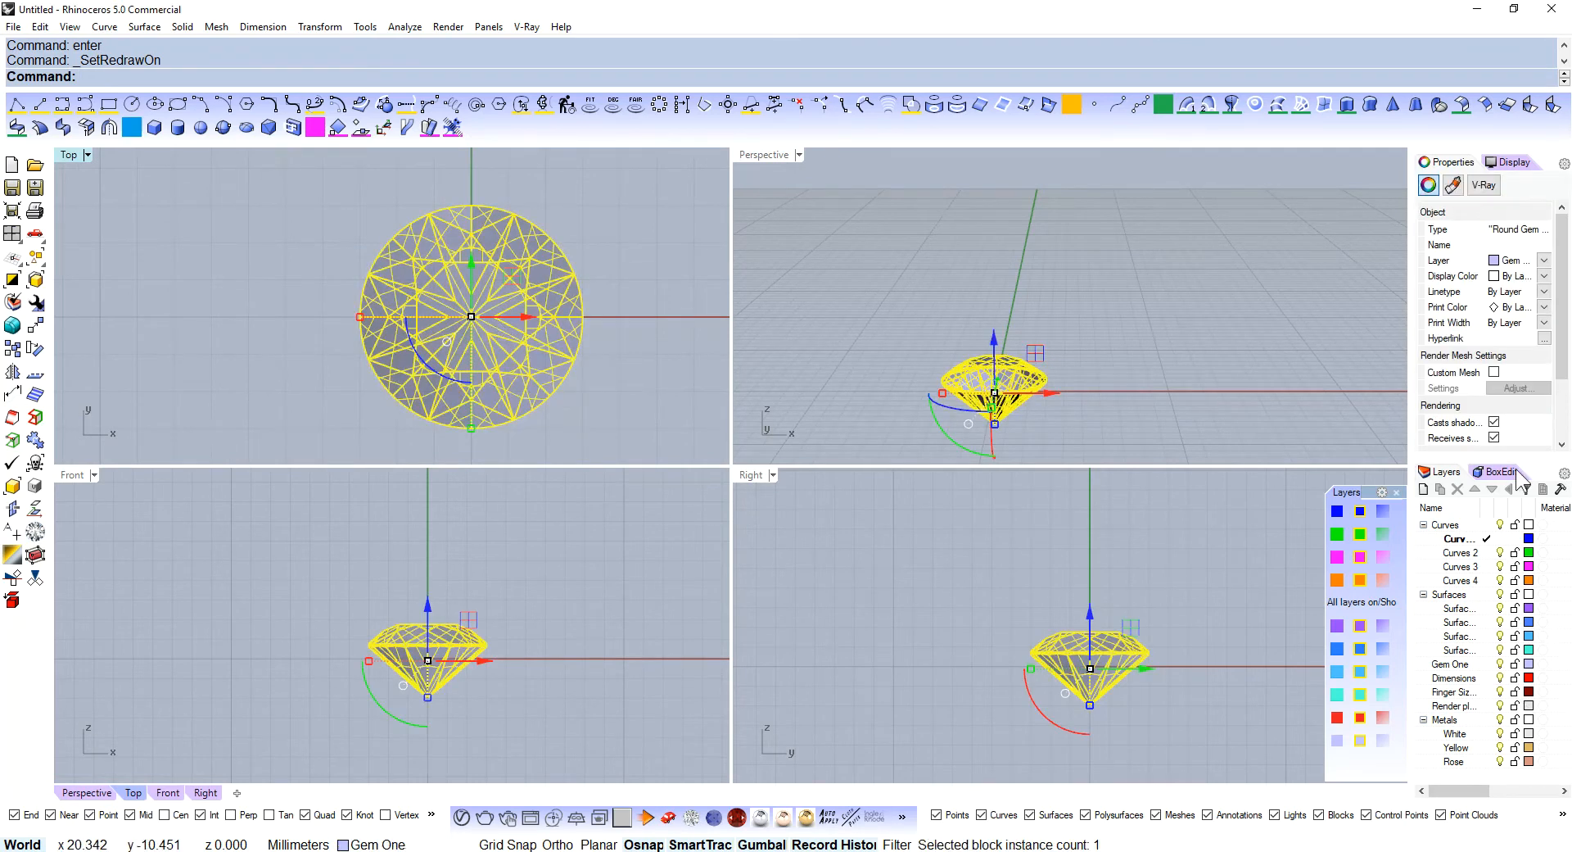
# - Resize an inserted round gem via box editing, then delete it to leave the scene empty
pyautogui.click(1499, 472)
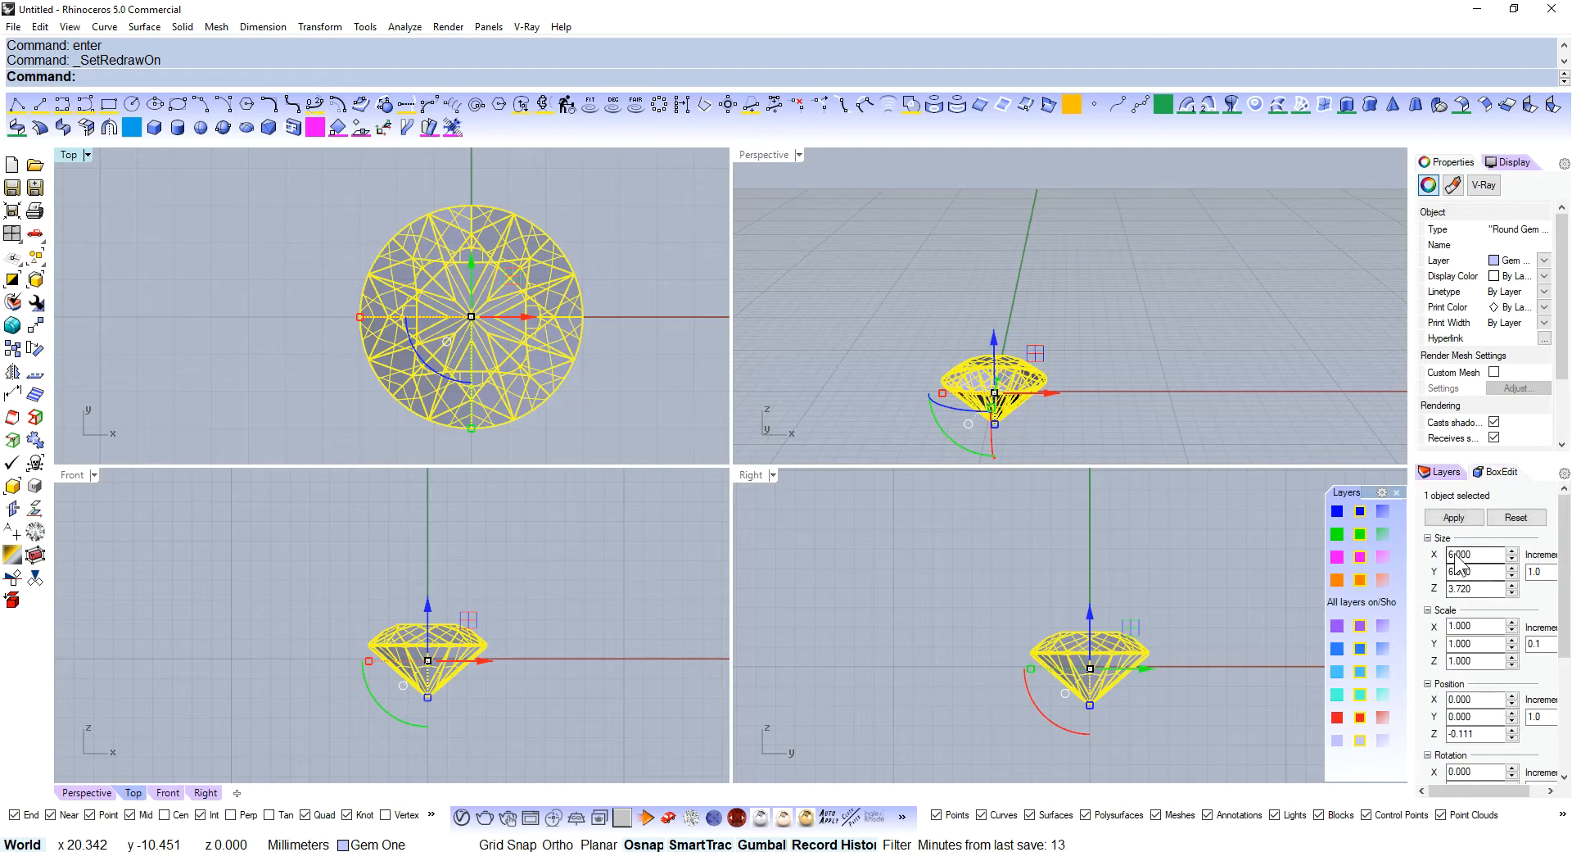
pyautogui.click(606, 457)
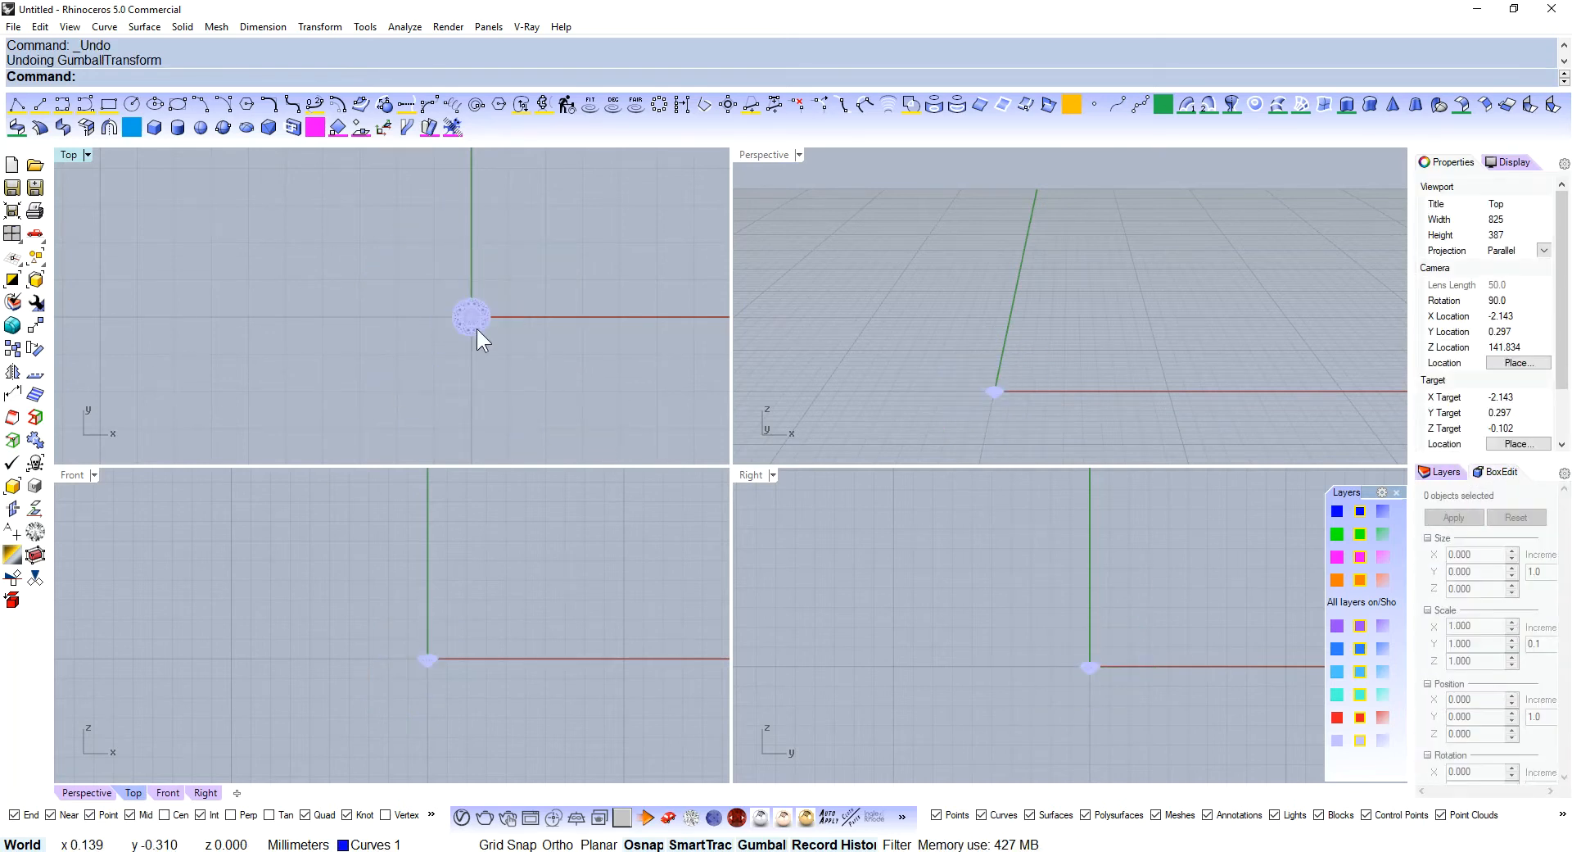
pyautogui.click(472, 316)
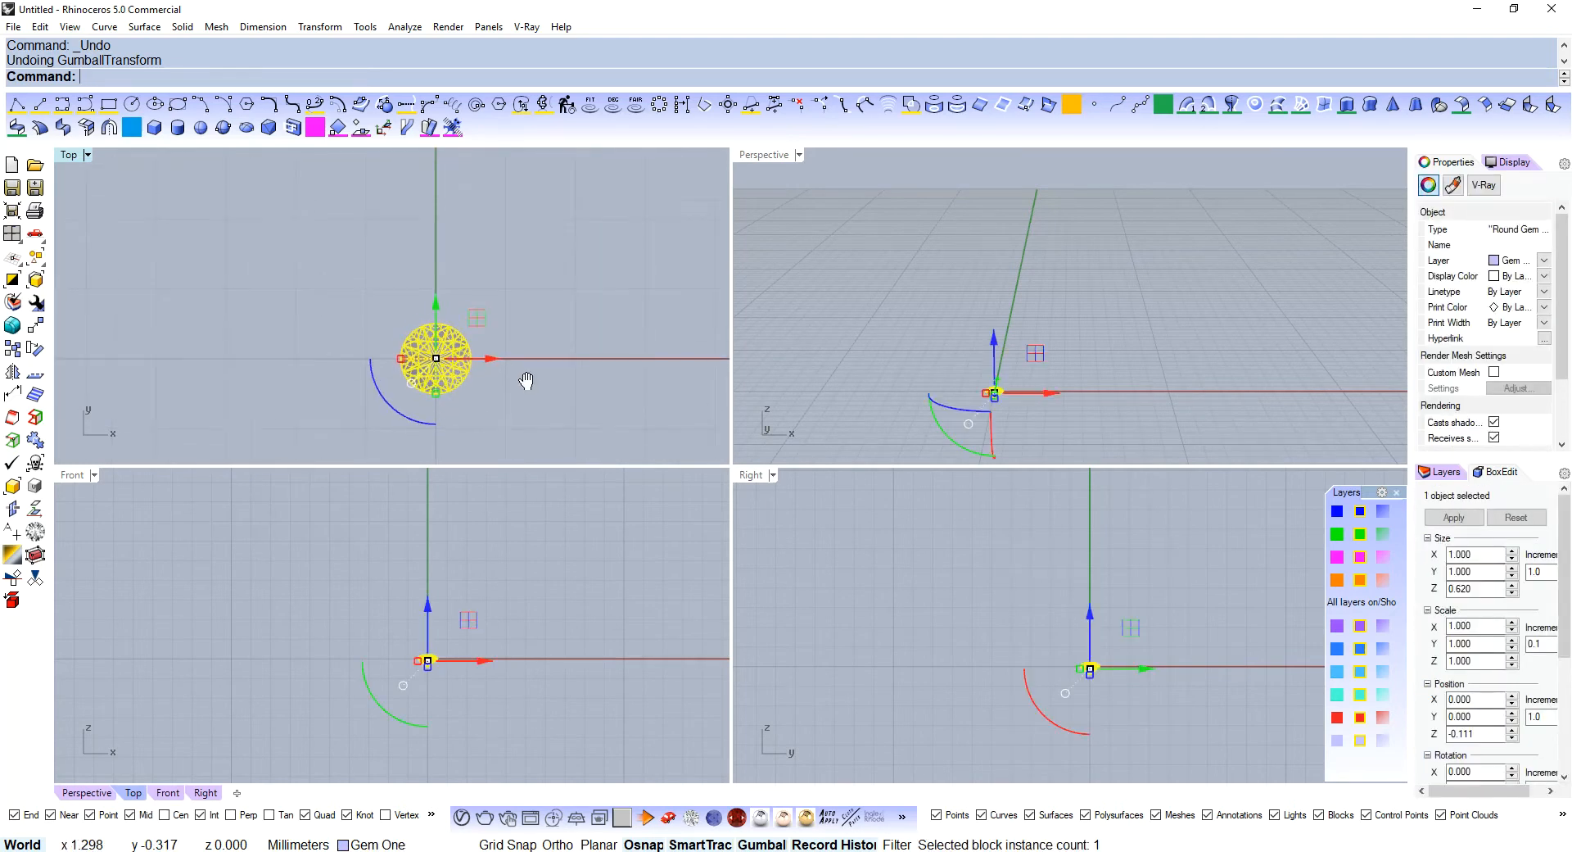
pyautogui.press('Delete')
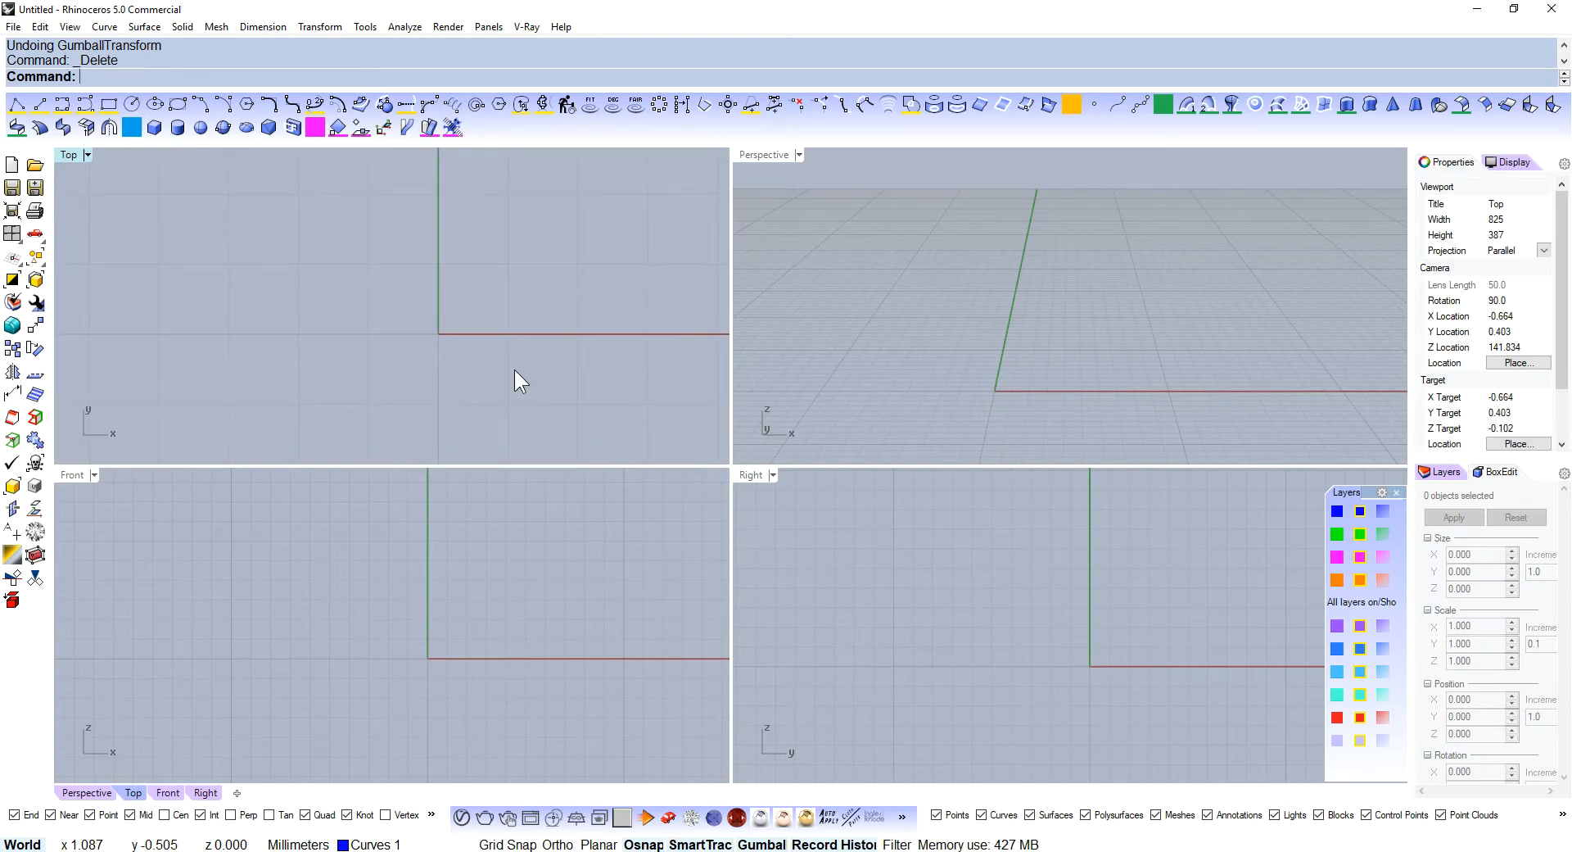
# - In BlockManager delete the duplicate 'Round gem 1mm 01' definition and close the manager
pyautogui.click(15, 103)
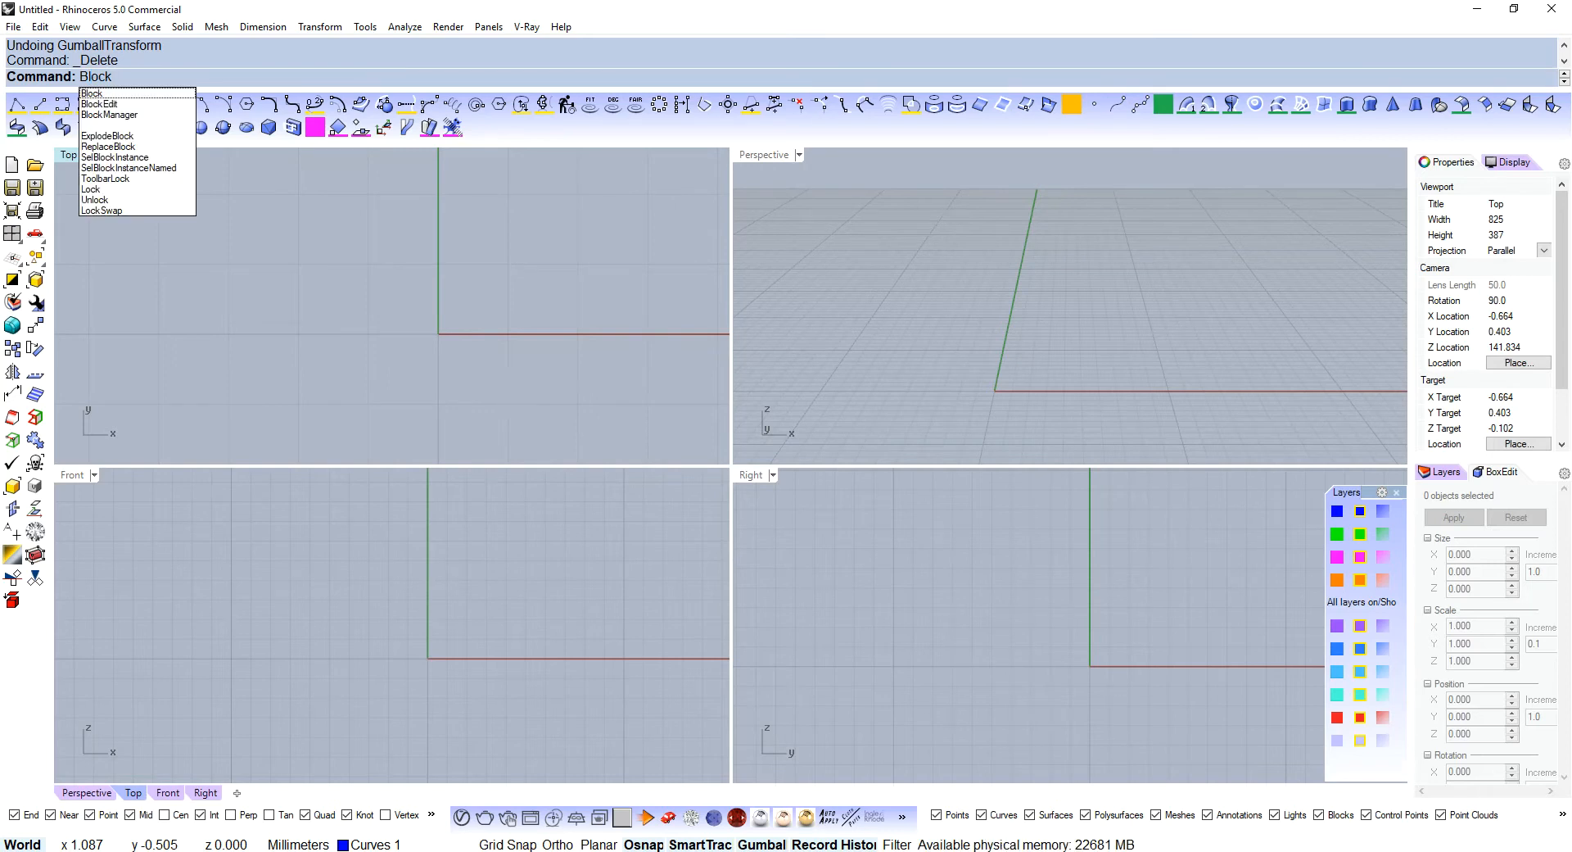
pyautogui.click(110, 113)
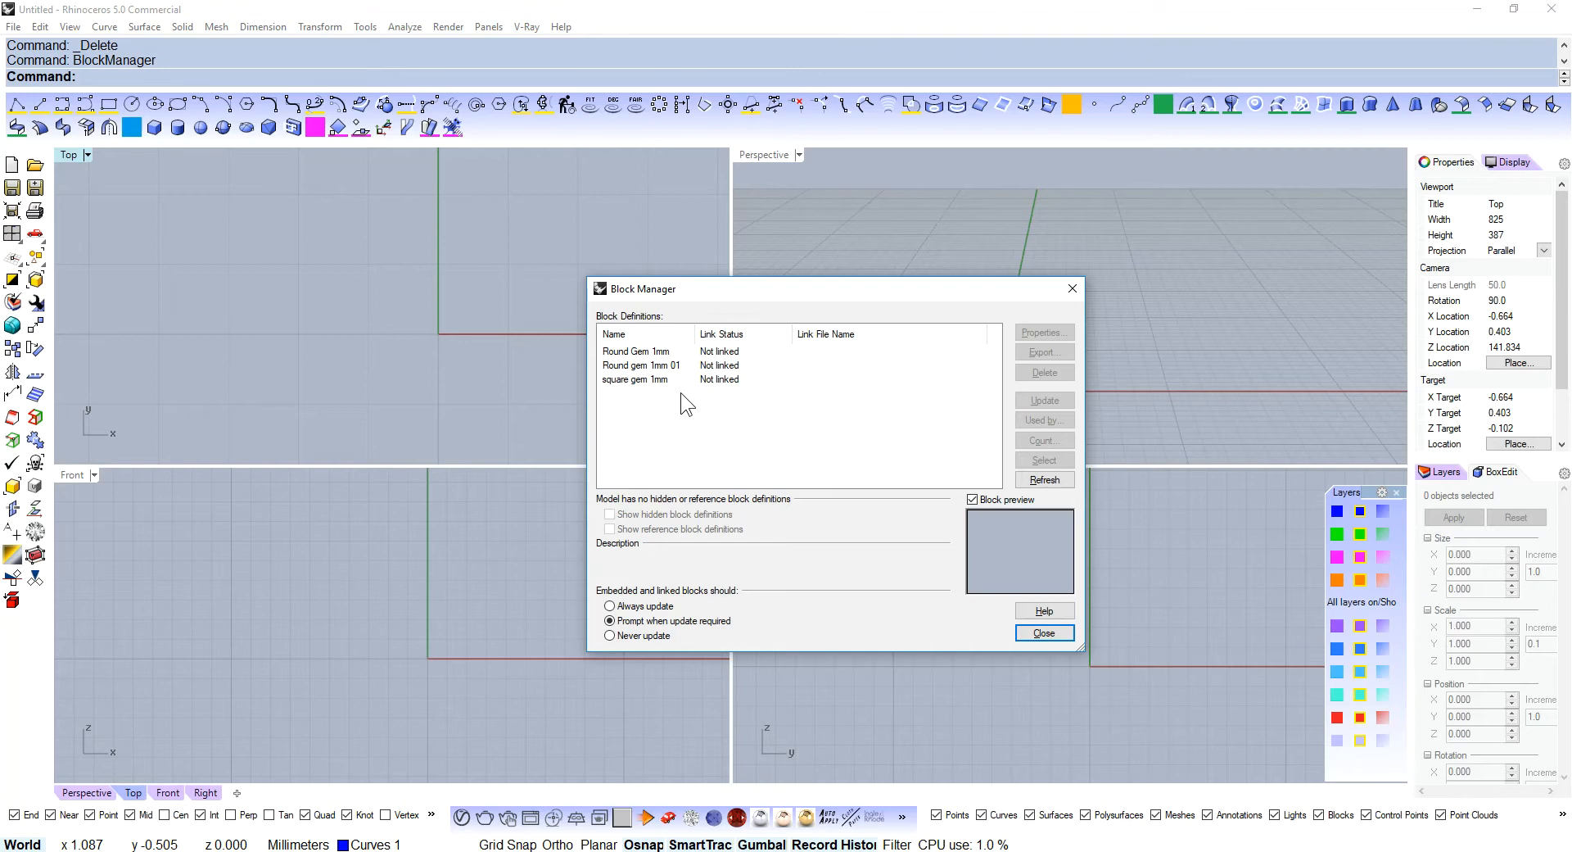
pyautogui.click(640, 363)
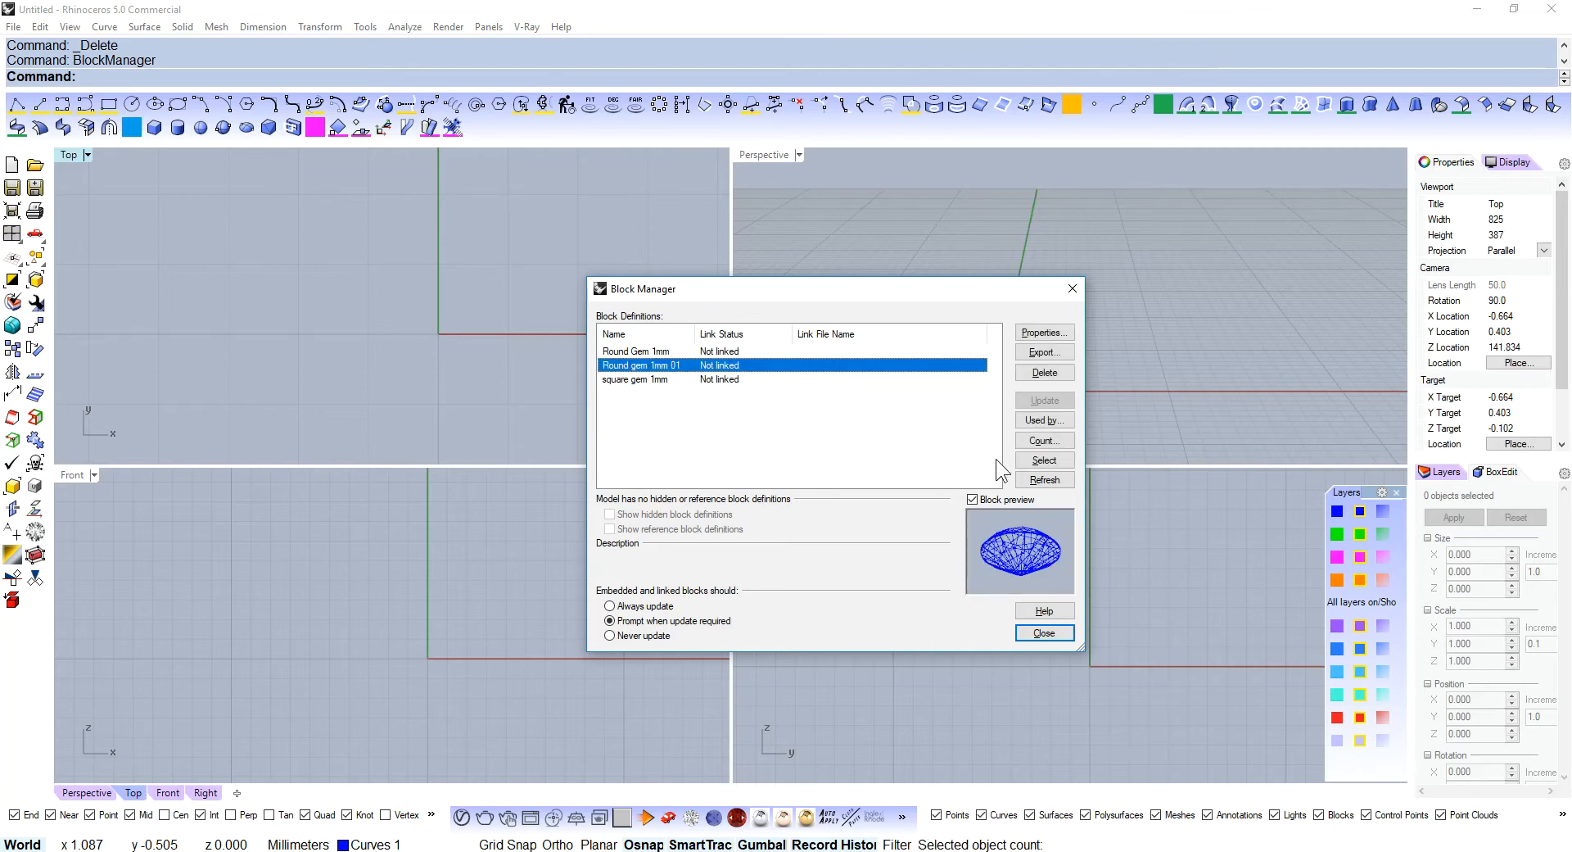
pyautogui.click(1044, 371)
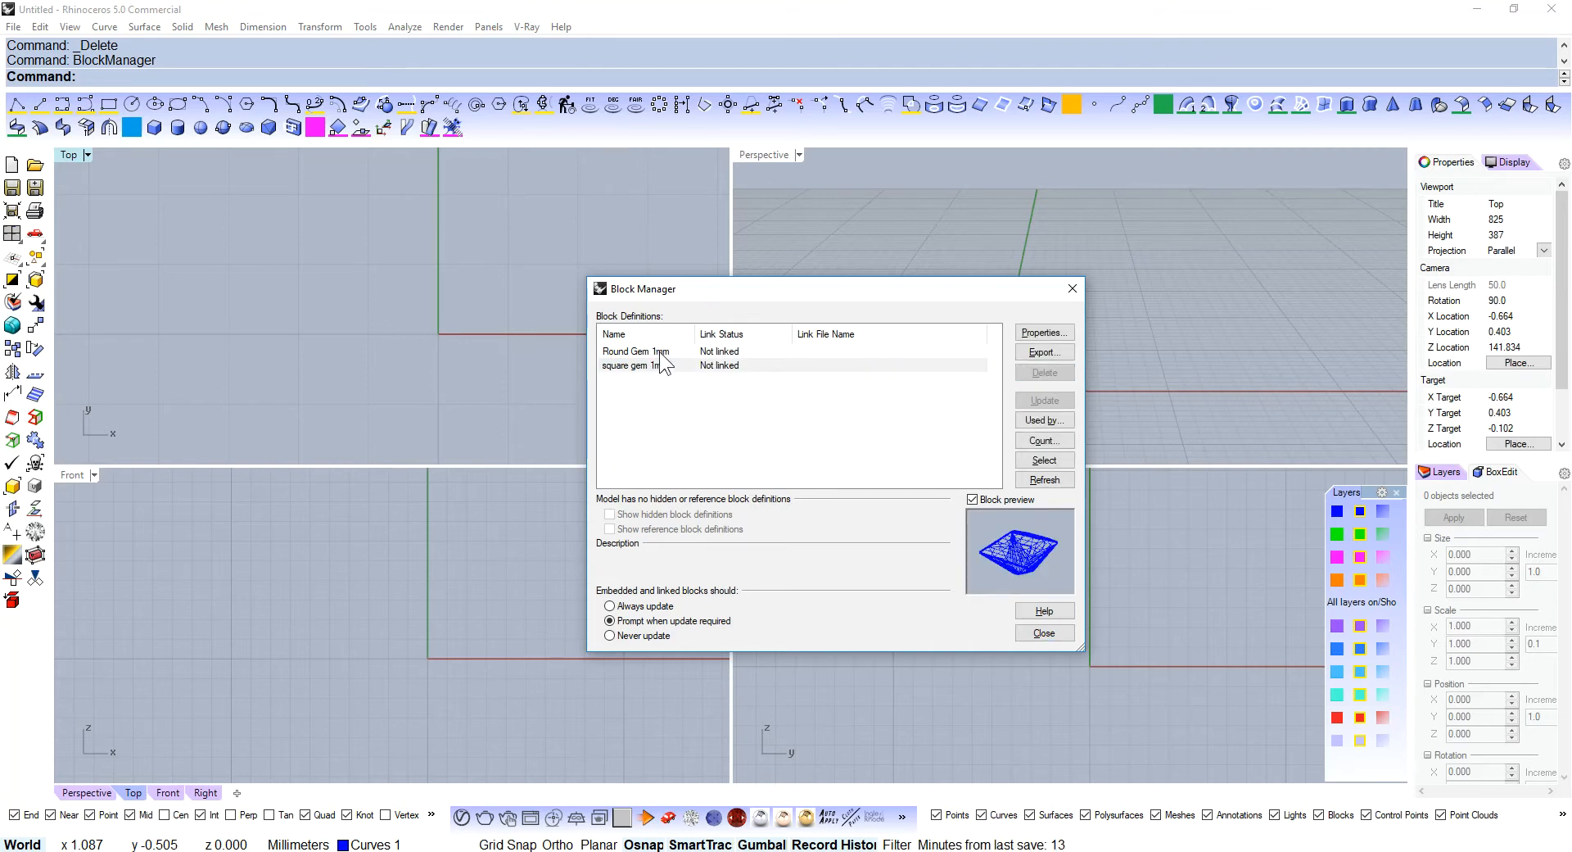
pyautogui.click(637, 365)
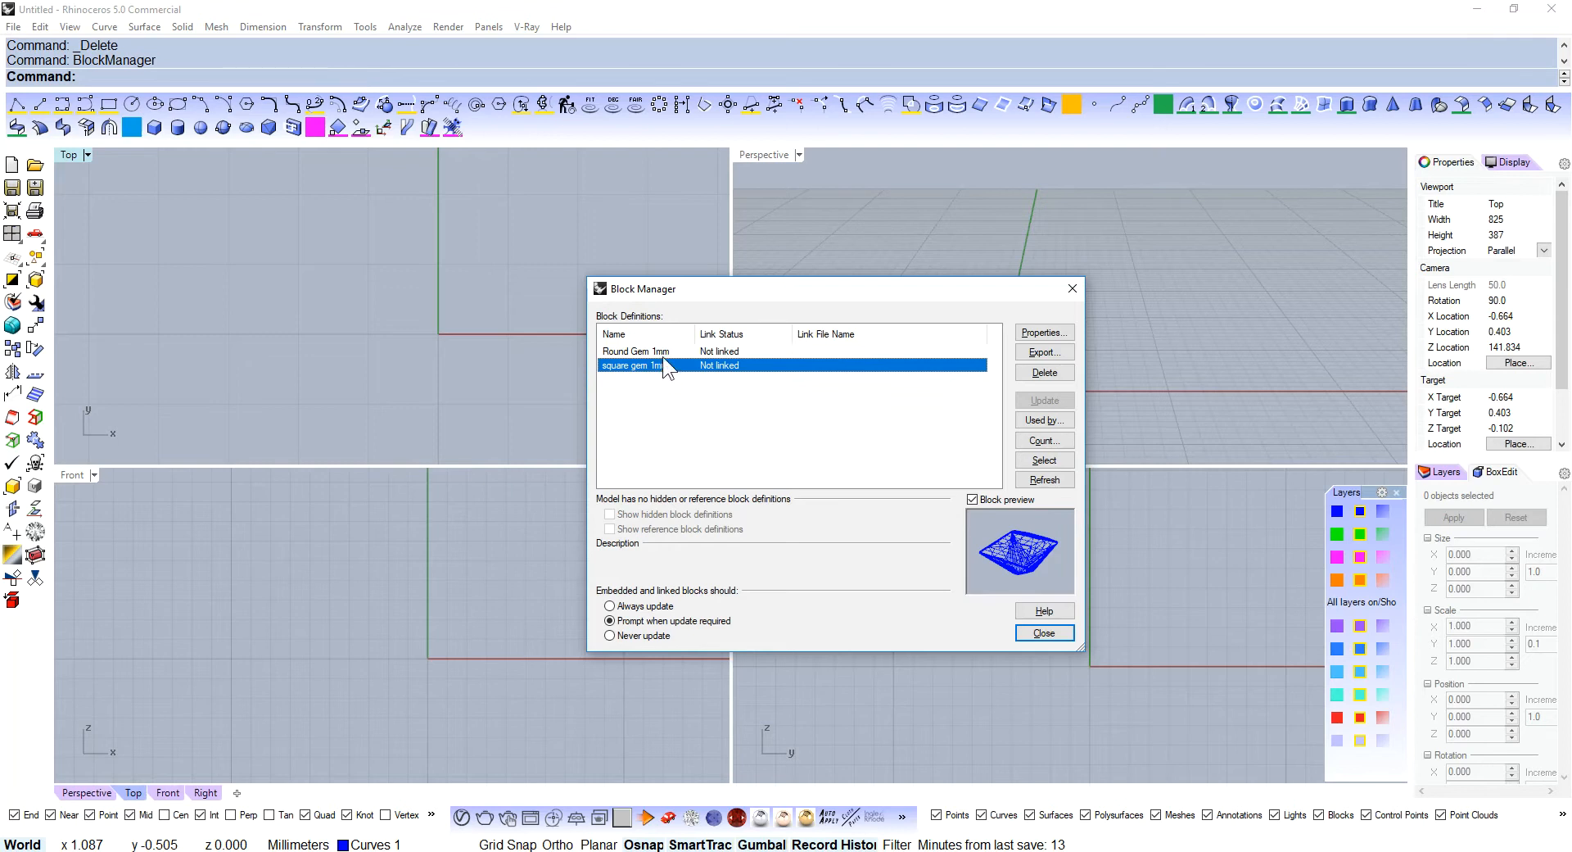
pyautogui.moveTo(928, 400)
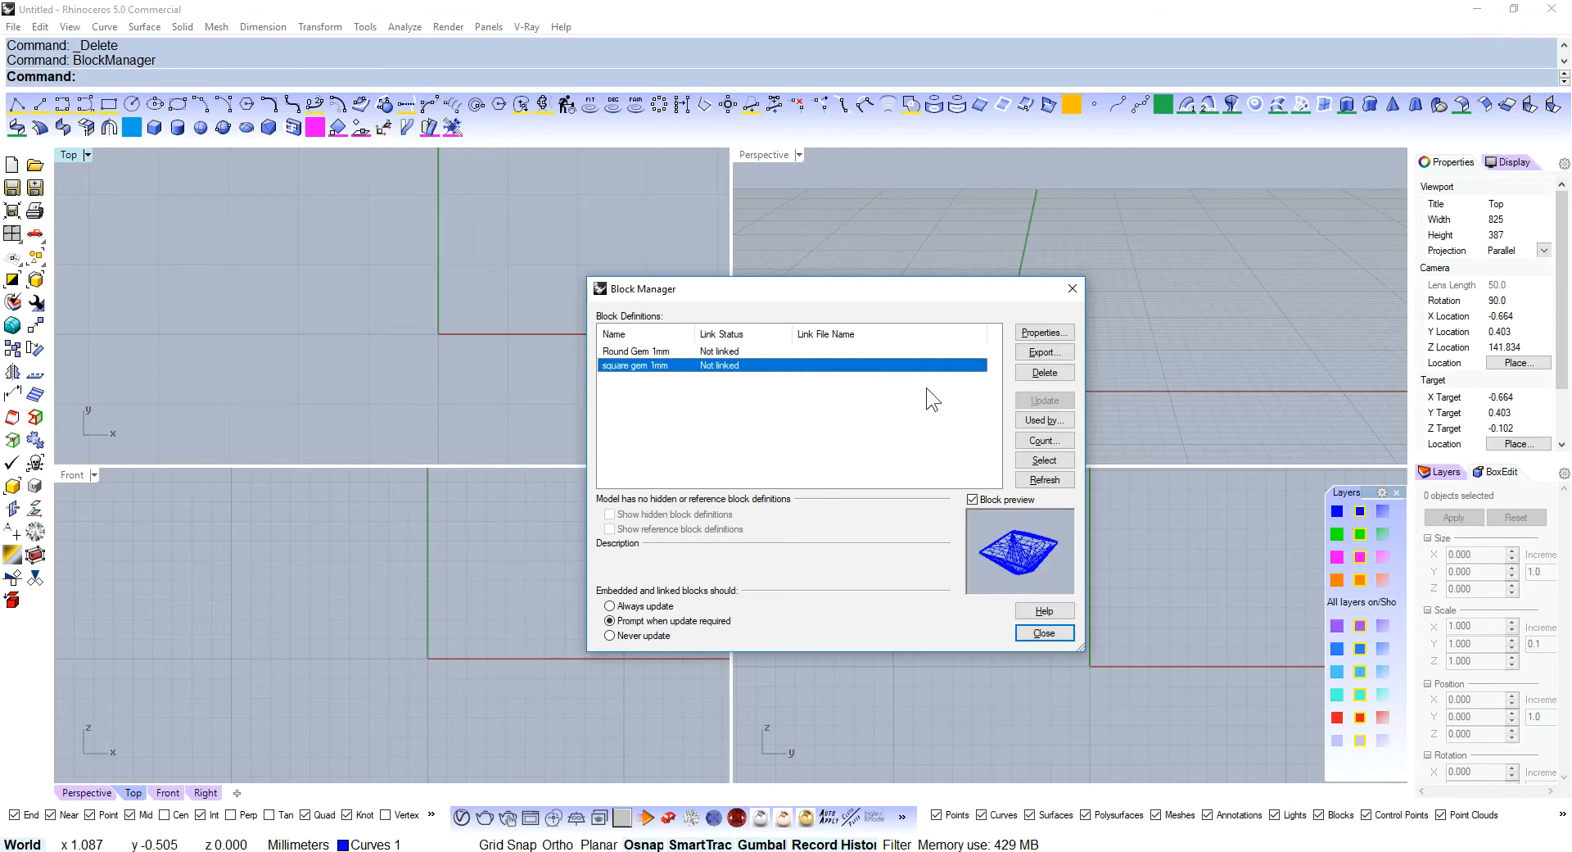
pyautogui.click(1043, 633)
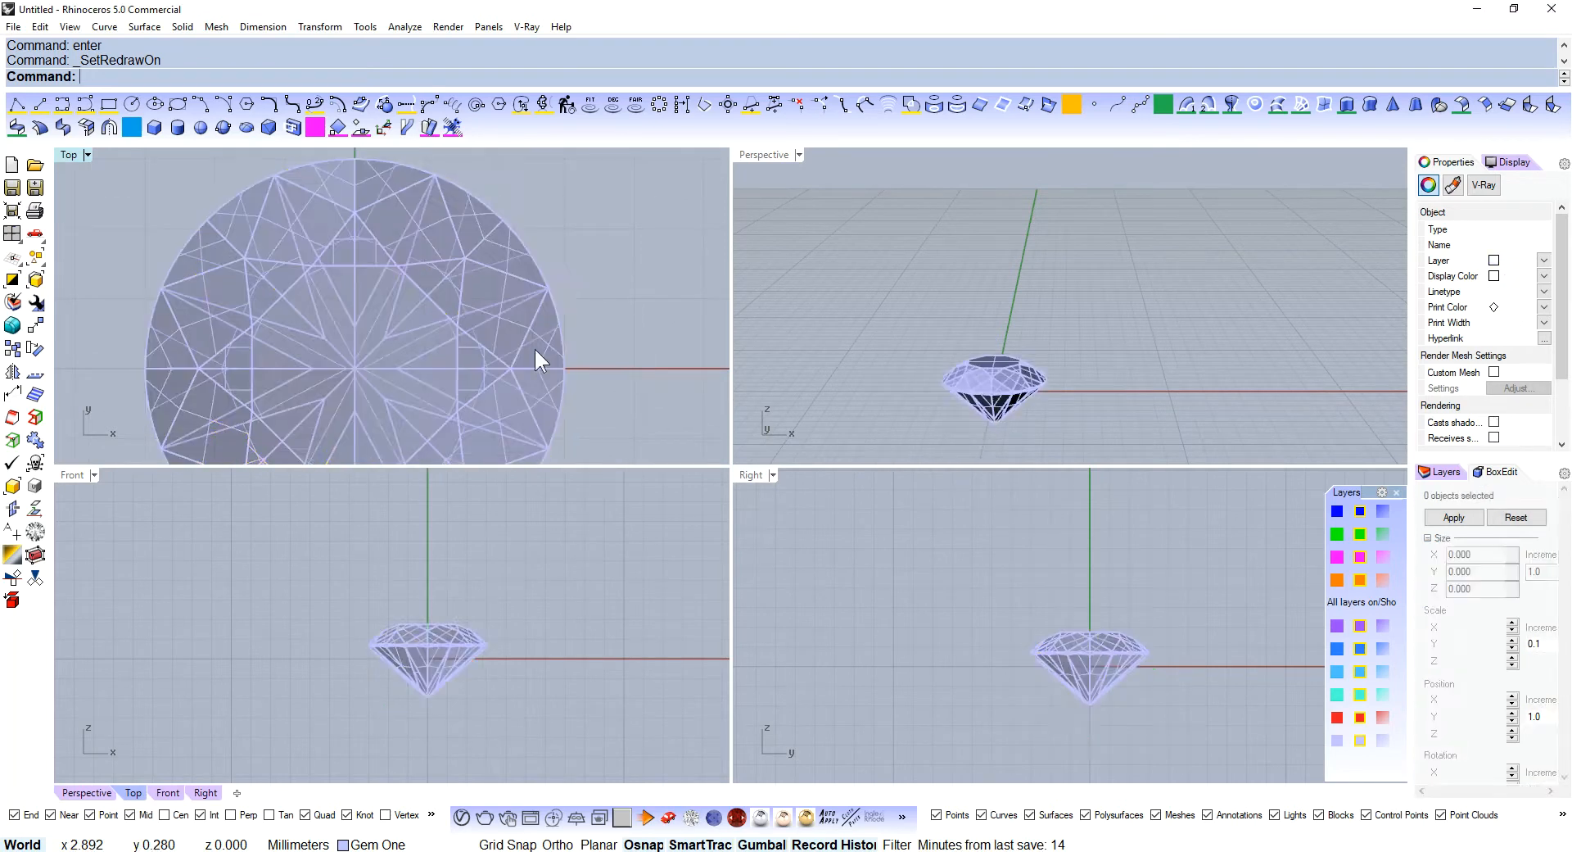
# - Maximize the Top view, then show the gem in a single enlarged Front view
pyautogui.click(537, 358)
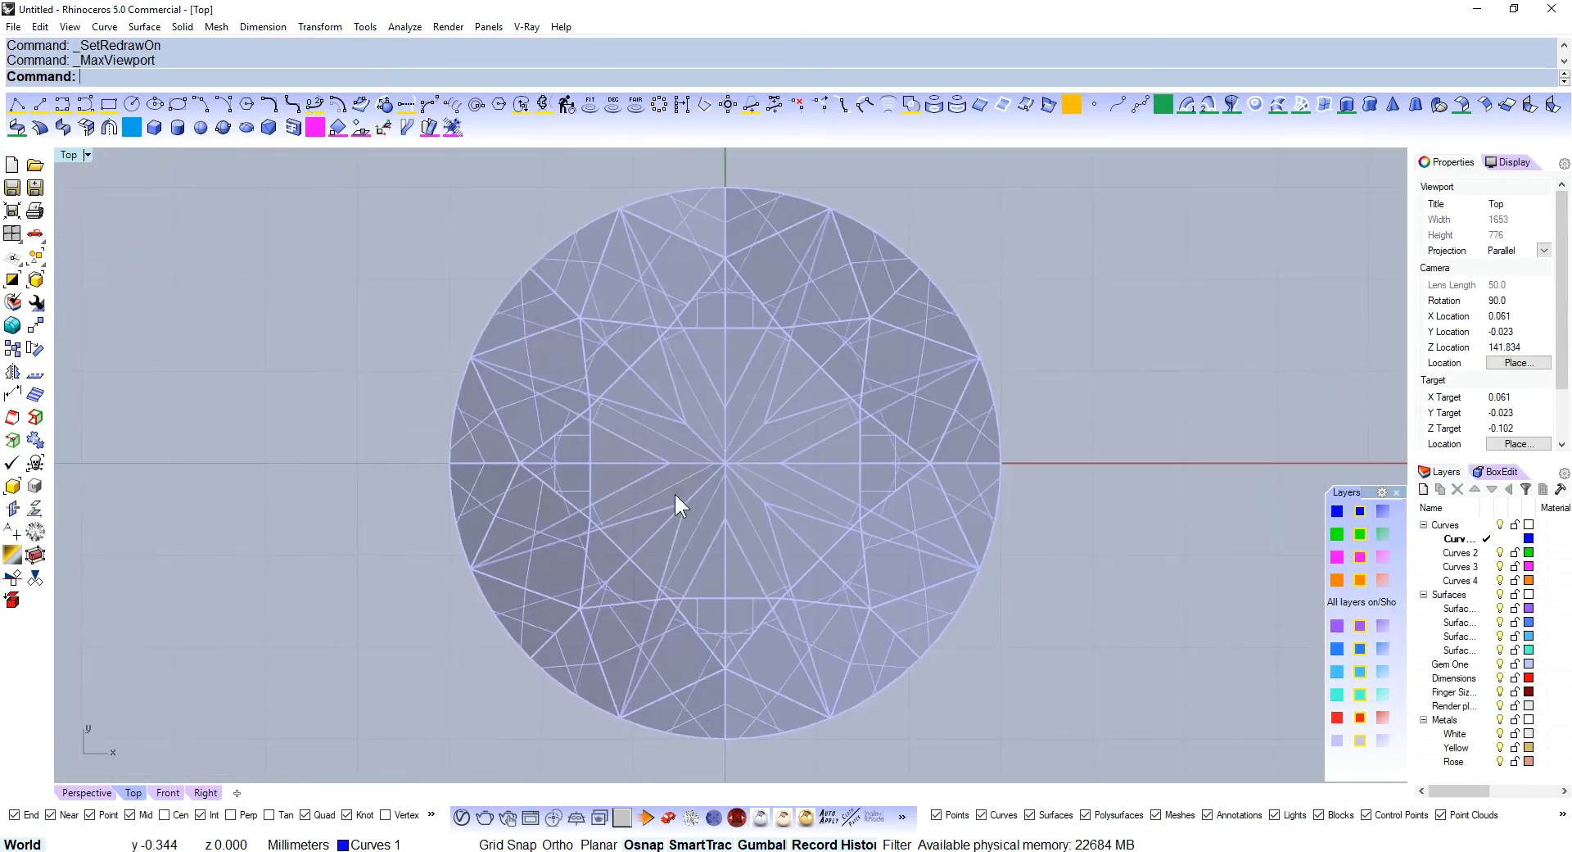
pyautogui.click(167, 793)
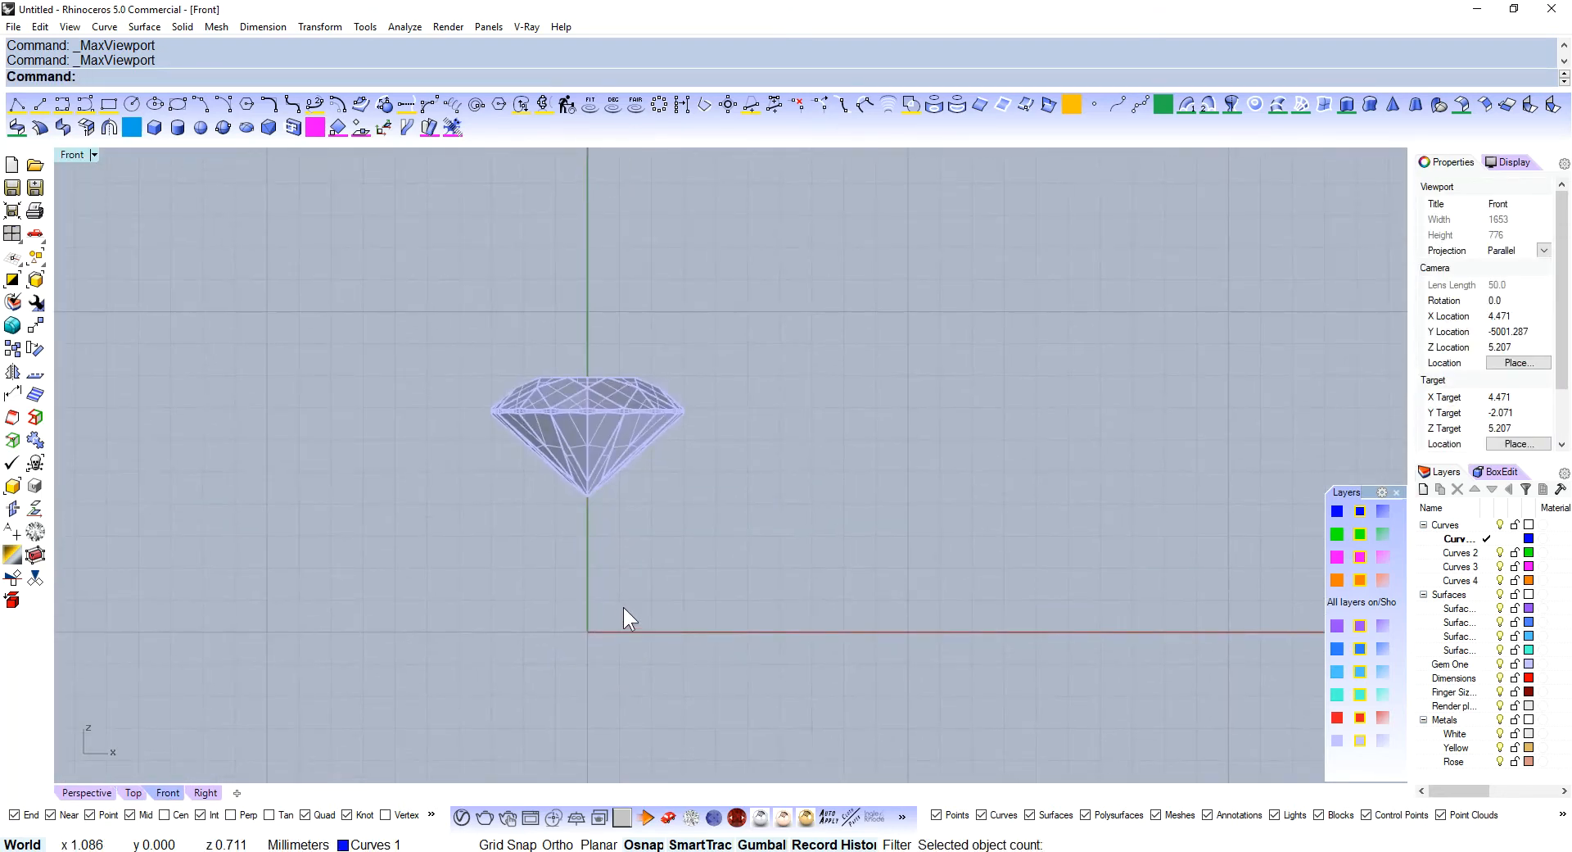
pyautogui.moveTo(85, 216)
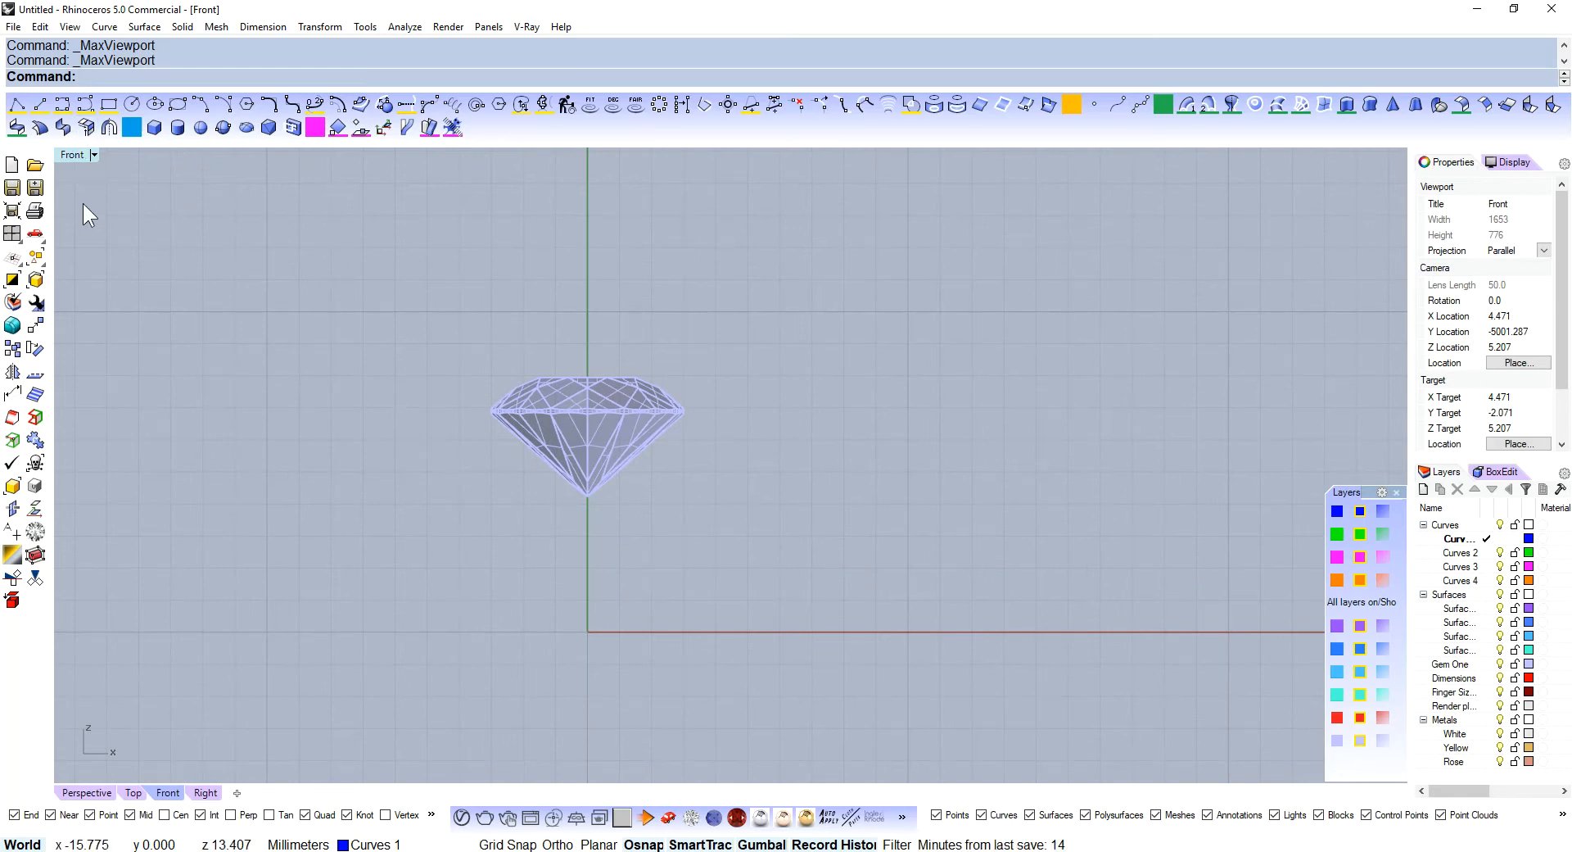
pyautogui.moveTo(584, 646)
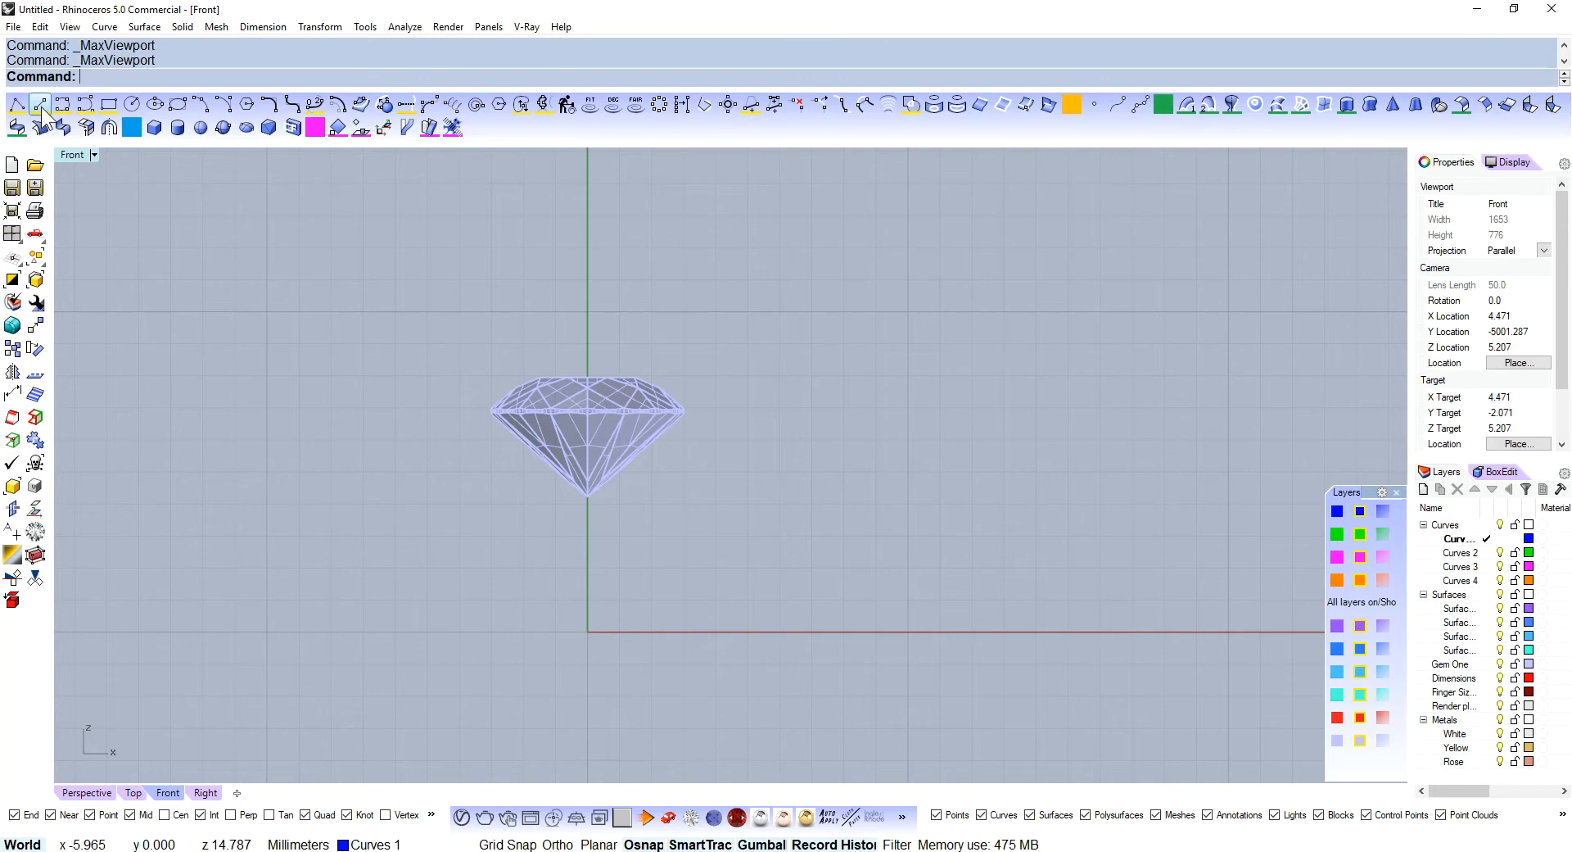
# - Draw a horizontal base line from 0,0 of length 2.5/2 beneath the gem
pyautogui.click(38, 104)
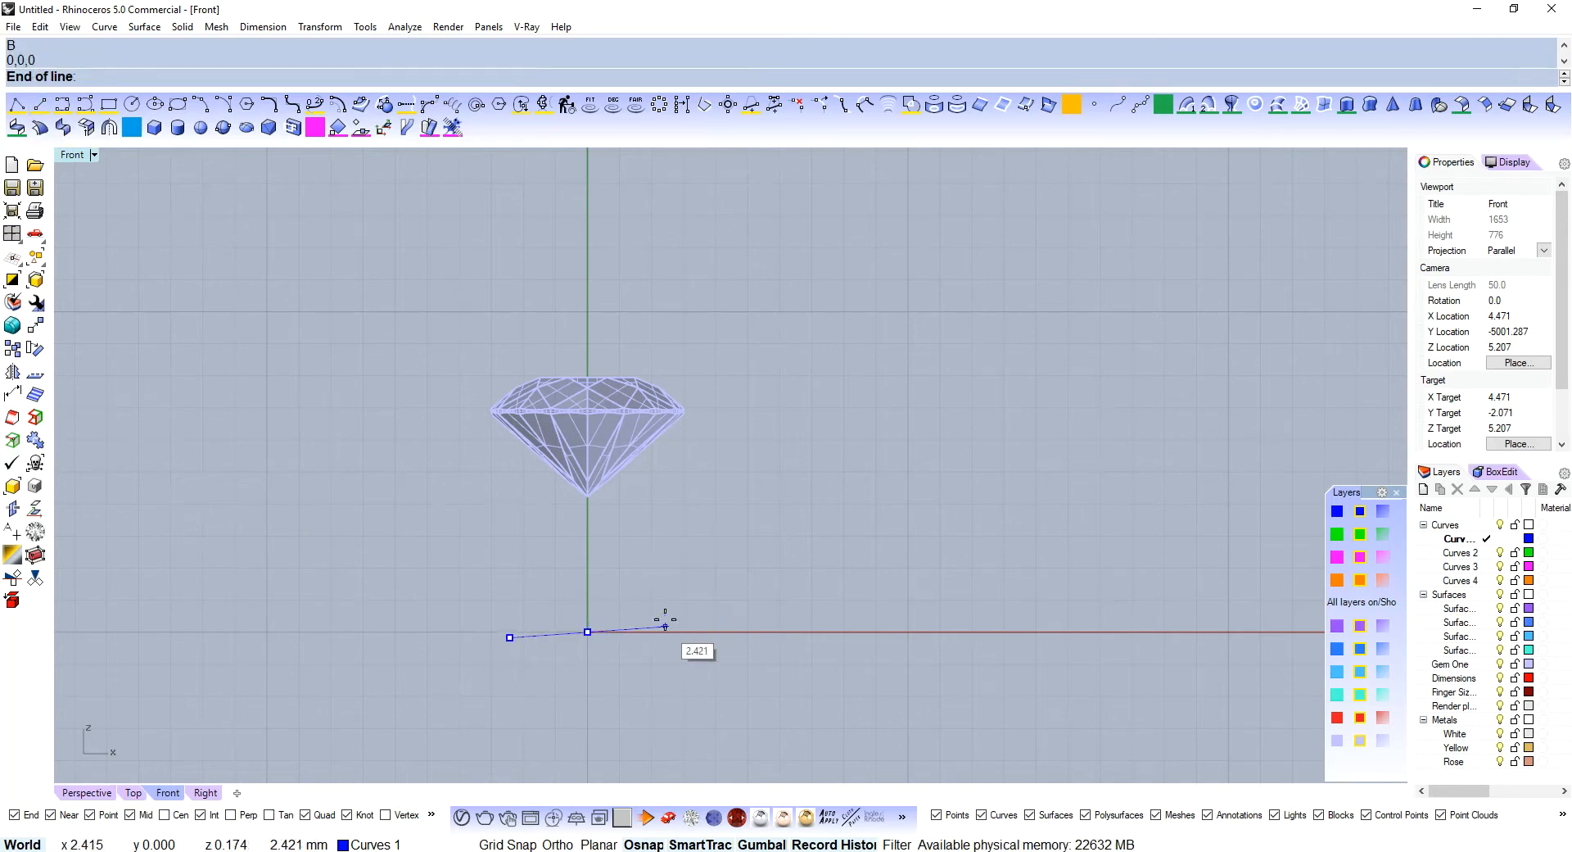
pyautogui.write('2.5/2')
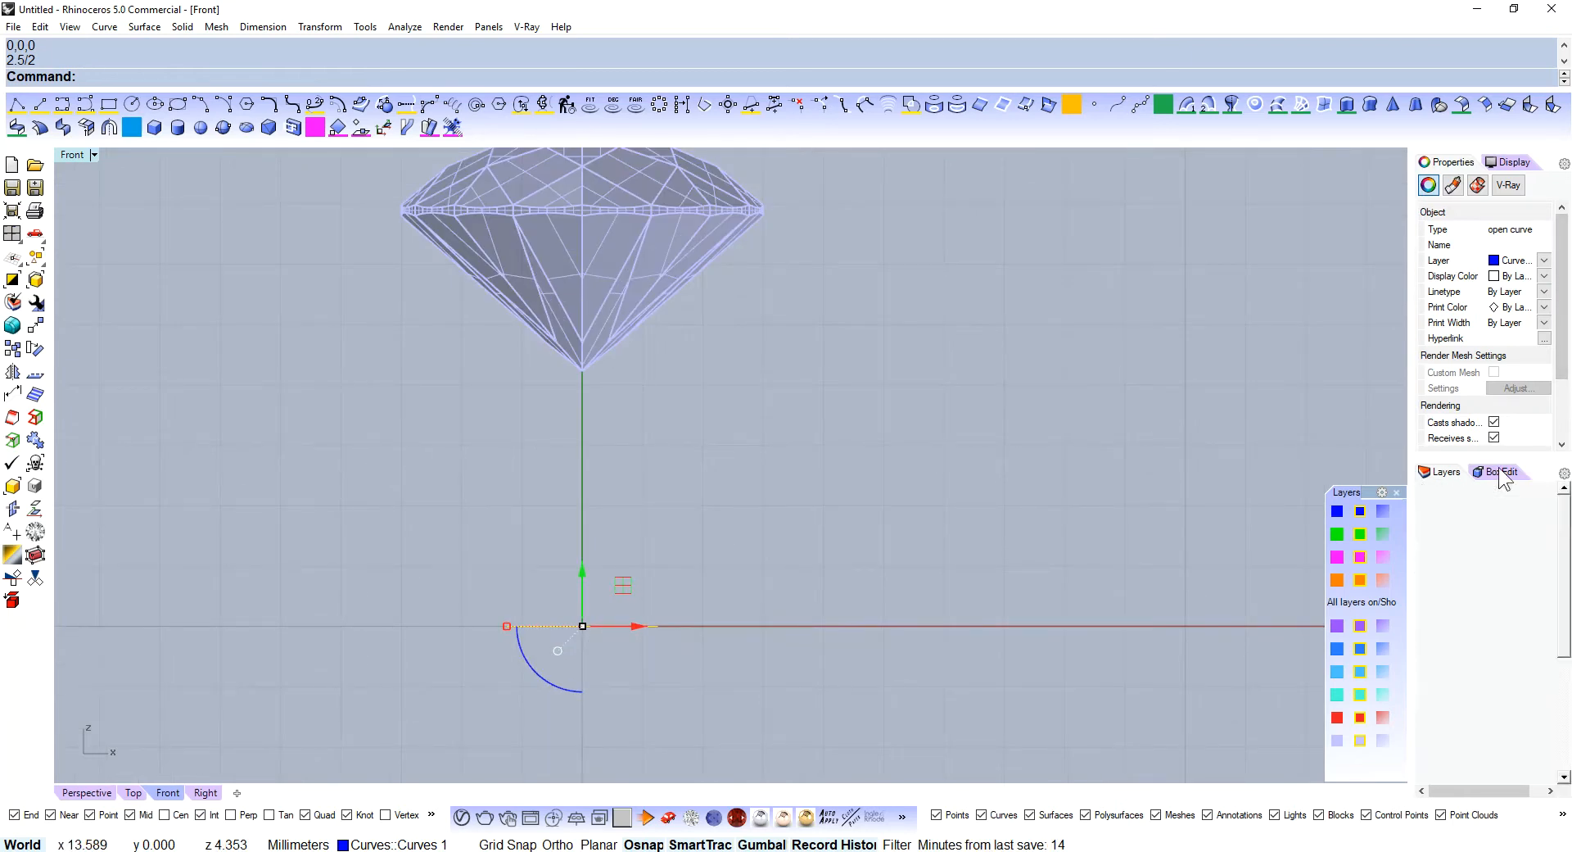
pyautogui.click(1503, 472)
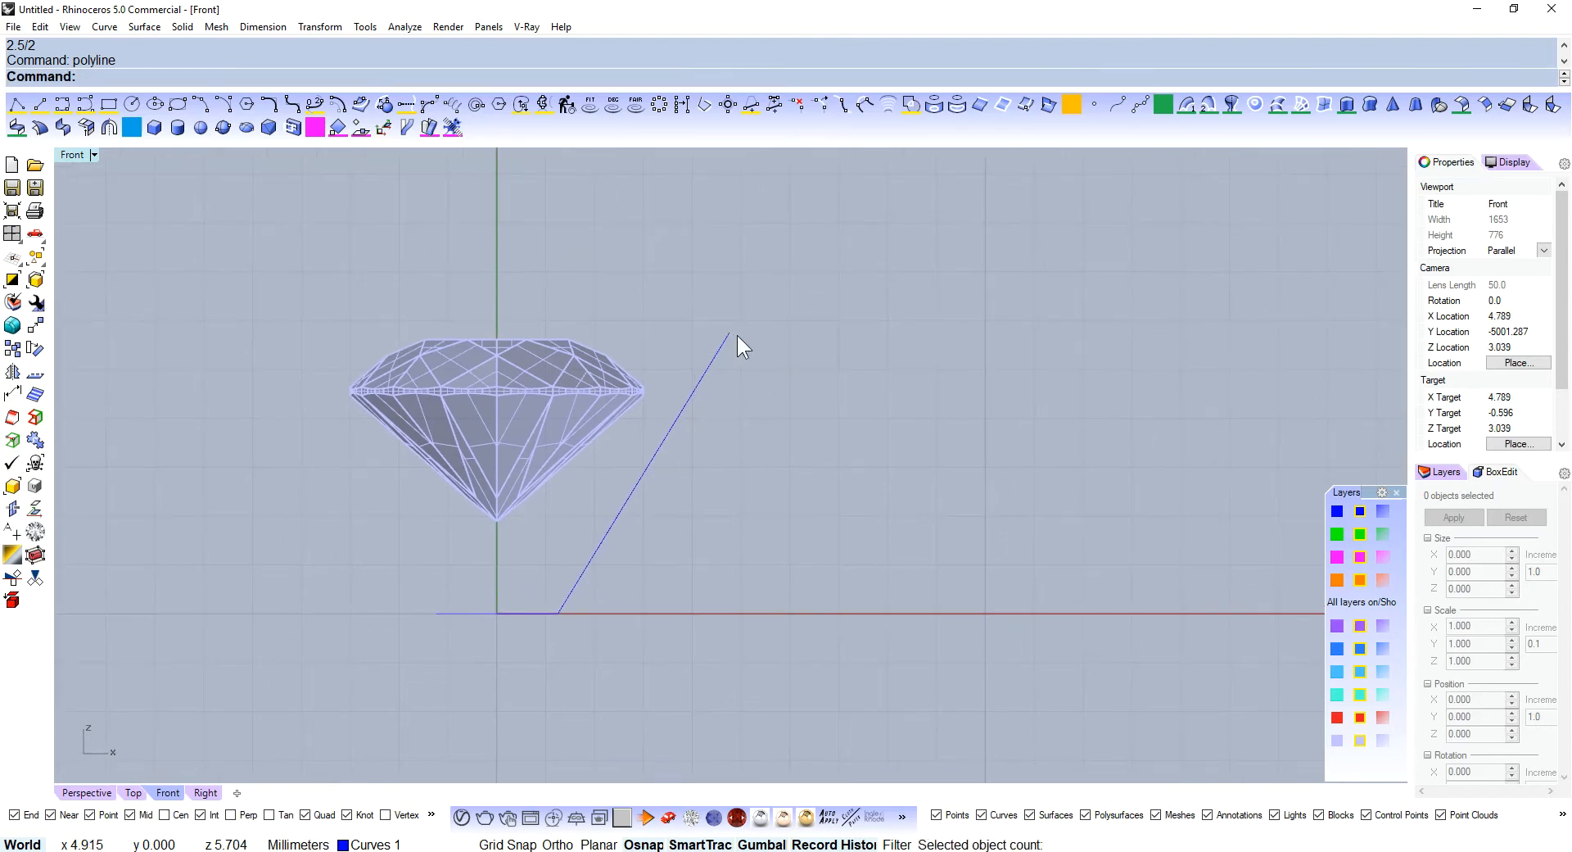
pyautogui.moveTo(767, 352)
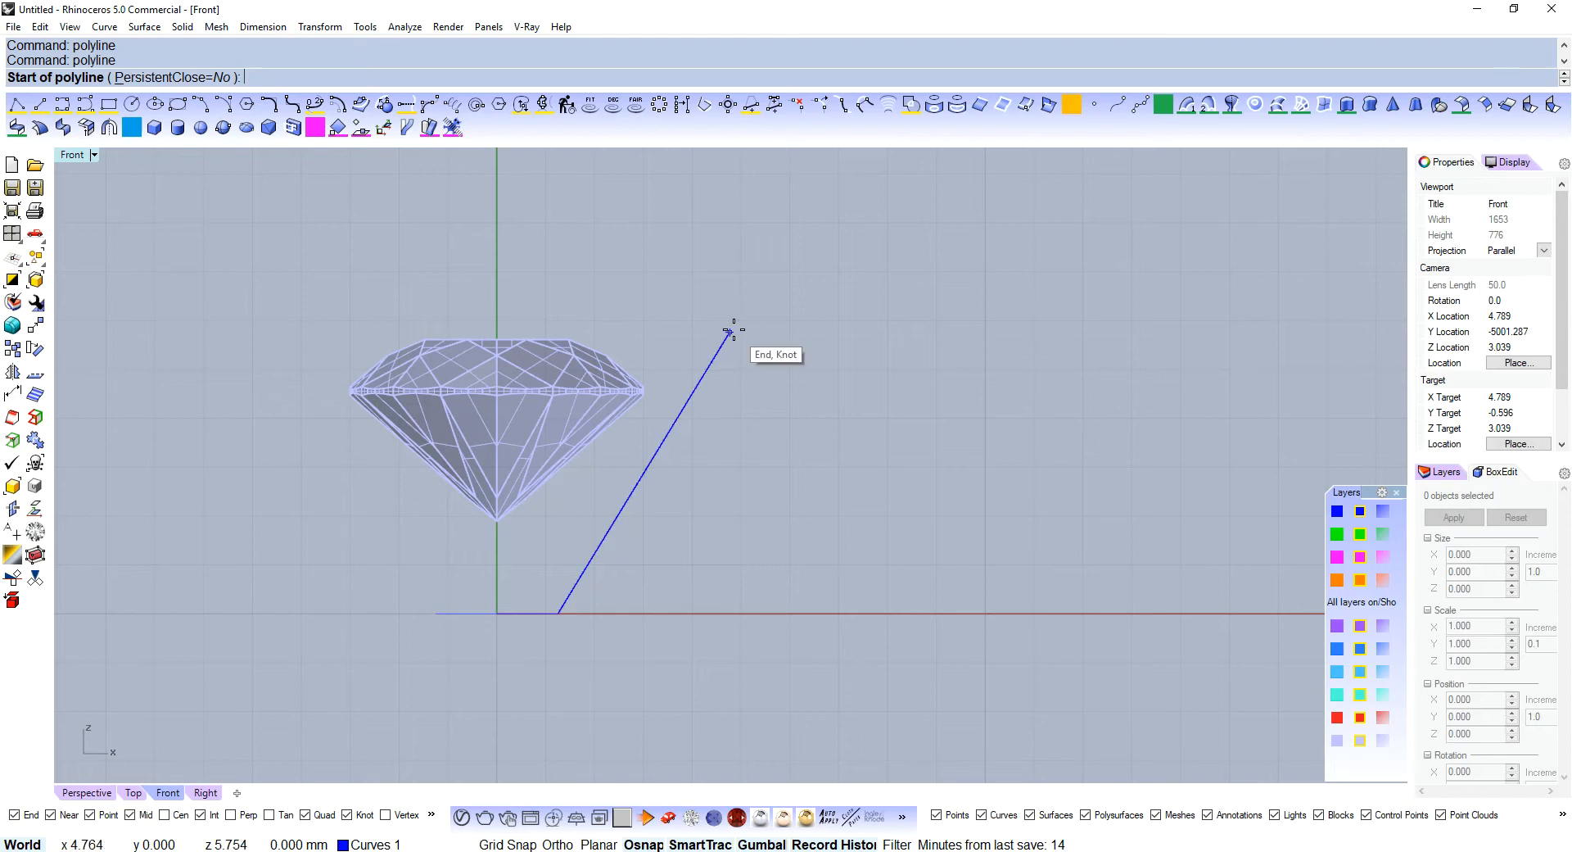
# - End the slanted polyline and offset it 1.1 toward the gem
pyautogui.press('Enter')
pyautogui.write('offset')
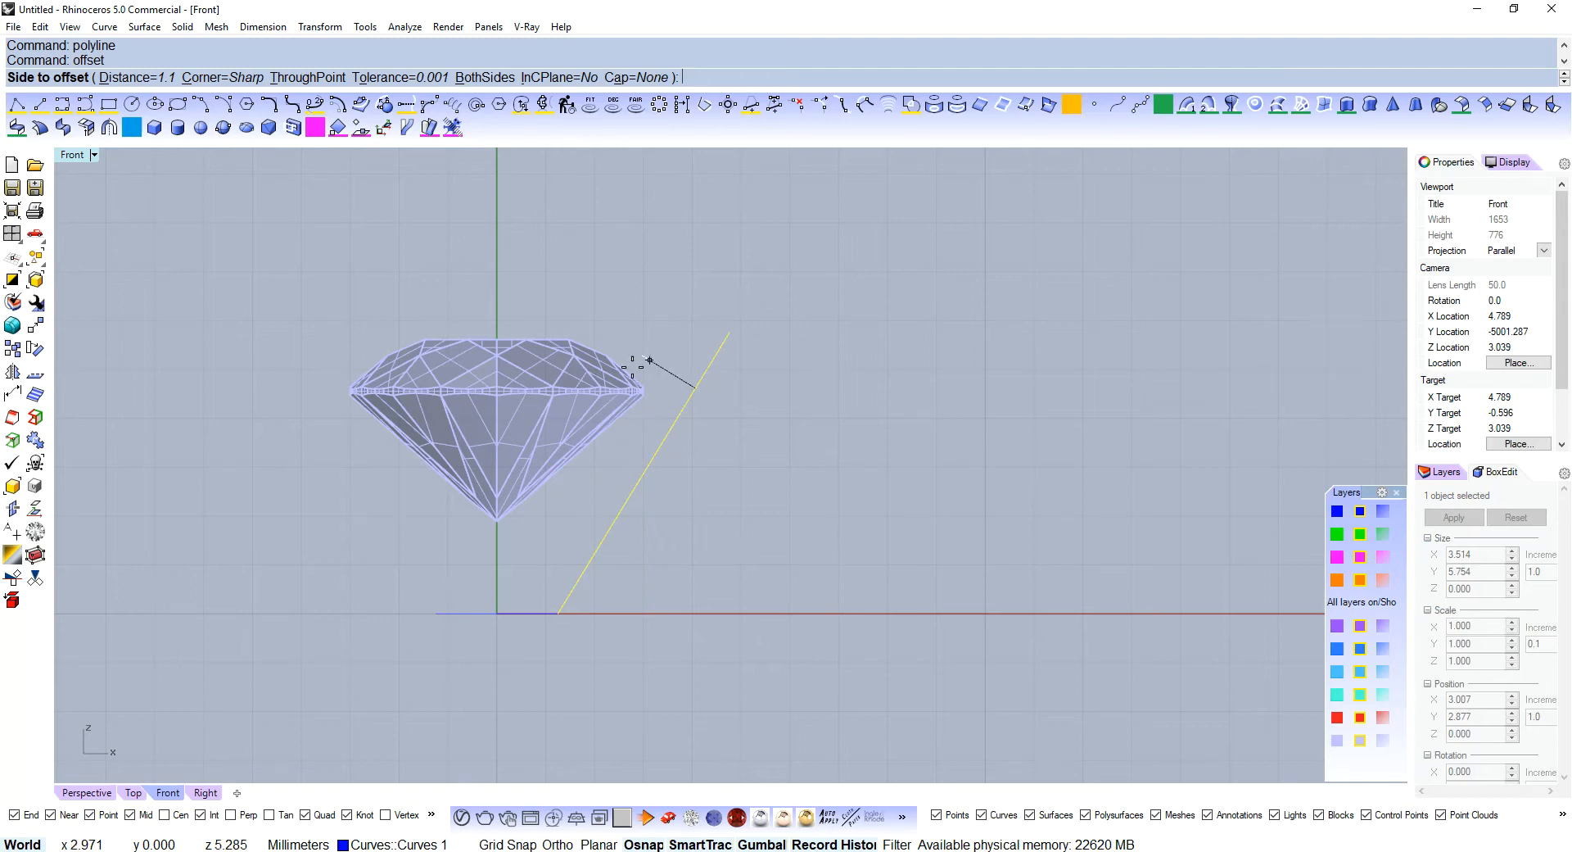
pyautogui.write('1.')
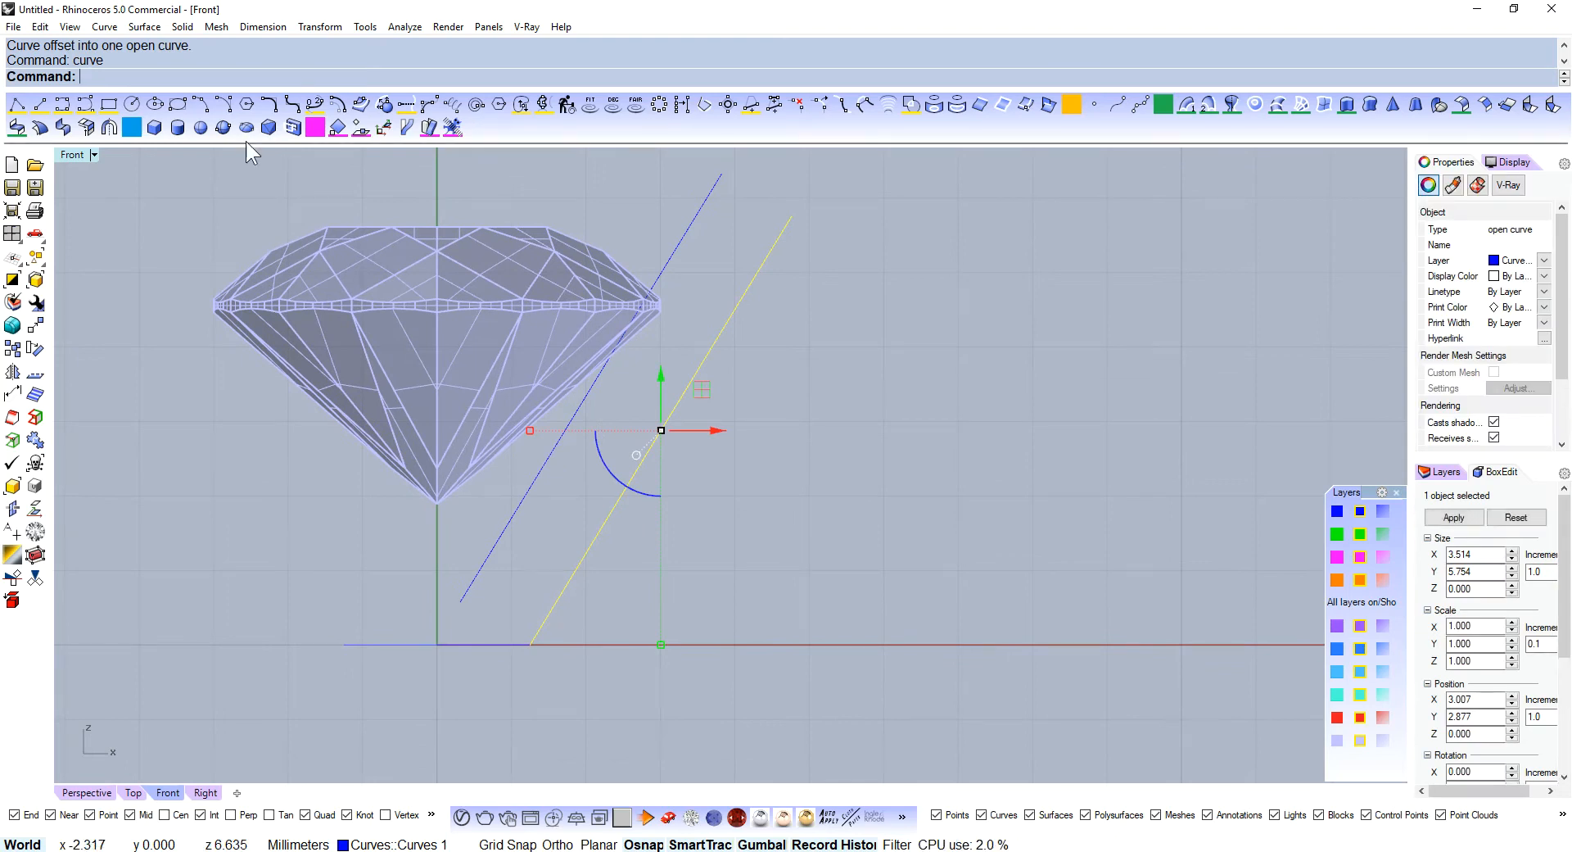
# - Draw a curve joining the offset line, Join the pieces and close the profile into a loop
pyautogui.write('C')
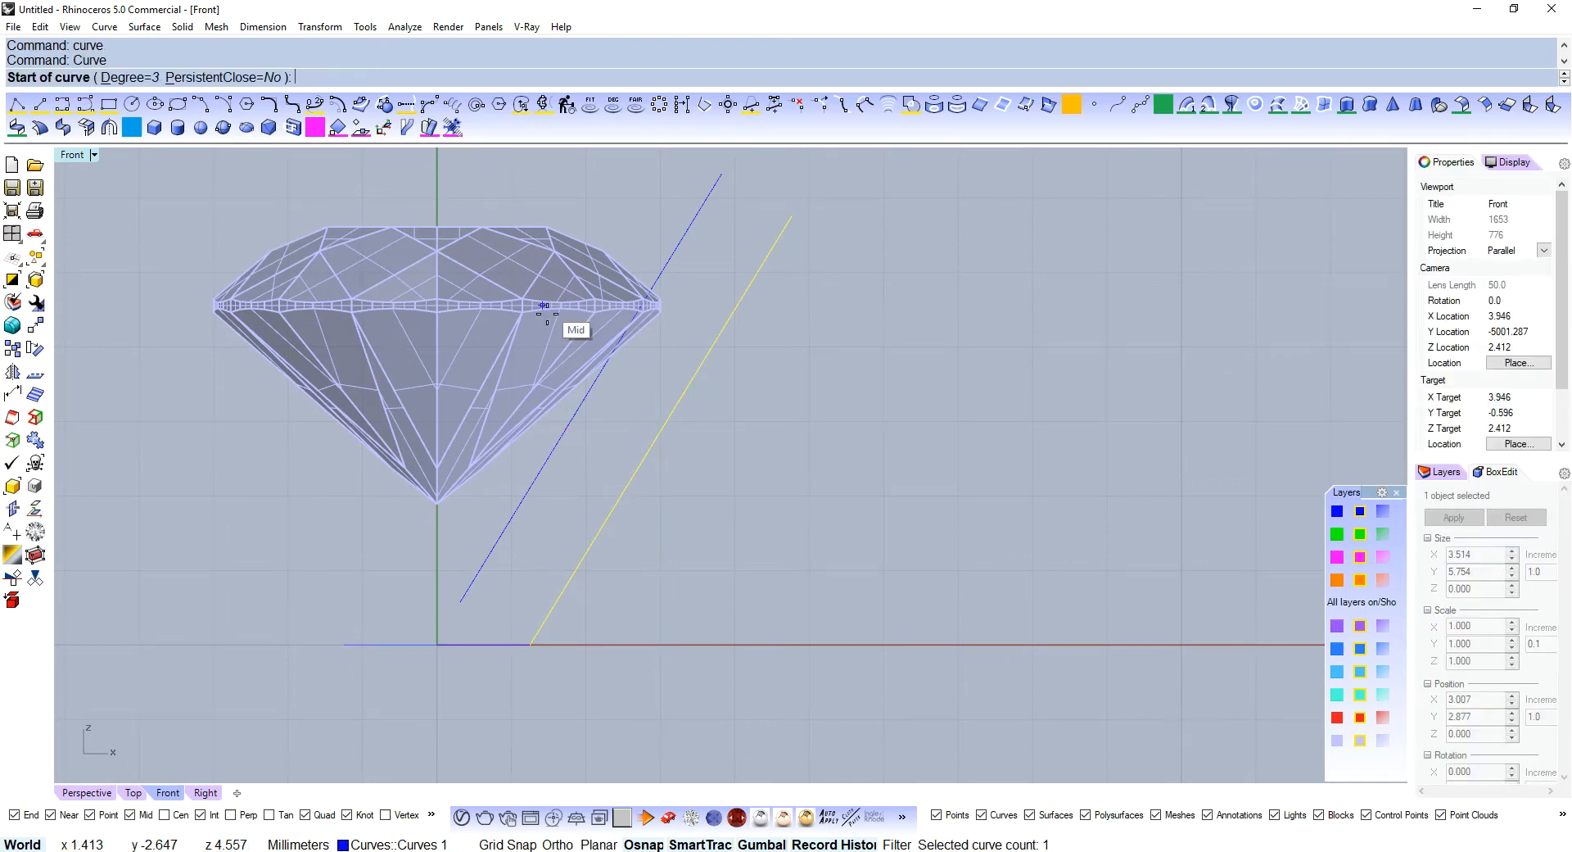
pyautogui.moveTo(563, 434)
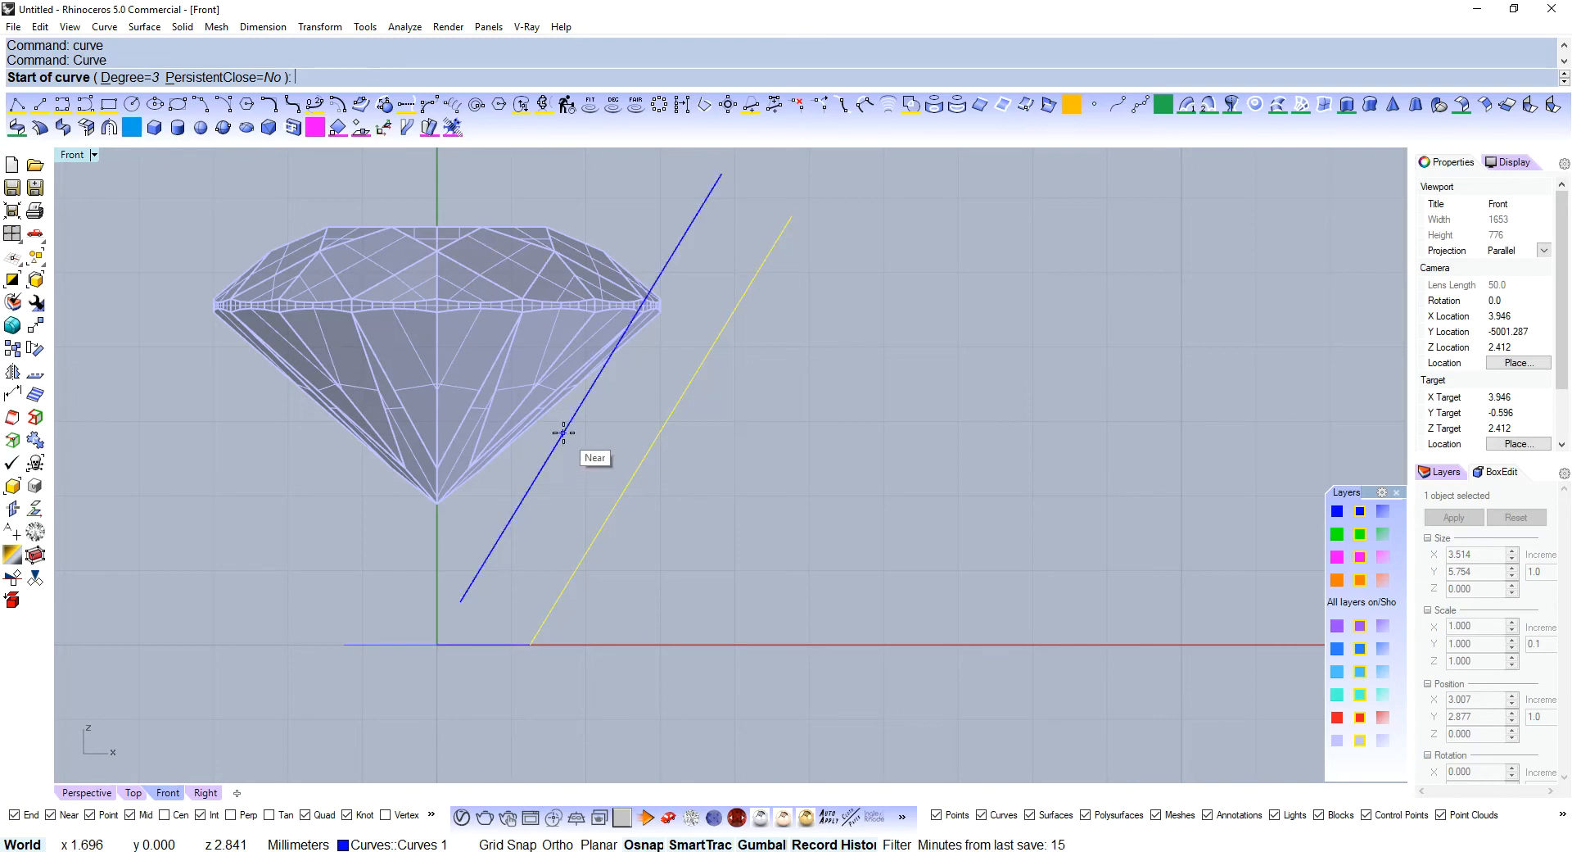
pyautogui.click(562, 433)
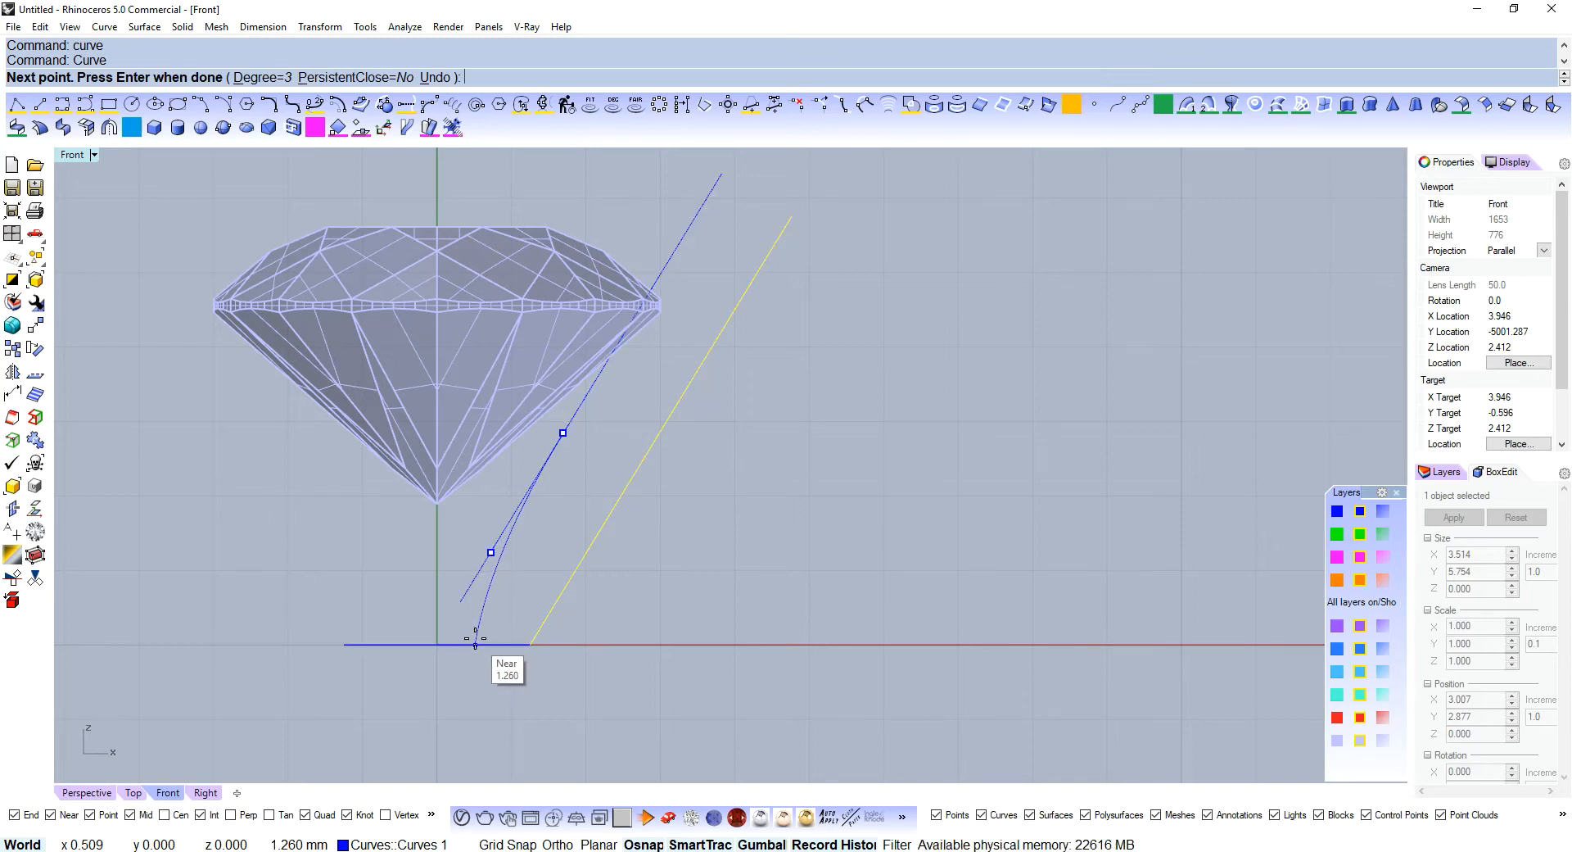
pyautogui.press('enter')
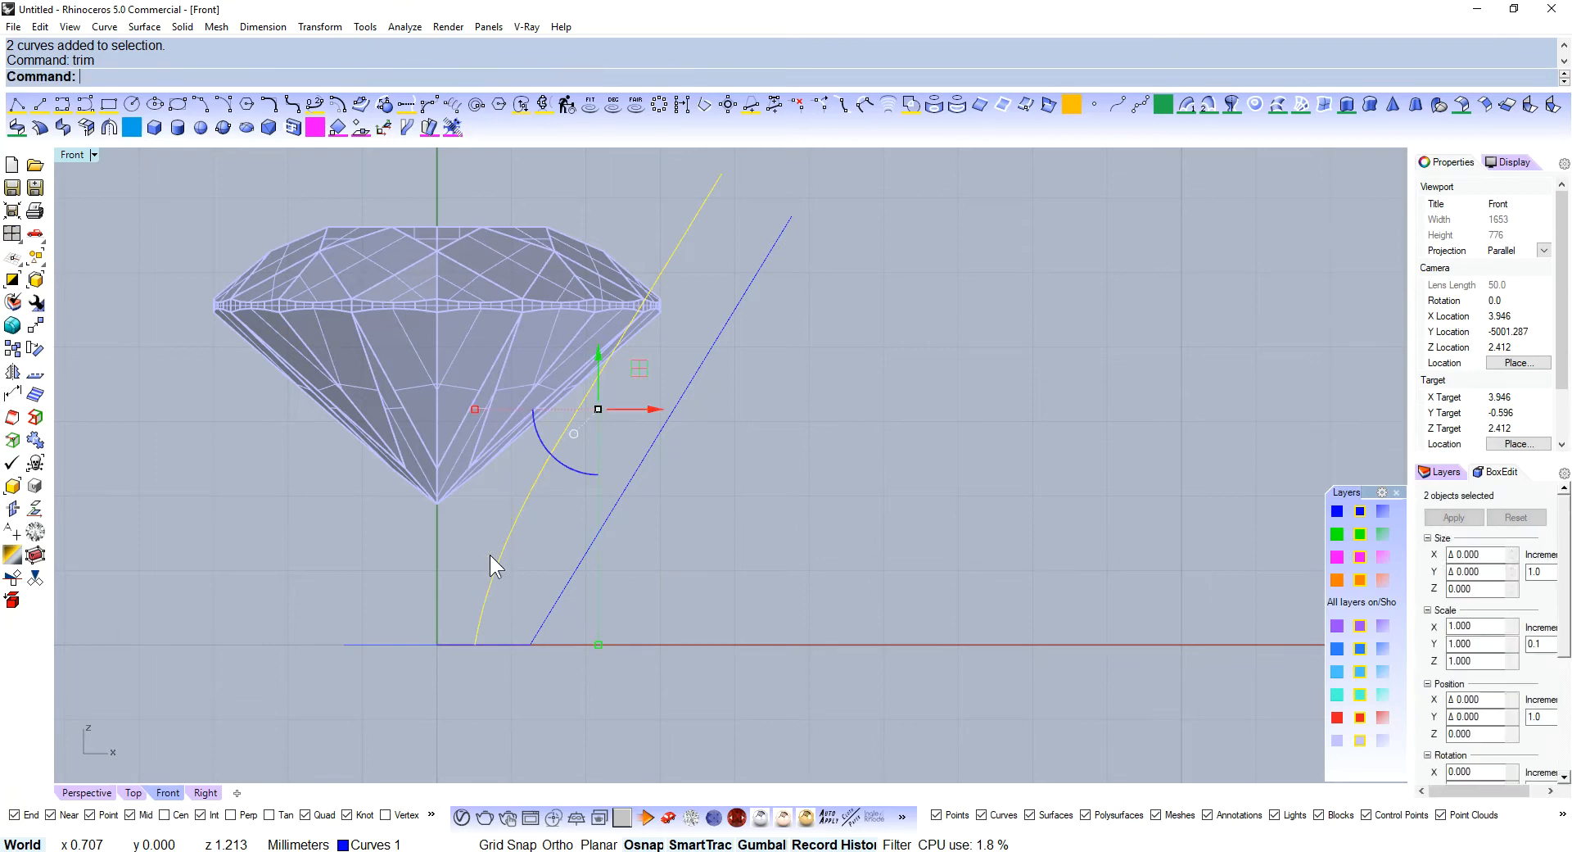
pyautogui.write('Join')
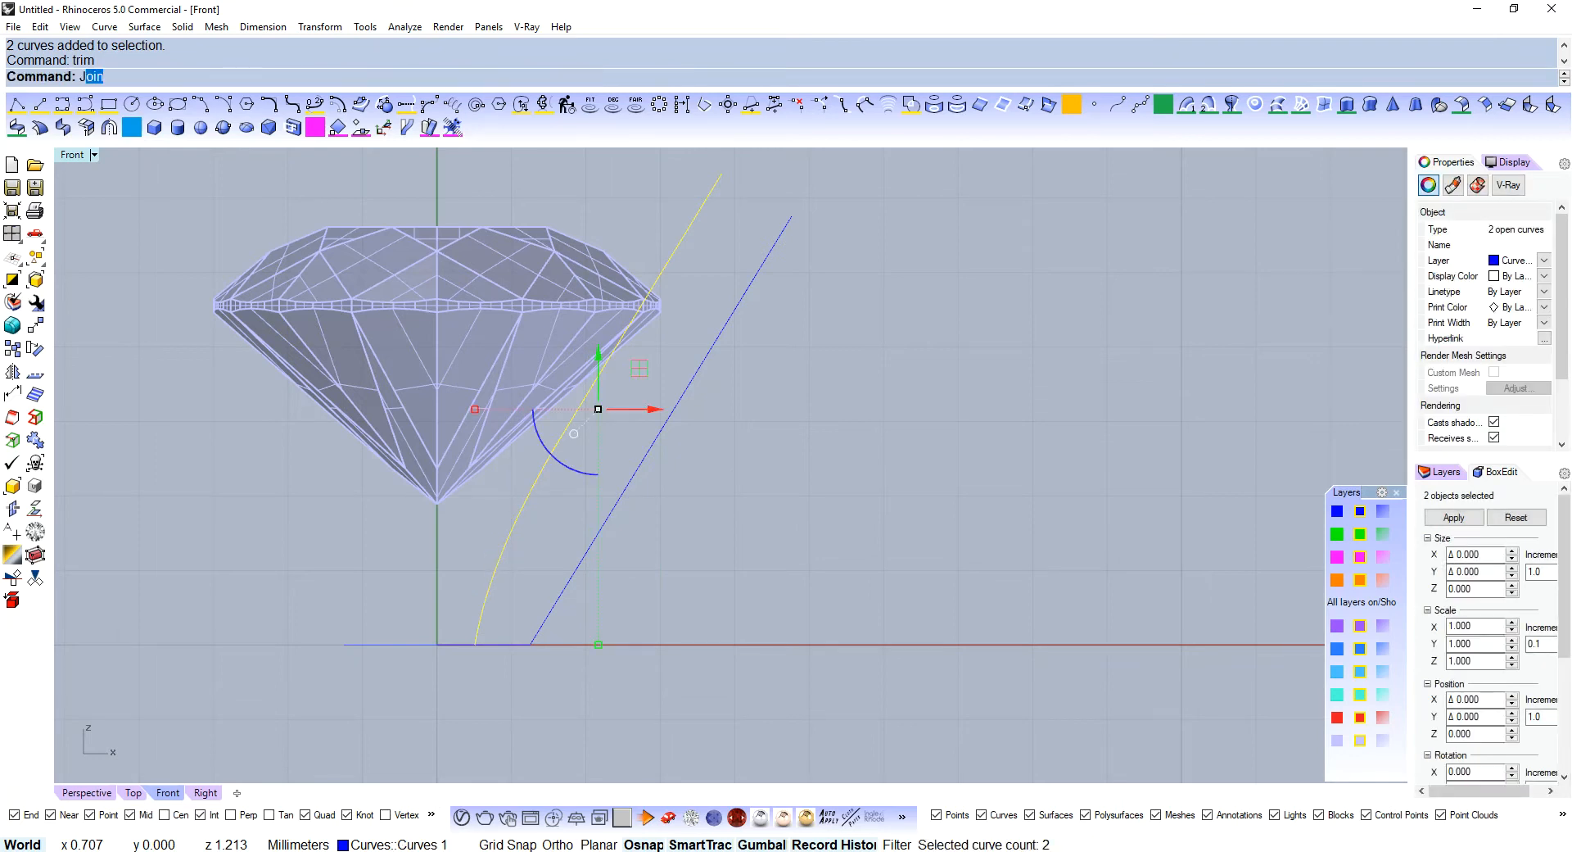
pyautogui.write('J')
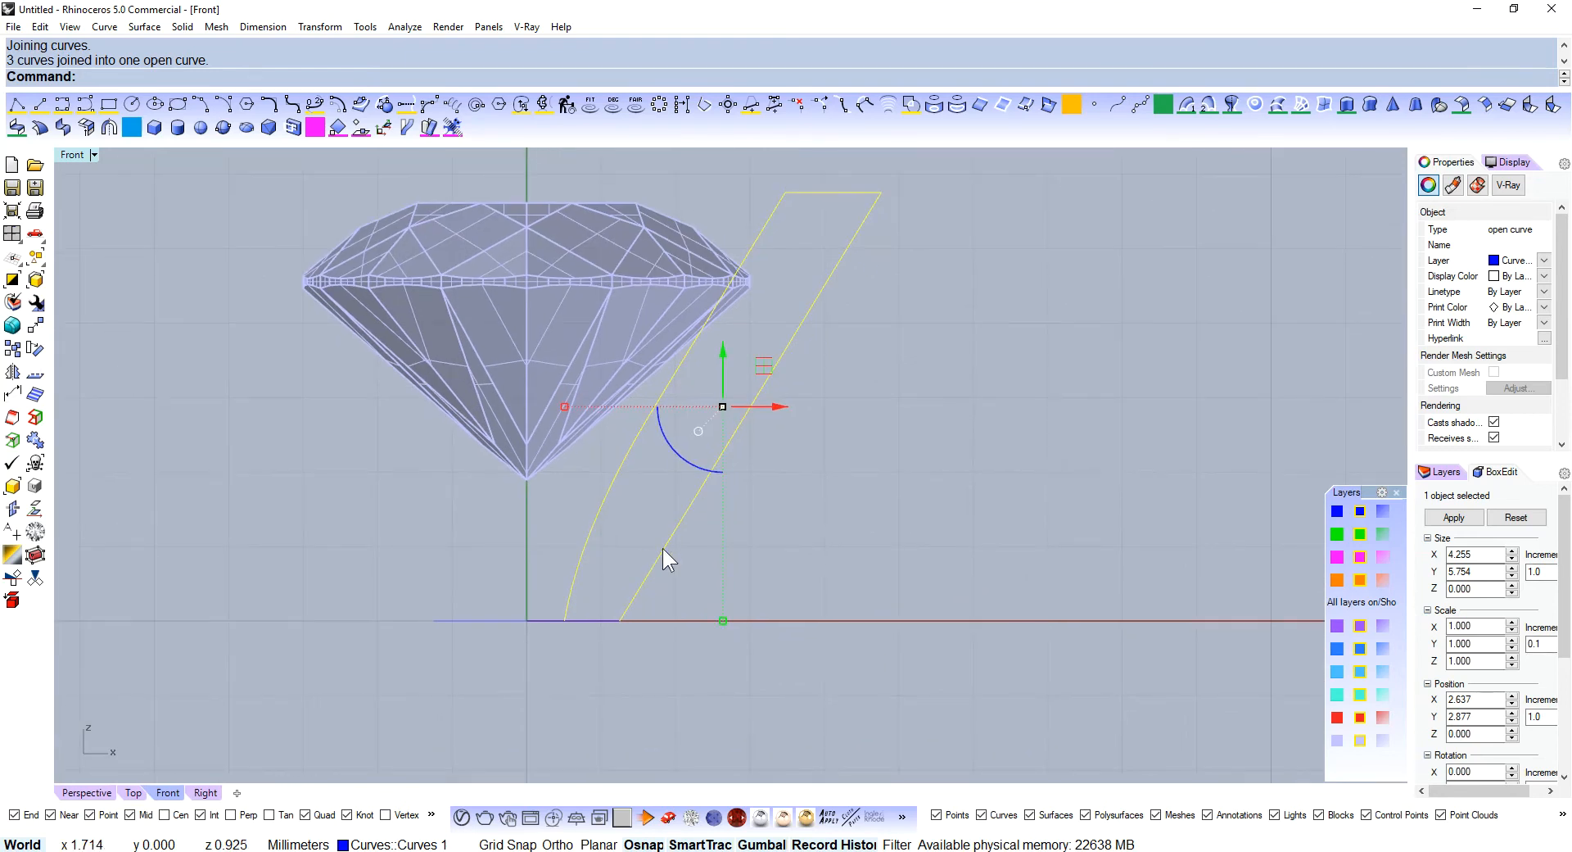
pyautogui.moveTo(752, 105)
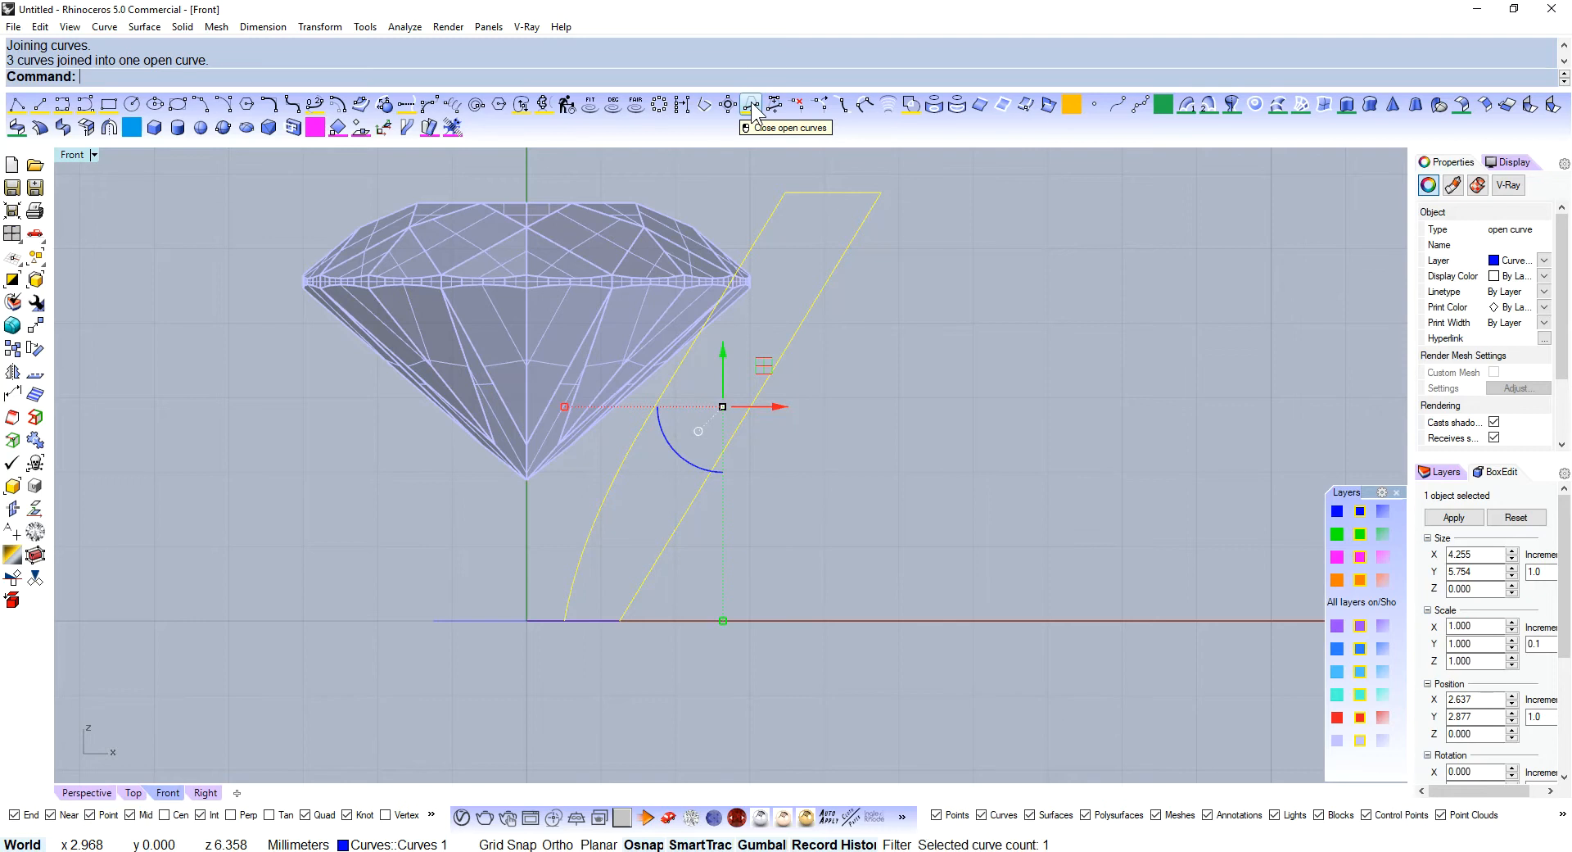
pyautogui.click(752, 103)
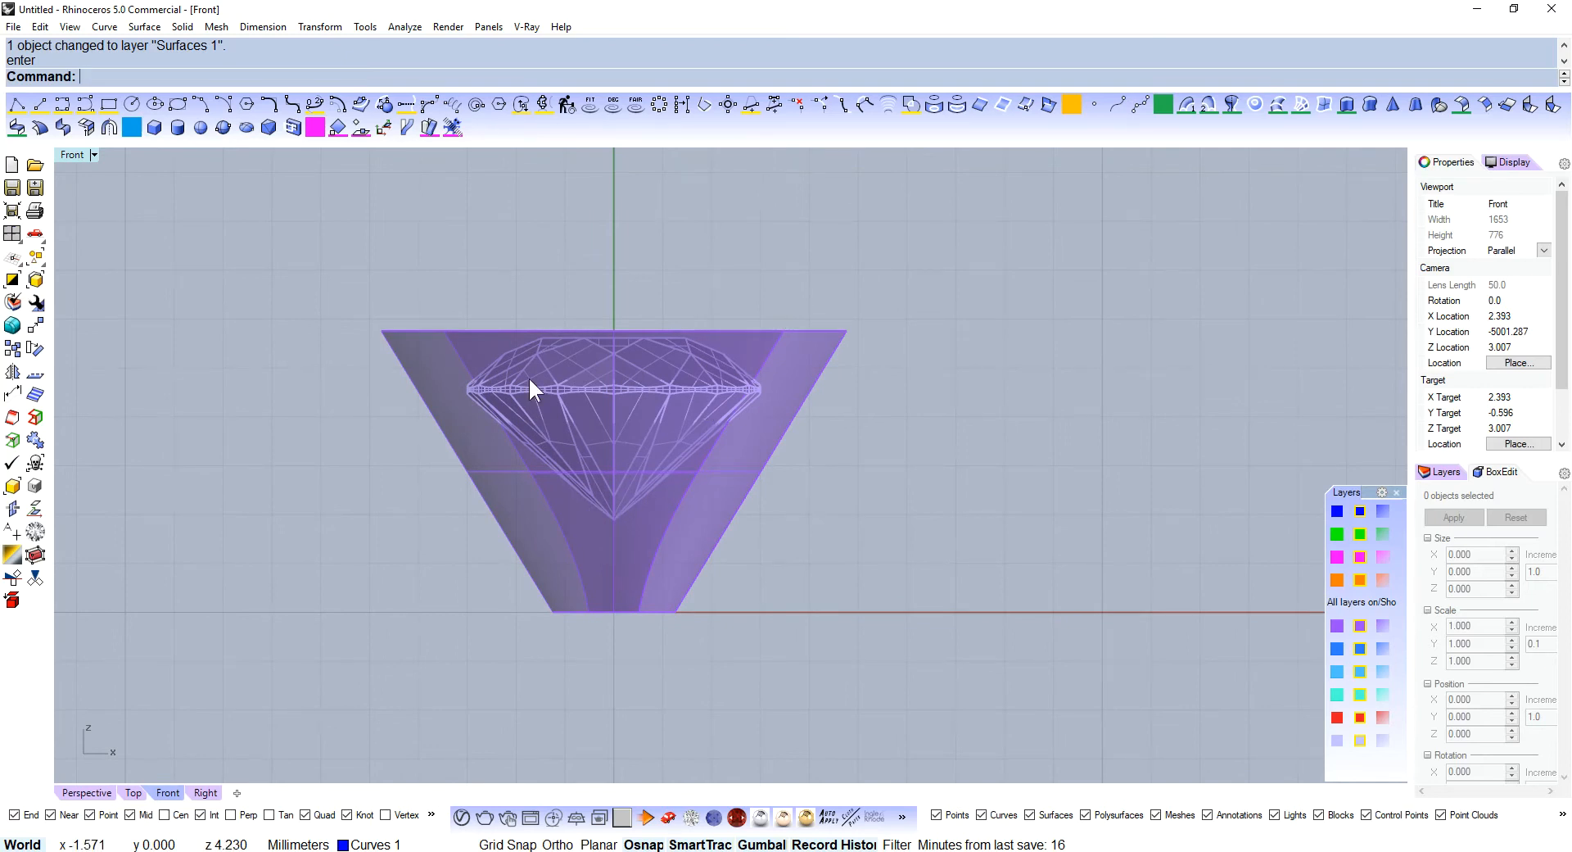
pyautogui.moveTo(123, 827)
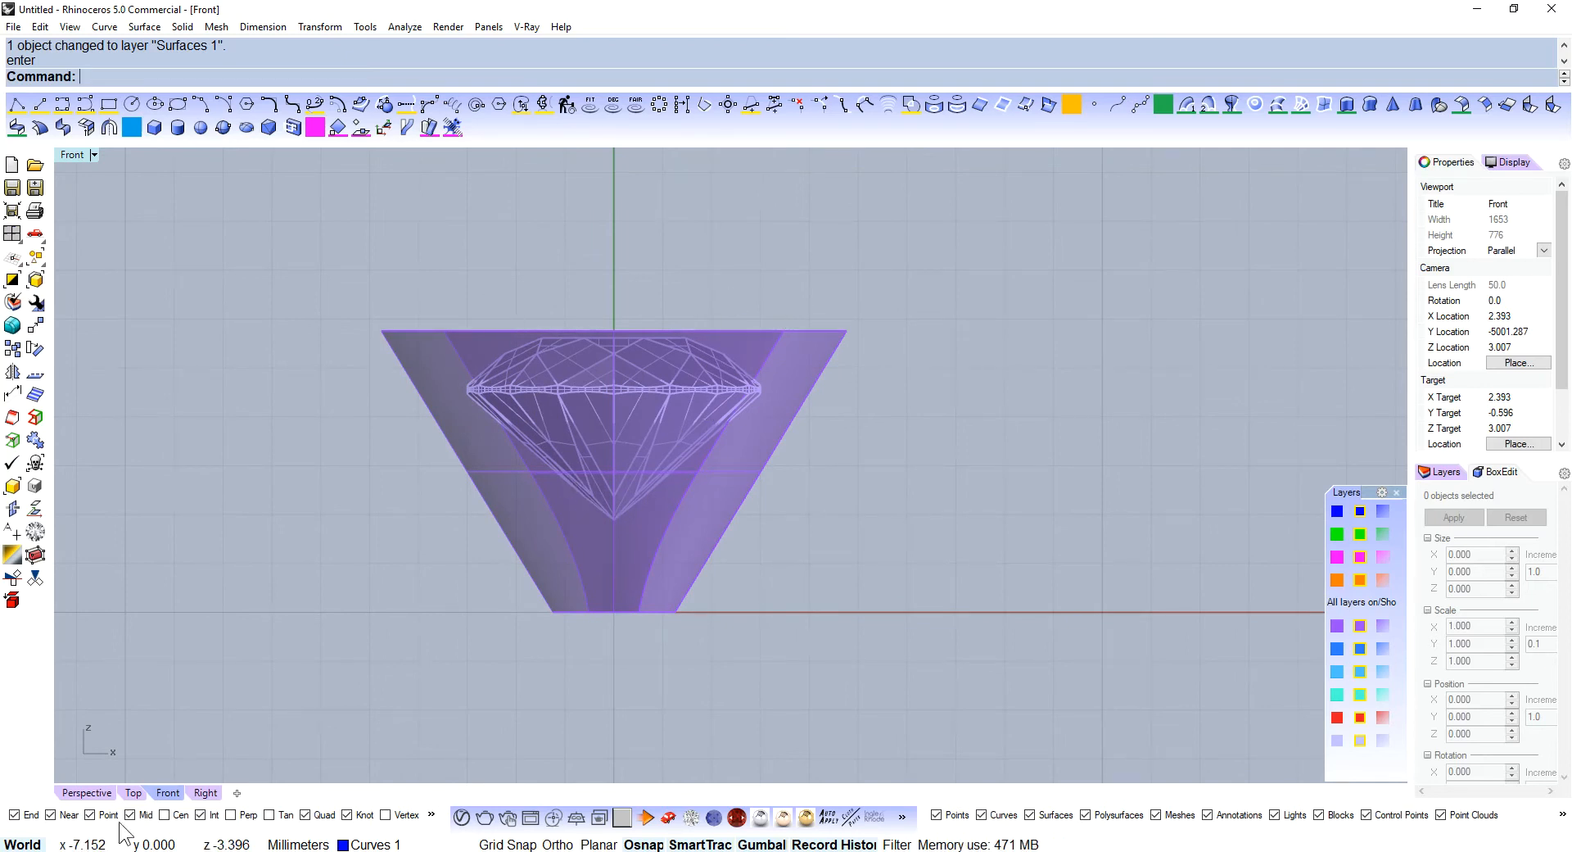
# - In Top view offset the vertical guide line by 1.1 and dimension the gap
pyautogui.click(132, 792)
pyautogui.write('offset')
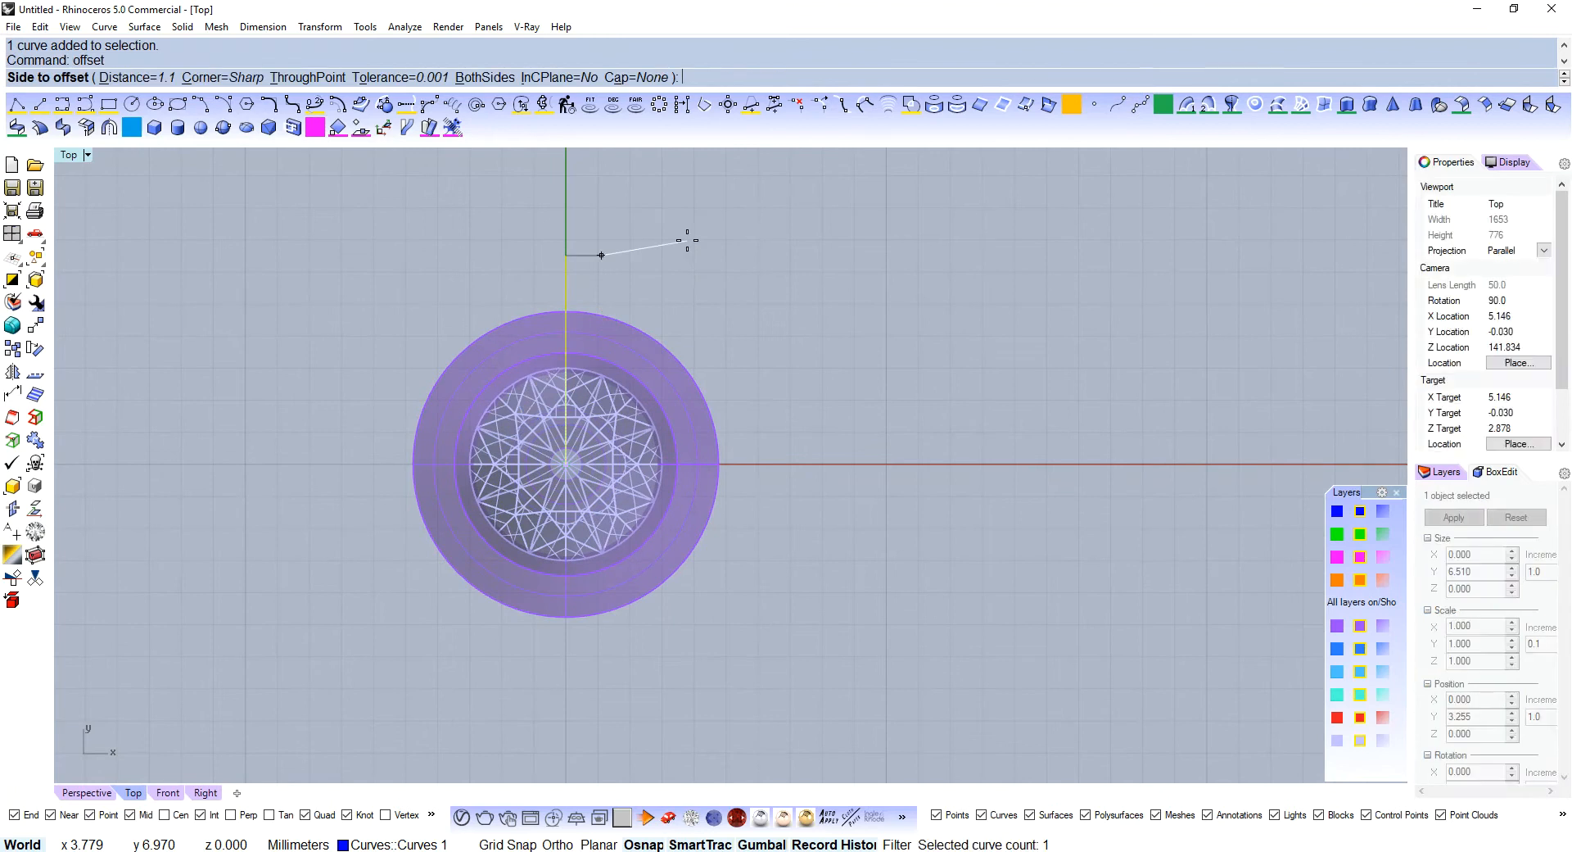
pyautogui.moveTo(511, 300)
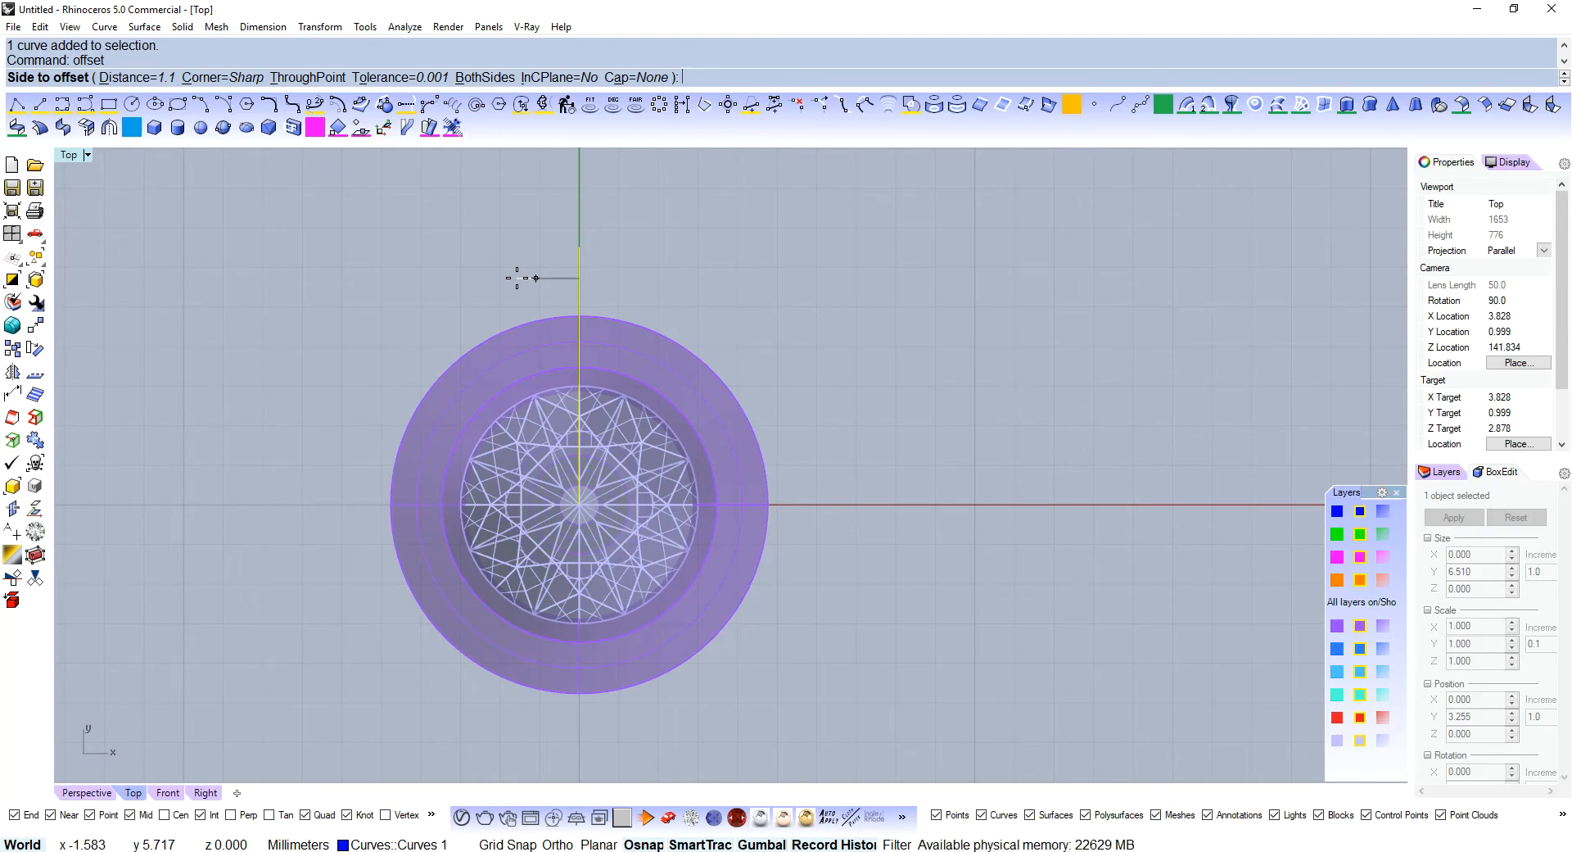
pyautogui.write('1.1')
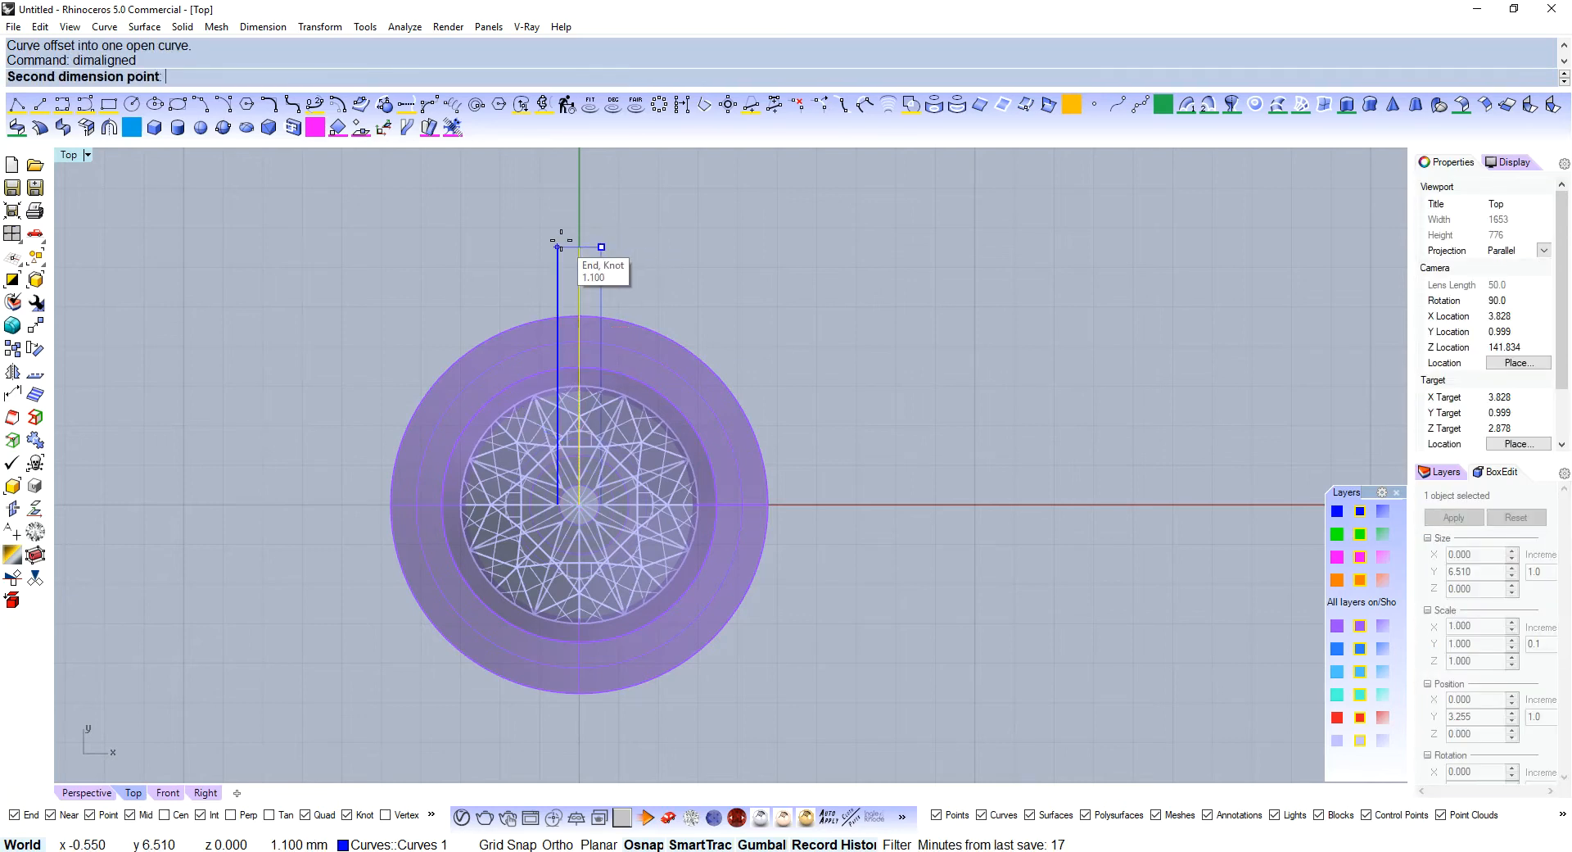
pyautogui.click(640, 303)
pyautogui.write('Polar')
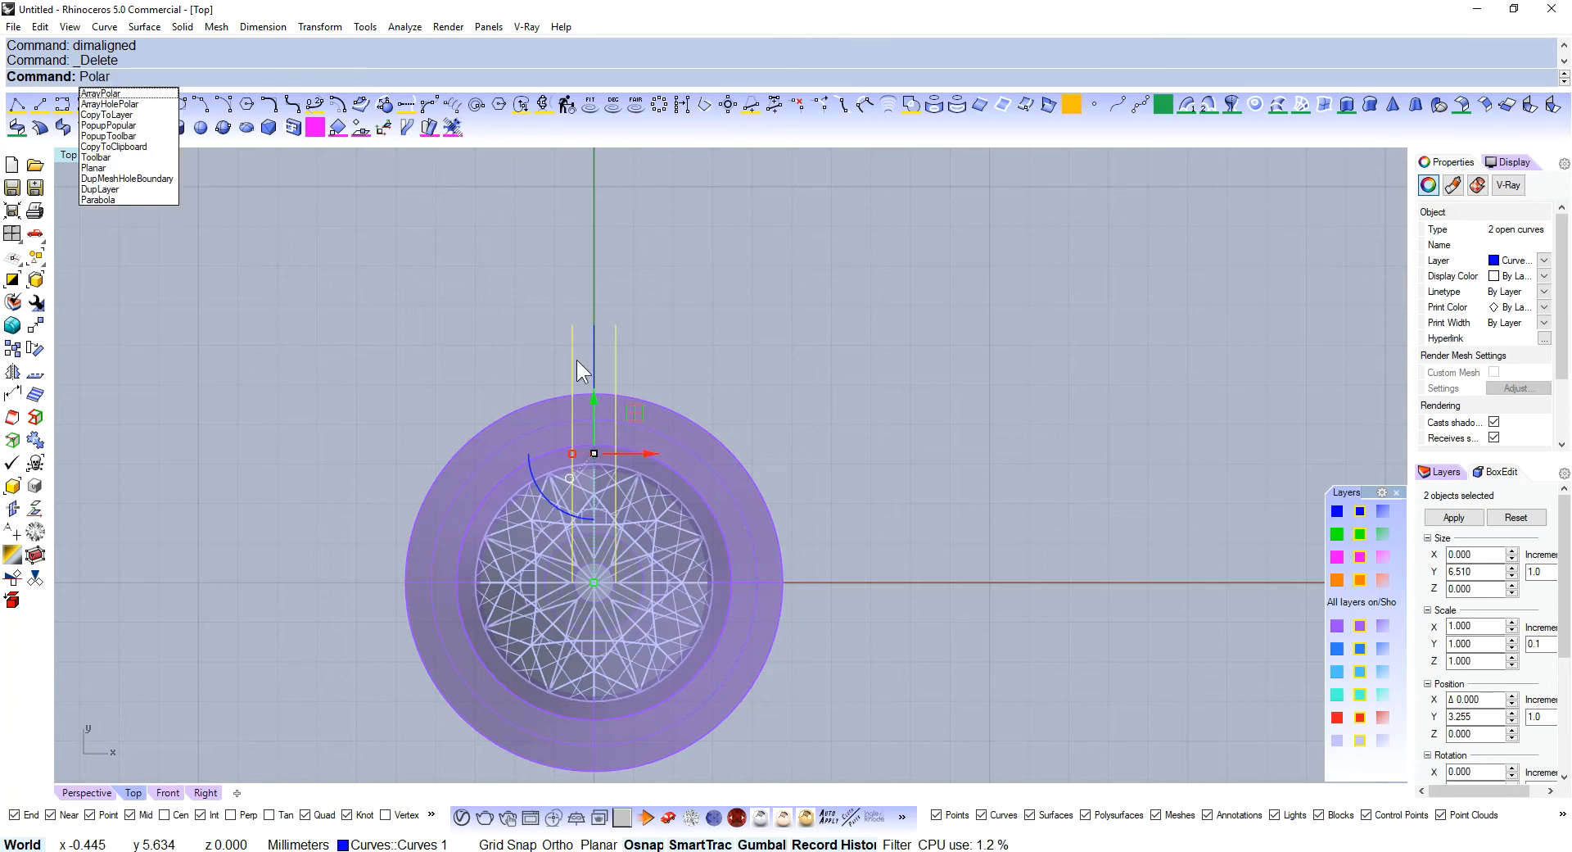
# - Polar-array the guide lines about the vertical guide and round the wedge corners at 0.5
pyautogui.click(100, 92)
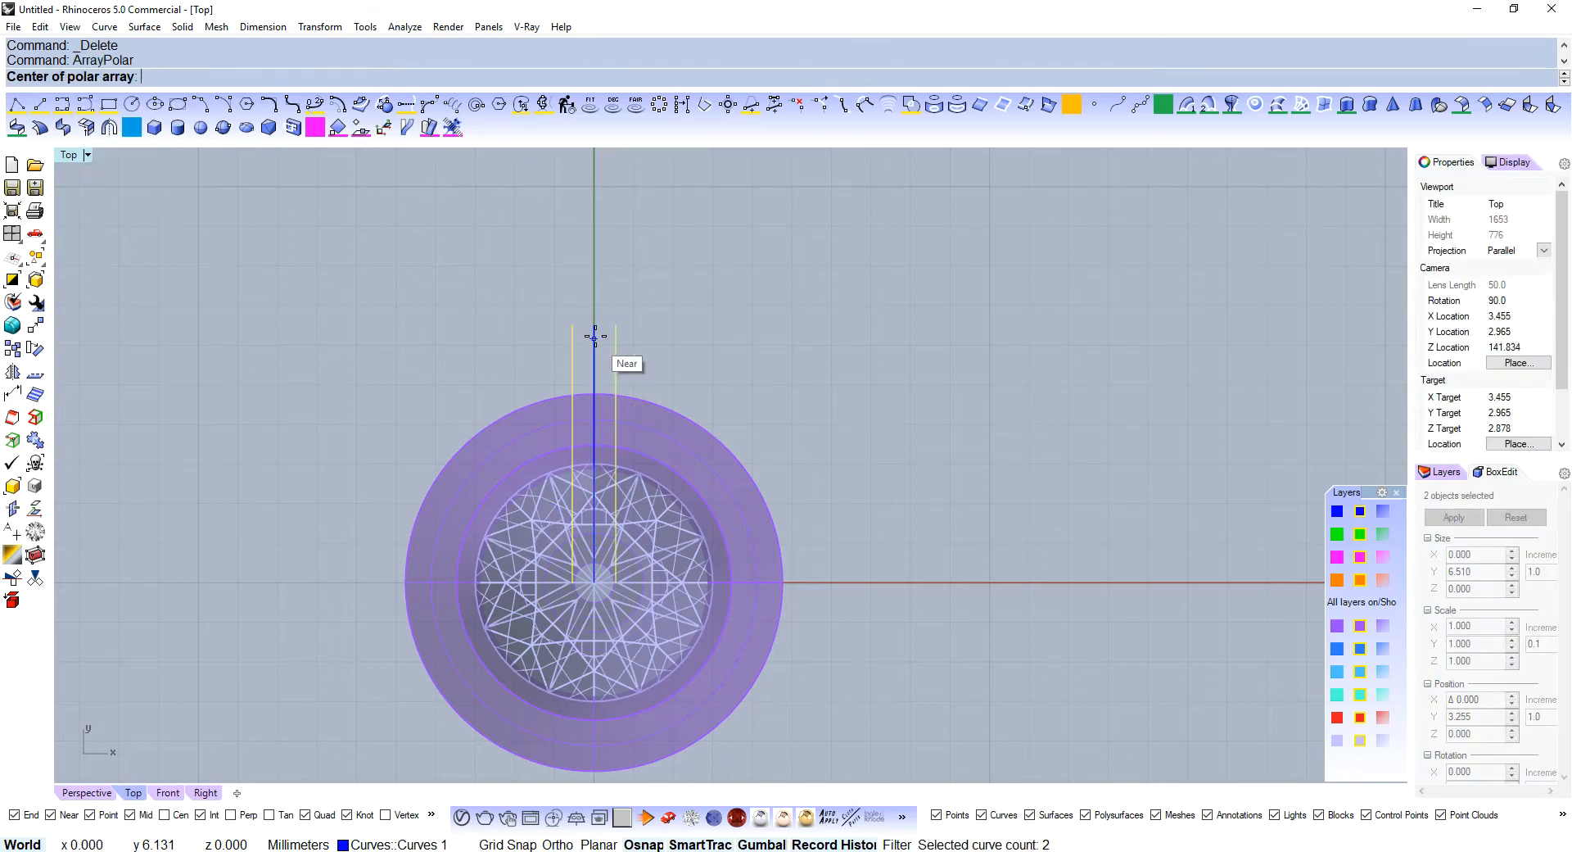
pyautogui.click(593, 537)
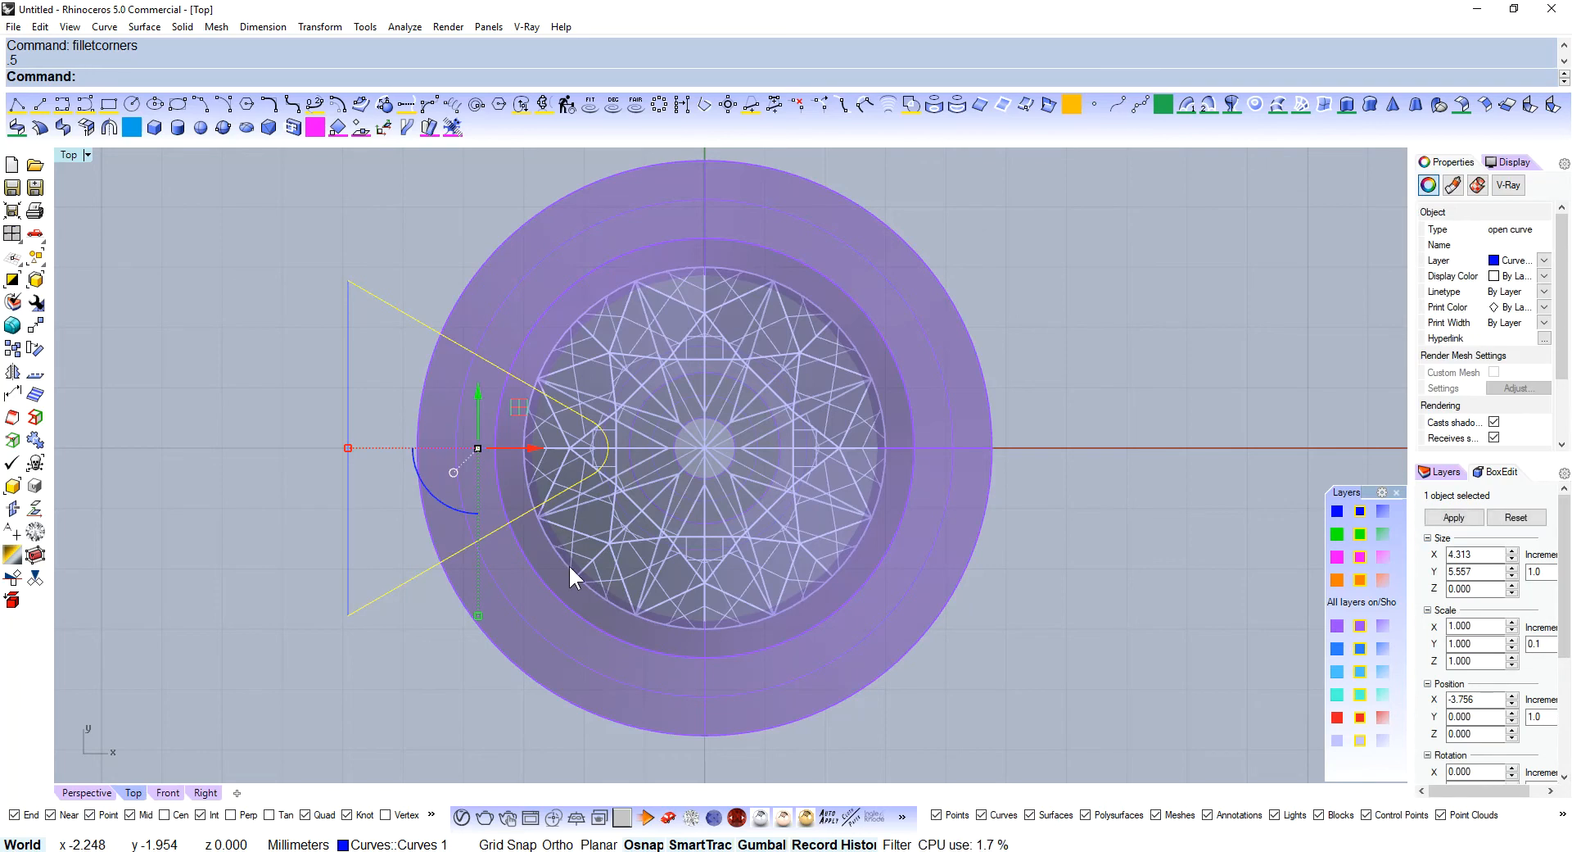
pyautogui.press('ctrl+z')
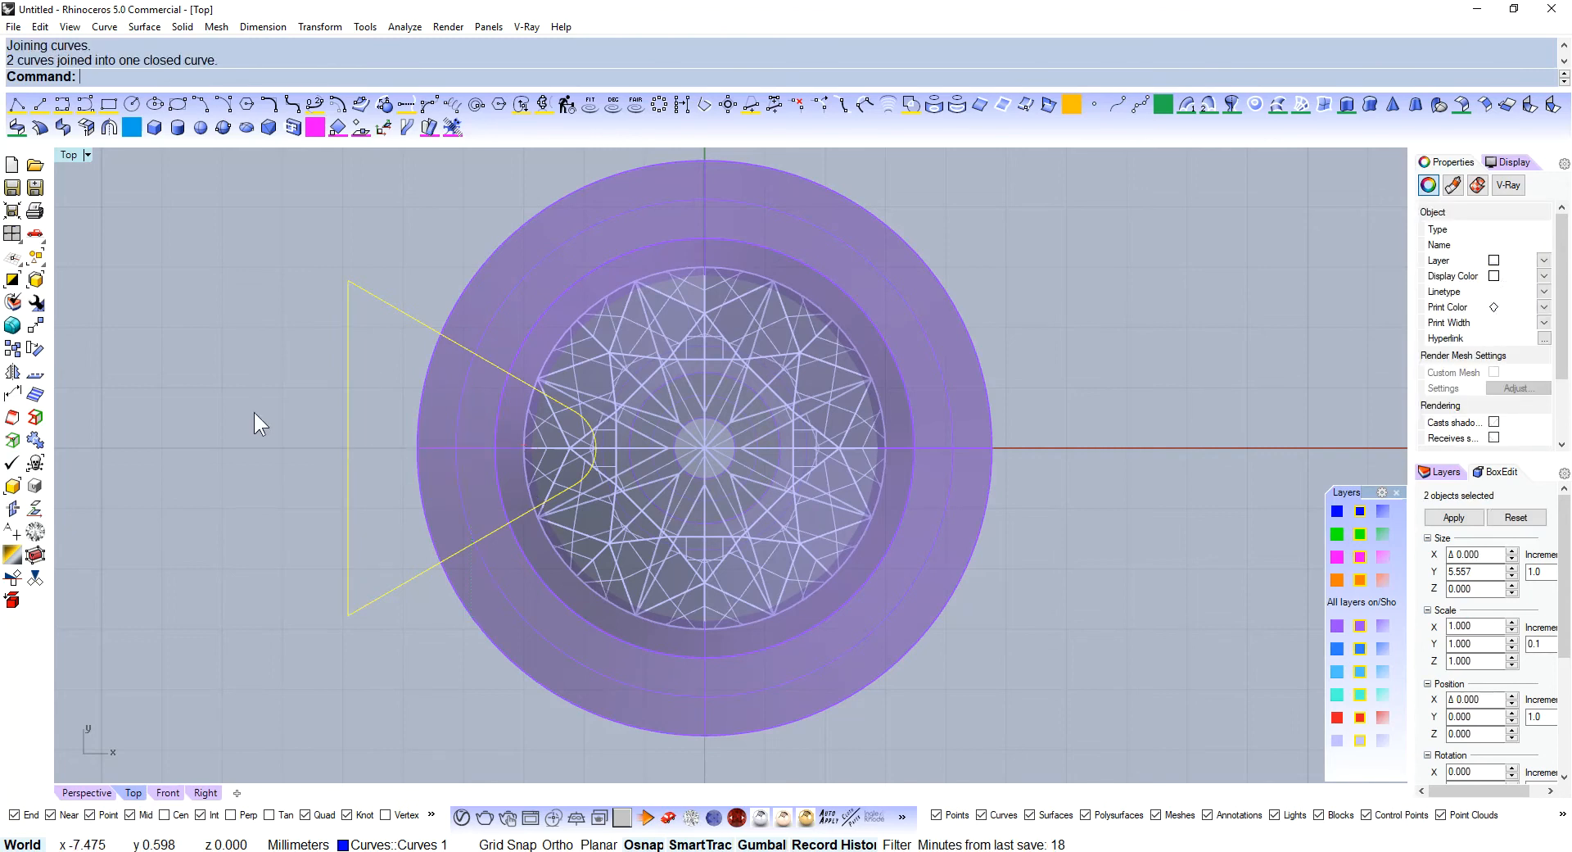
# - Extrude the wedge into a solid and wrap the whole object in a CageEdit bounding box
pyautogui.click(167, 793)
pyautogui.write('extrudecrv')
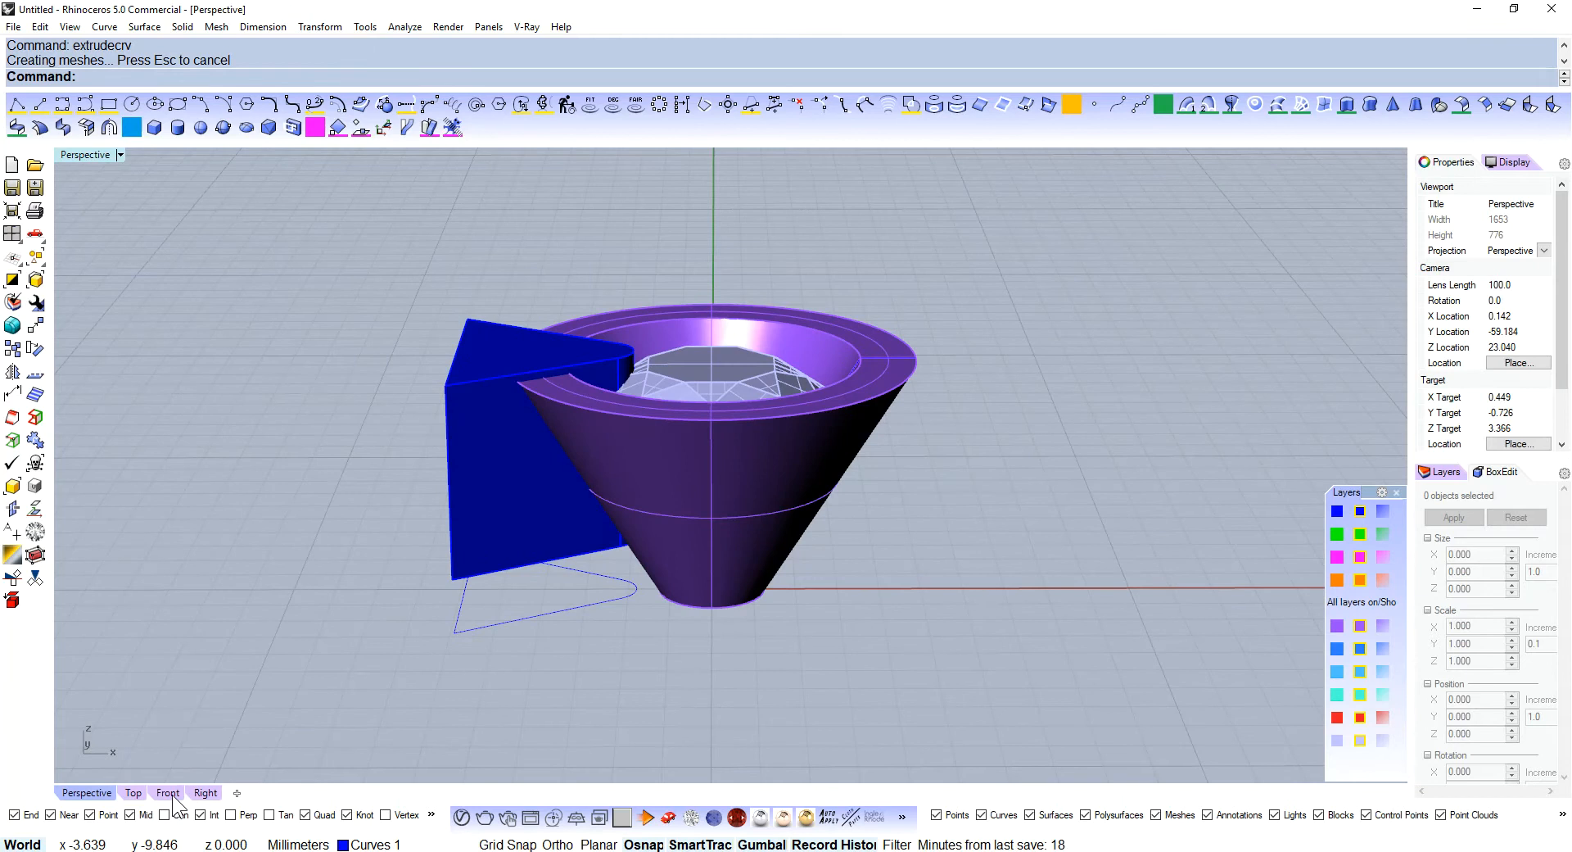
pyautogui.click(167, 793)
pyautogui.write('CageEdit')
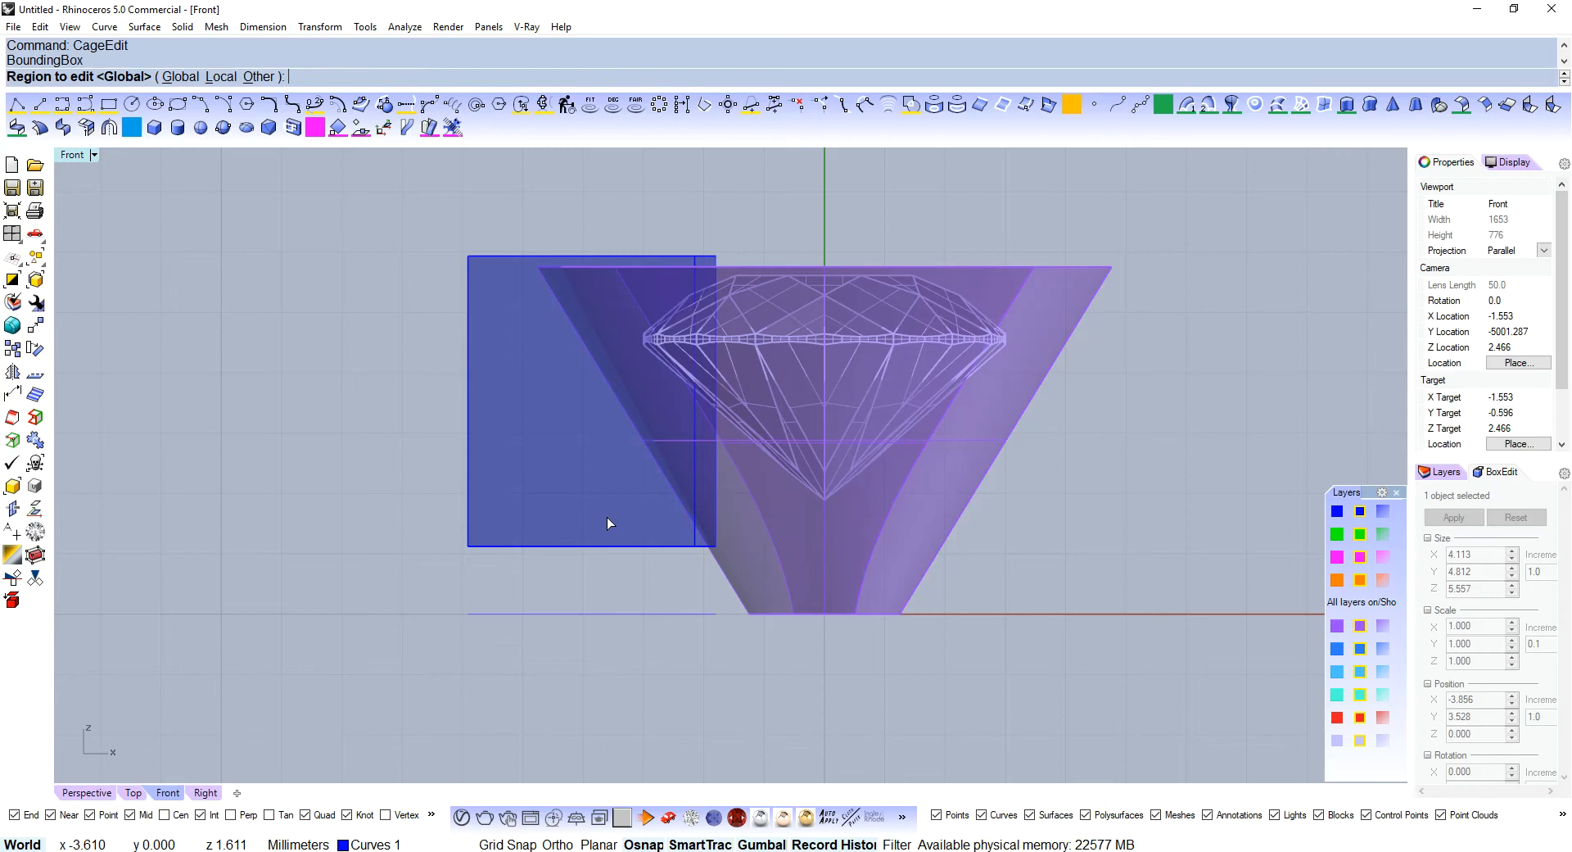
pyautogui.press('enter')
pyautogui.write('arraypolar')
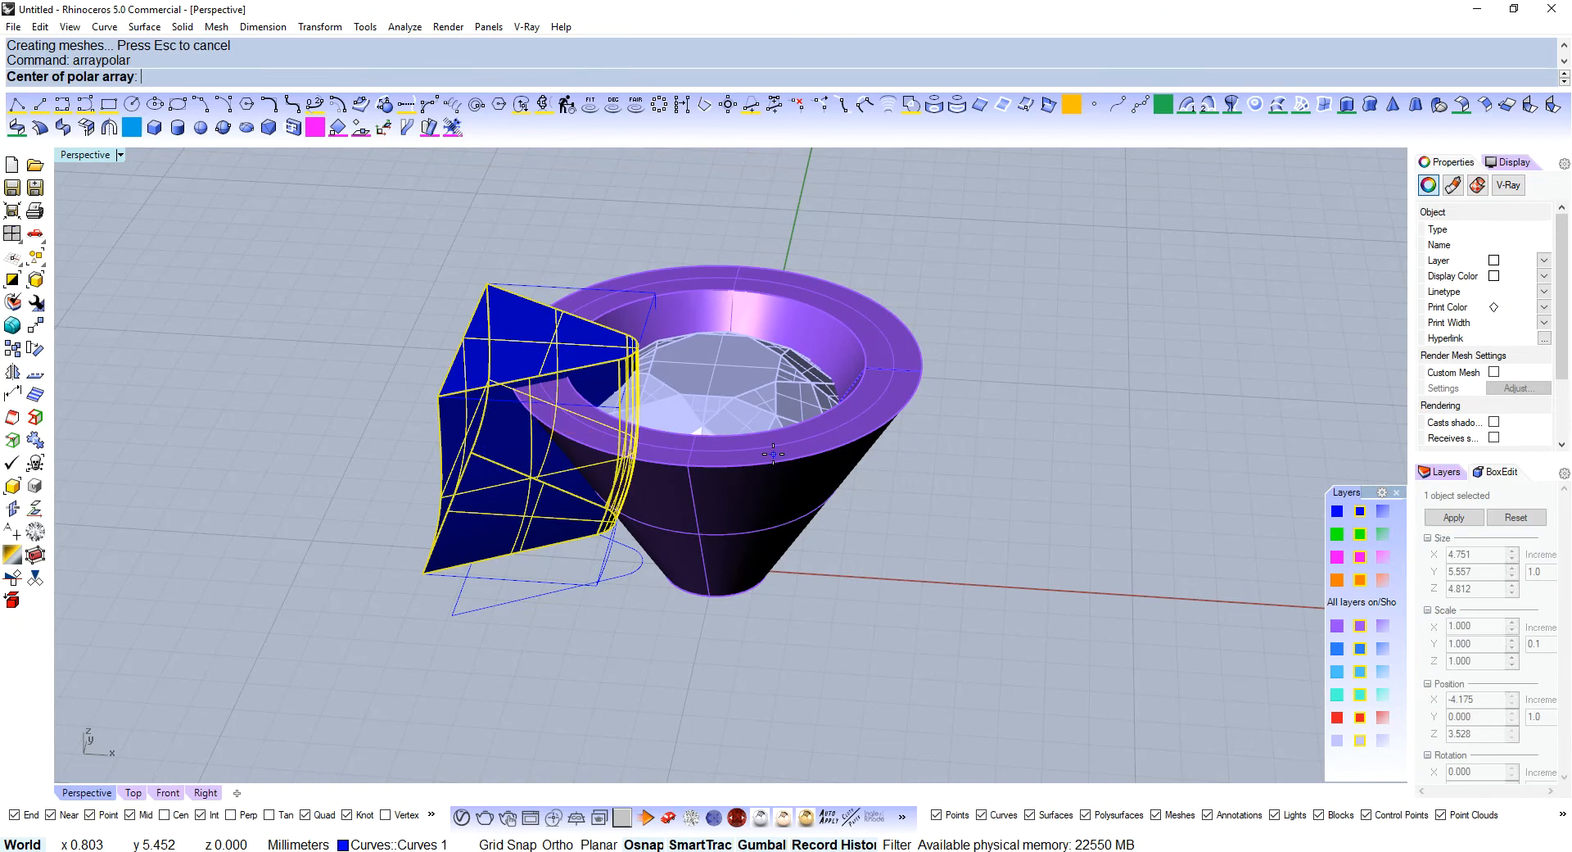
# - Array the cutter 6 times about the origin and BooleanDifference them from the base
pyautogui.click(771, 454)
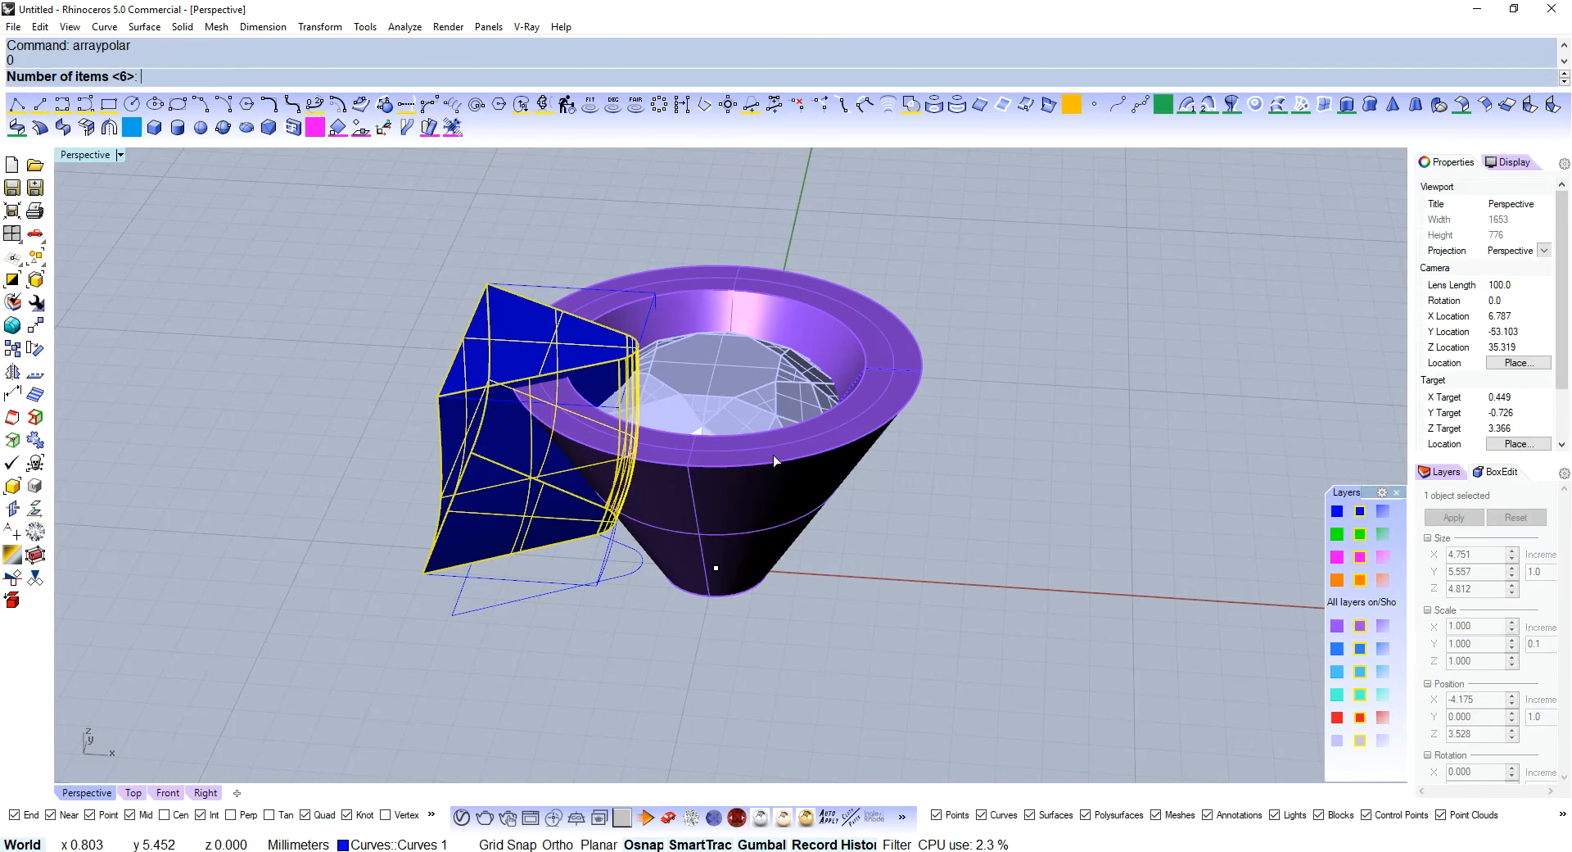
pyautogui.press('enter')
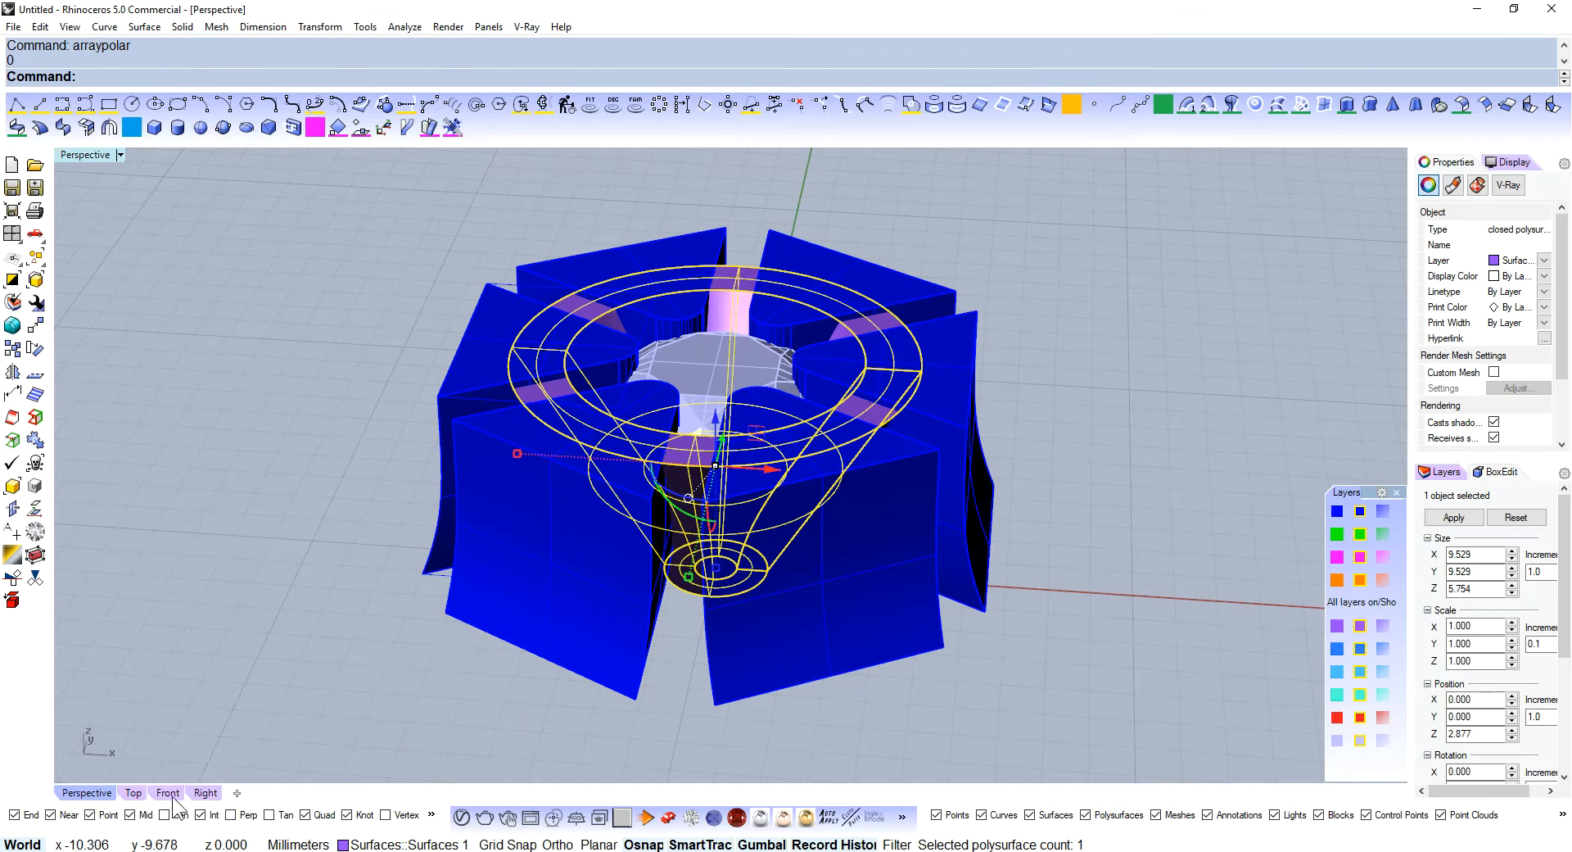
pyautogui.click(167, 791)
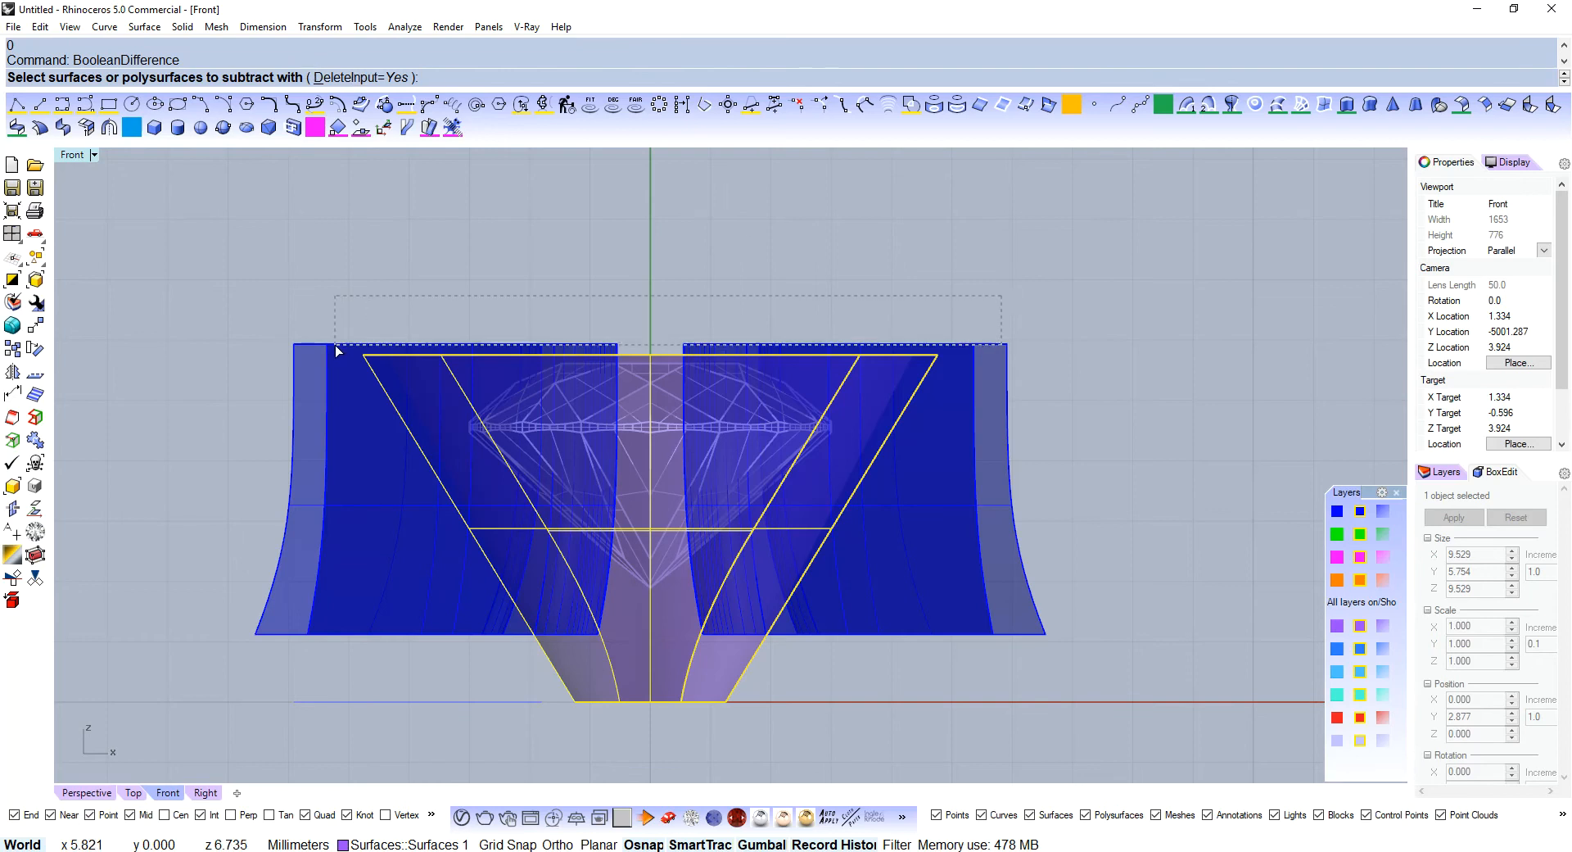
pyautogui.press('enter')
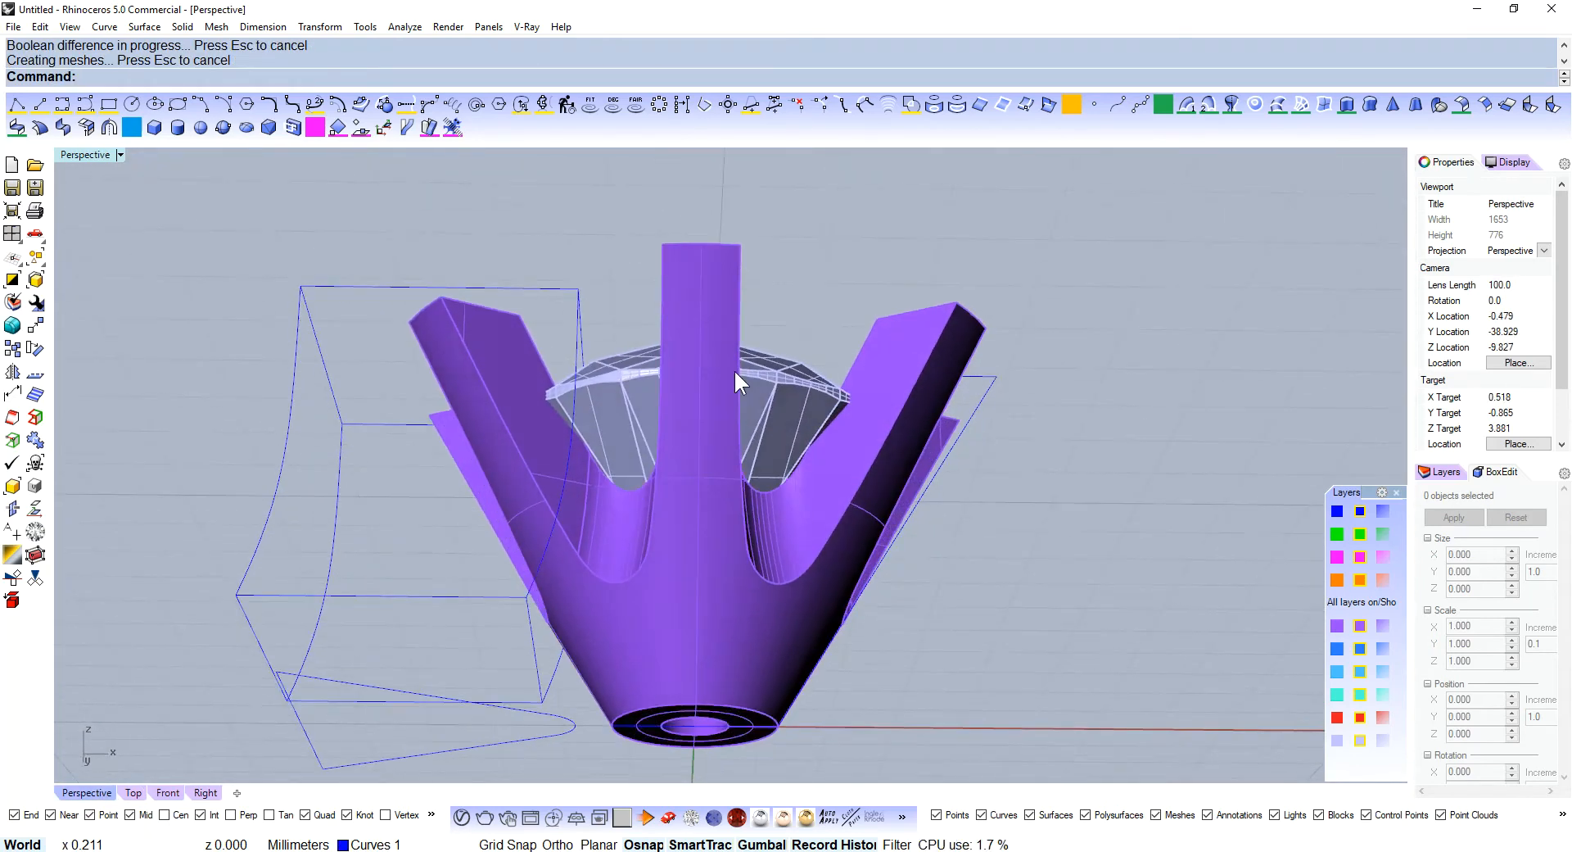
# - Inspect the six carved claws from top, perspective and front views
pyautogui.moveTo(737, 381); pyautogui.dragTo(807, 476)
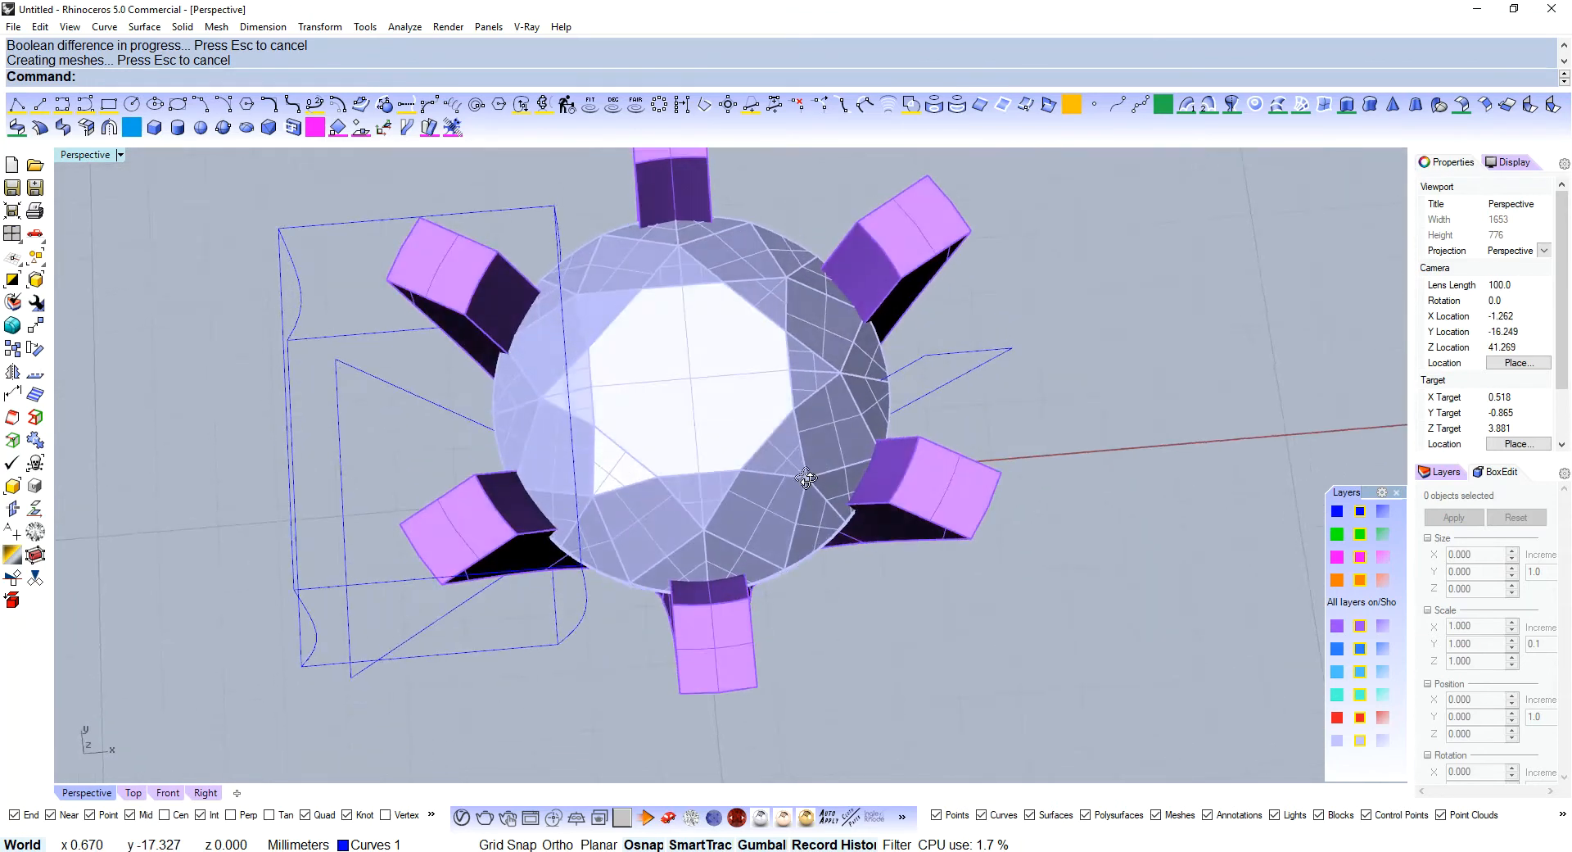
pyautogui.click(131, 791)
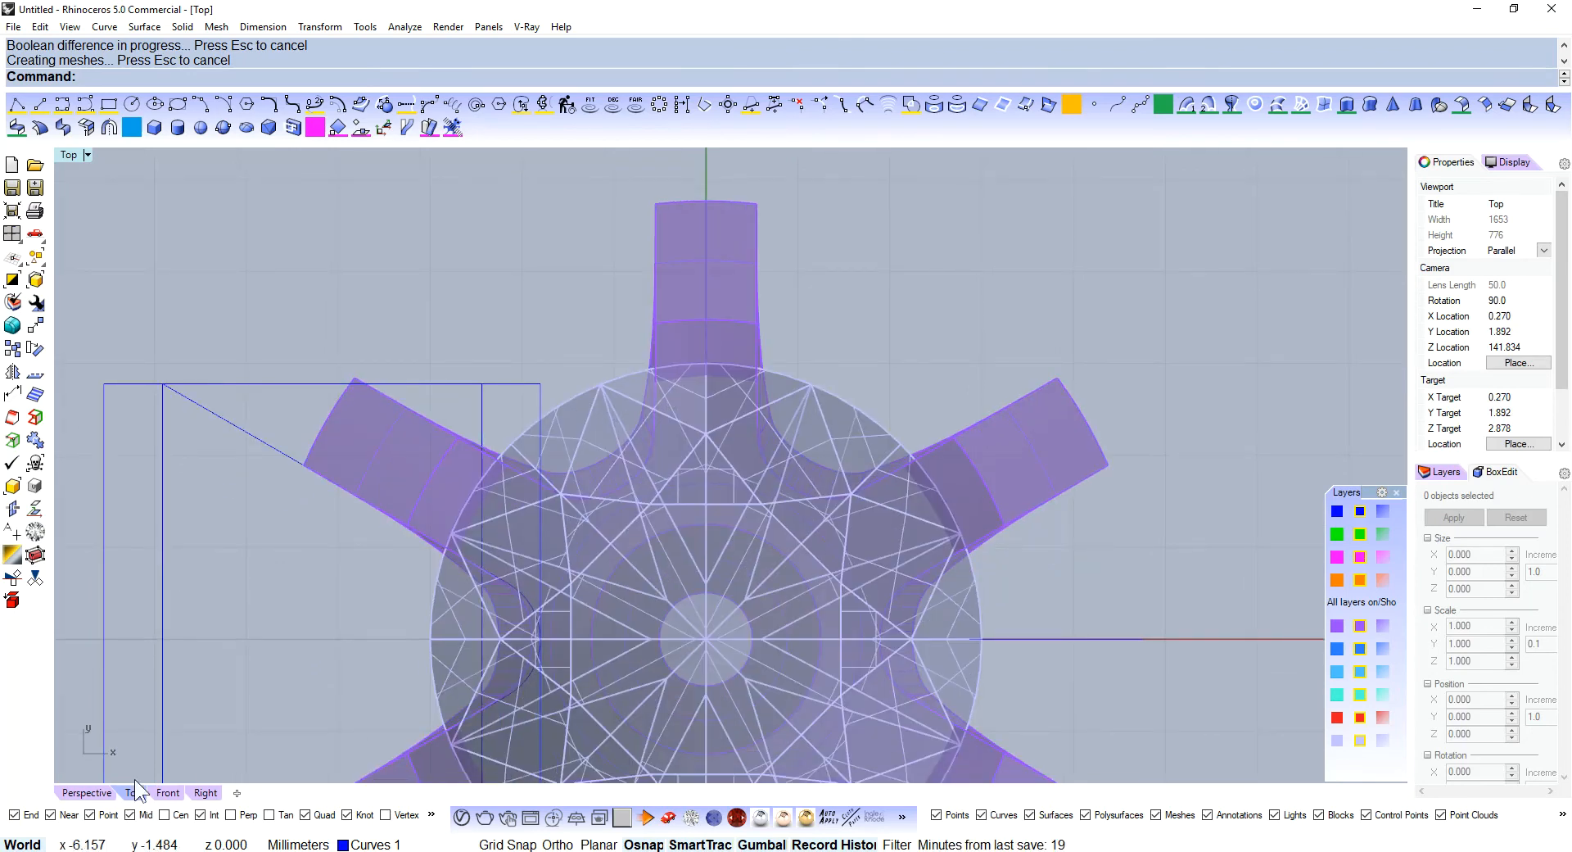
pyautogui.click(87, 793)
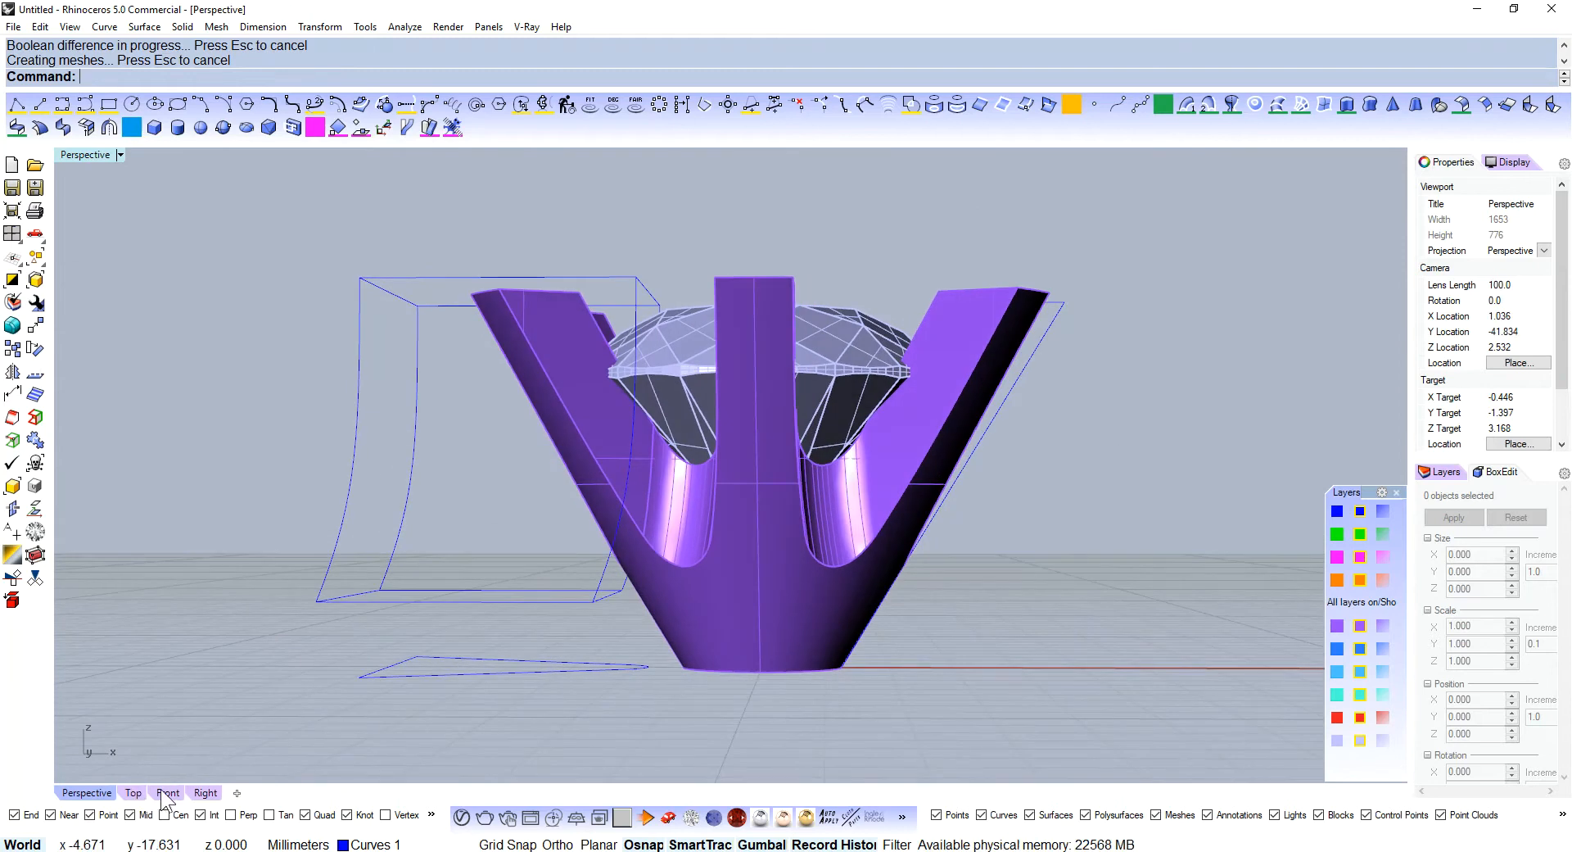
pyautogui.click(167, 793)
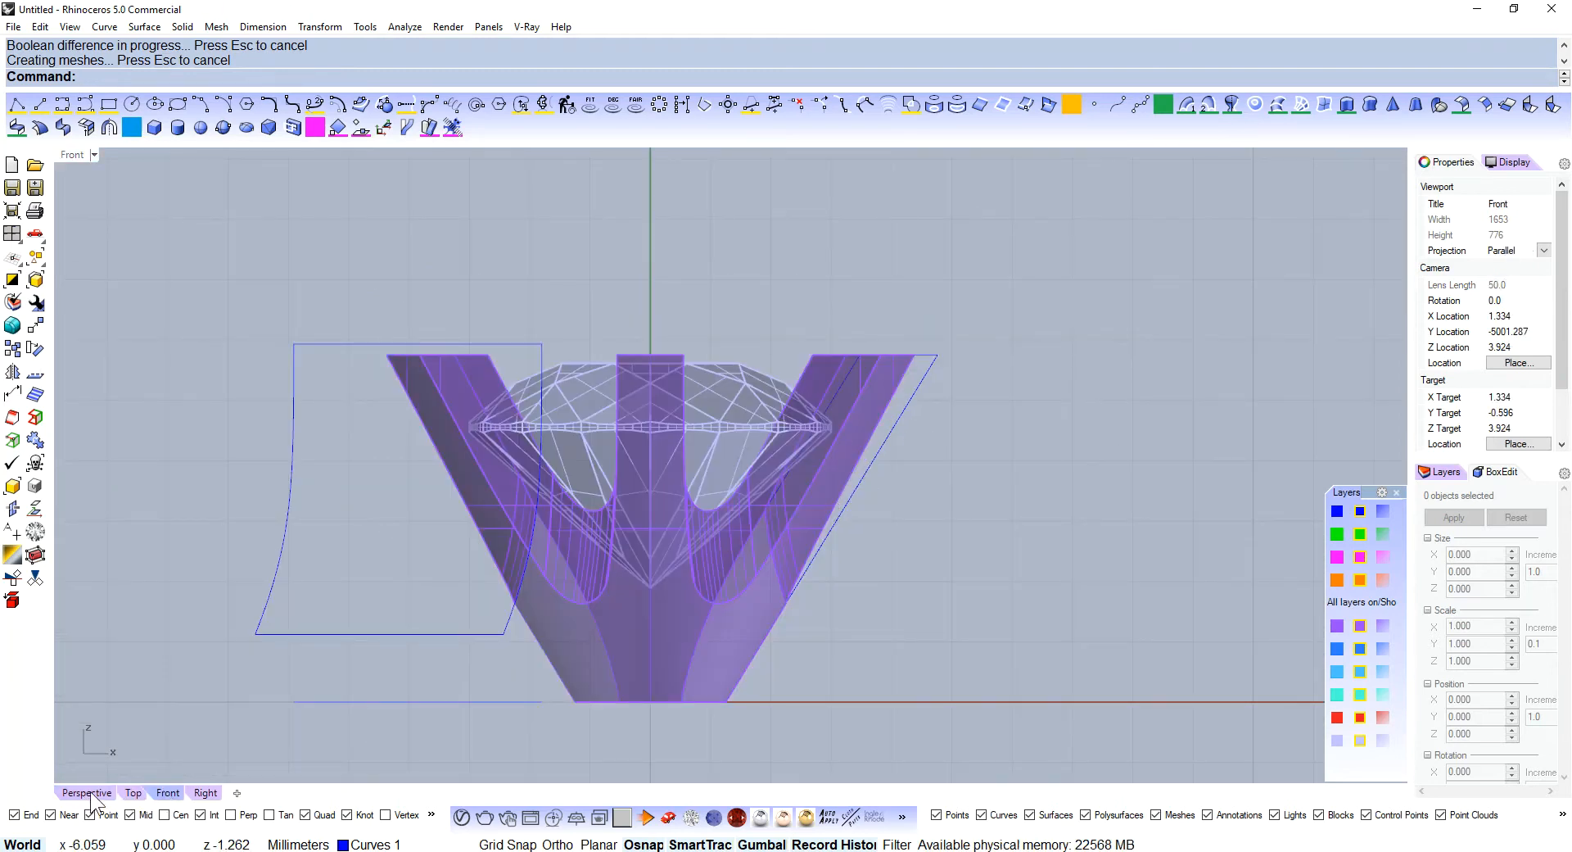
pyautogui.click(85, 793)
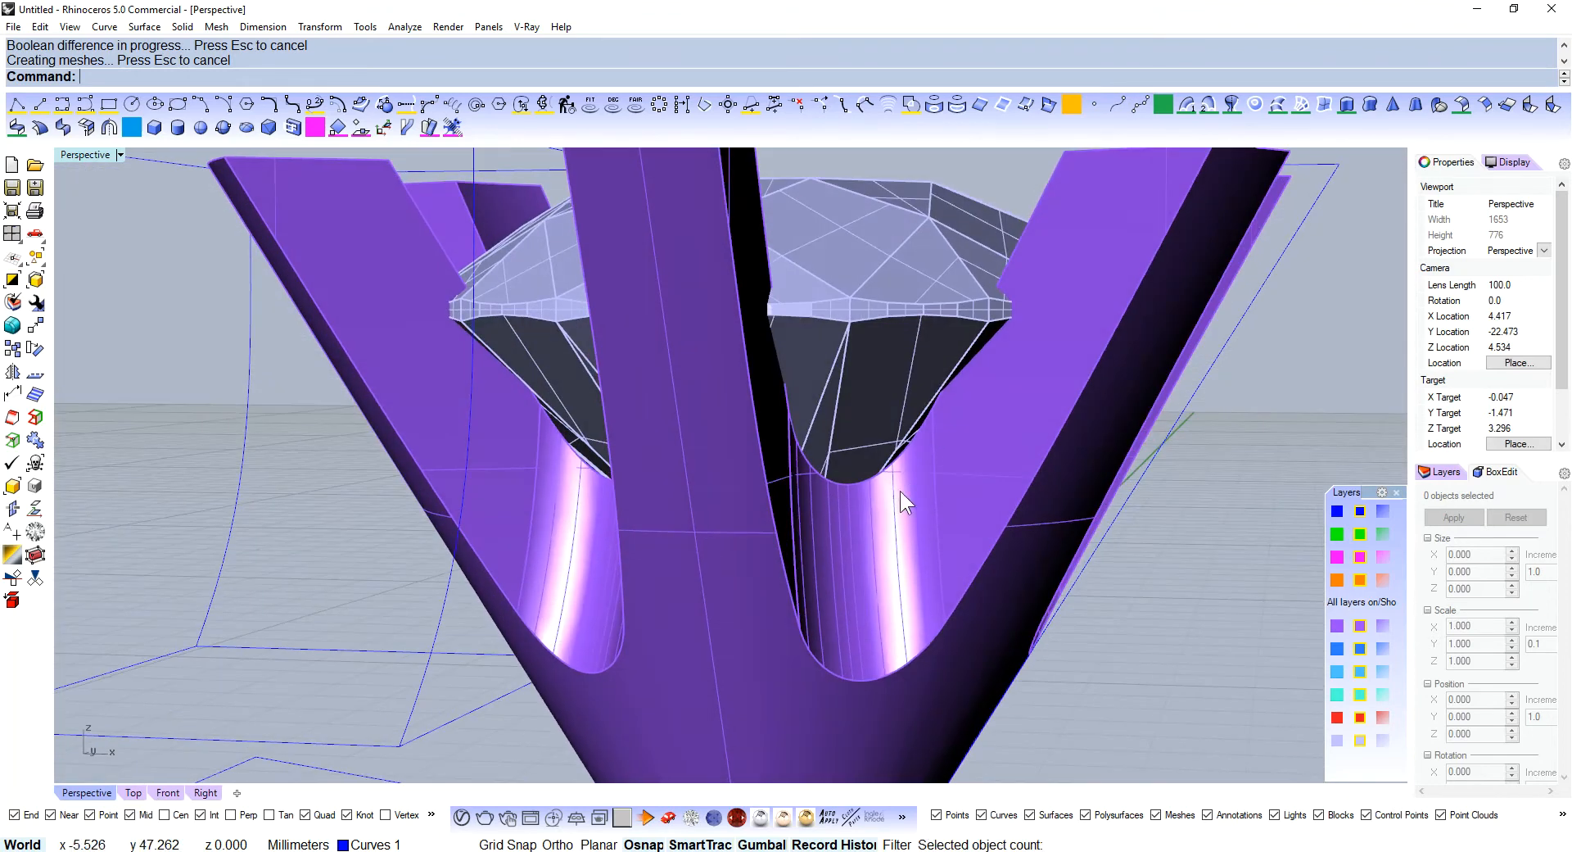
pyautogui.moveTo(903, 501); pyautogui.dragTo(870, 541)
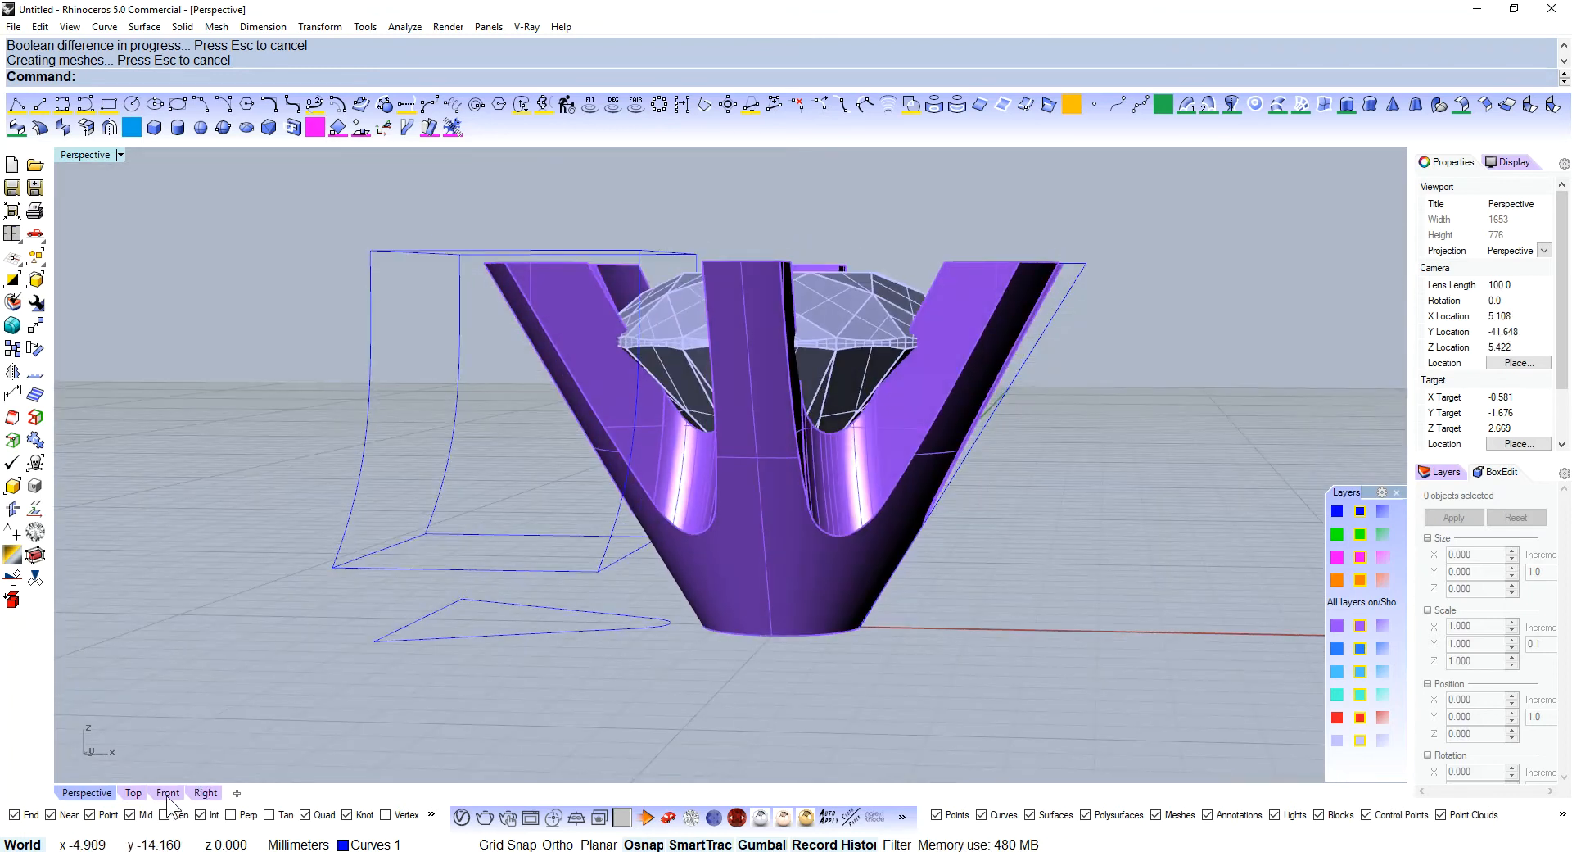
pyautogui.click(167, 792)
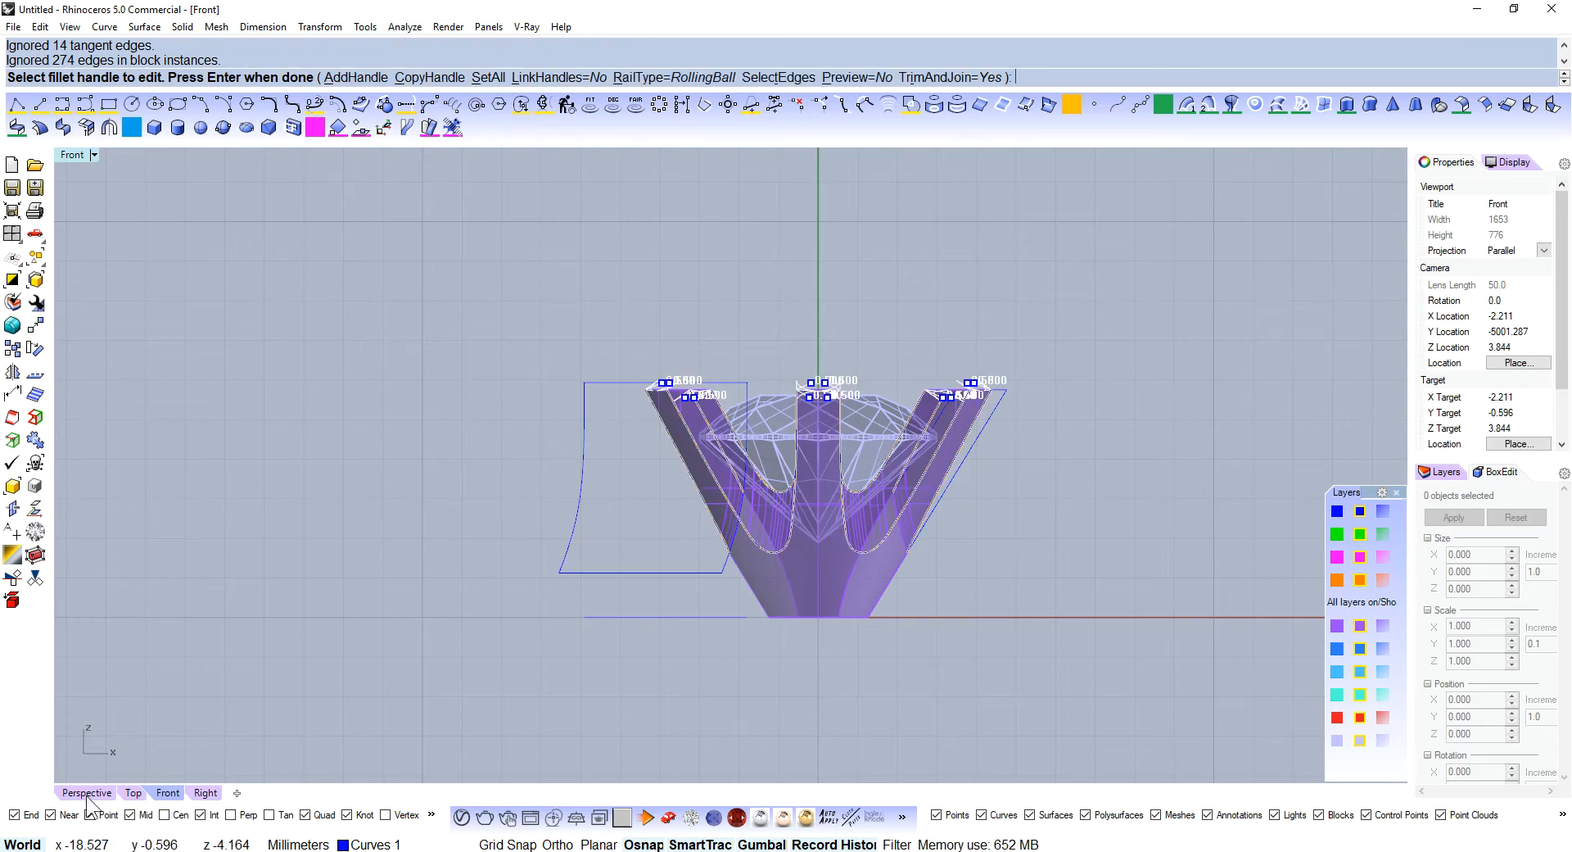
# - Inspect the 0.5 mm filleted claws in Perspective, orbiting over the tips and around the setting
pyautogui.click(87, 793)
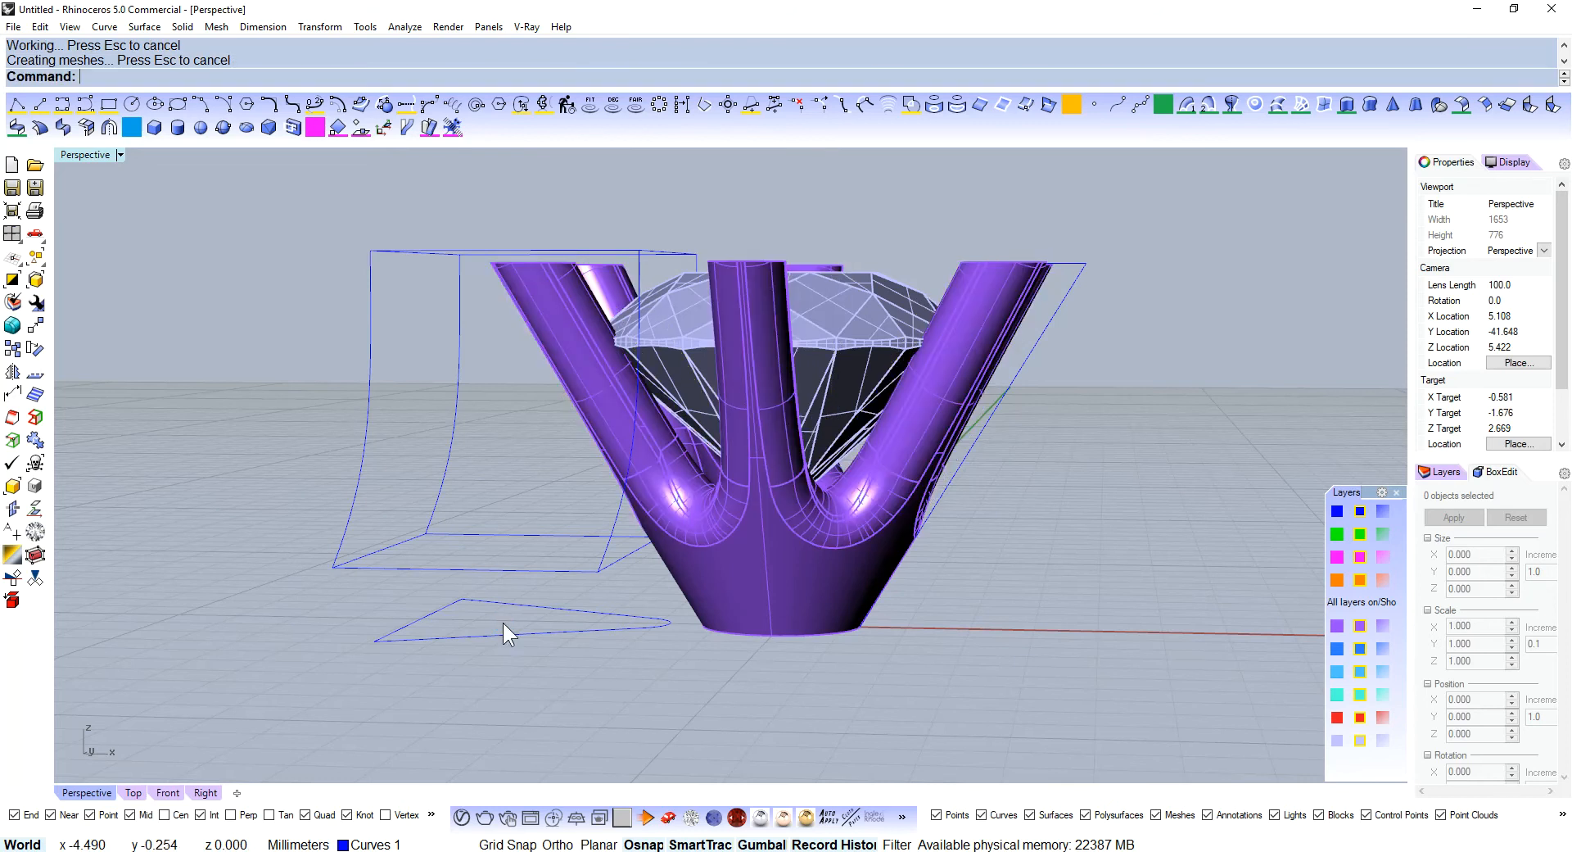
pyautogui.moveTo(506, 632); pyautogui.dragTo(1053, 429)
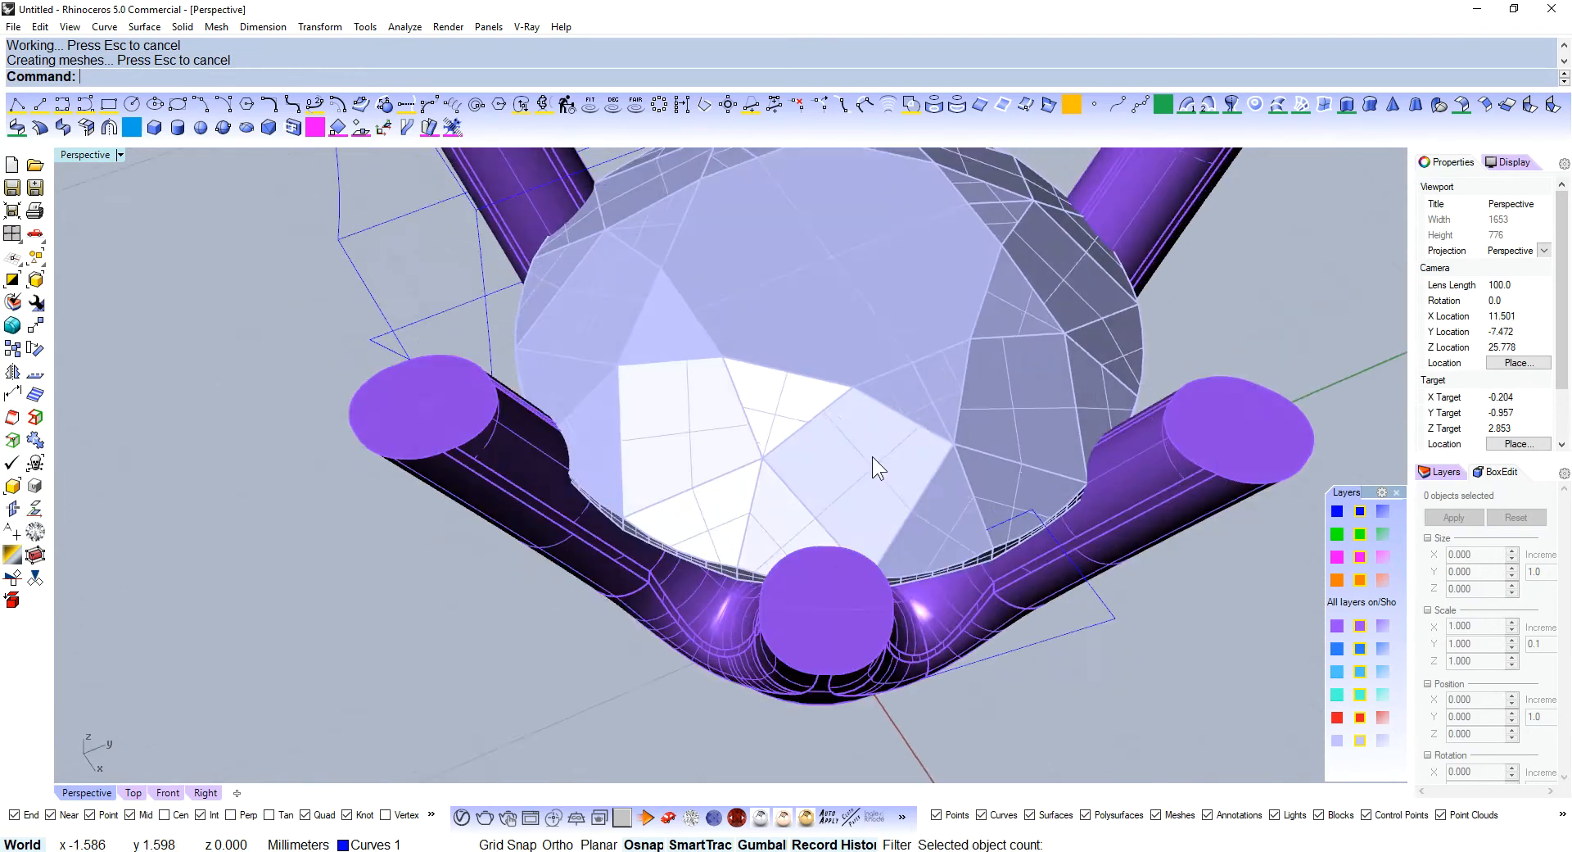
pyautogui.press('ctrl+z')
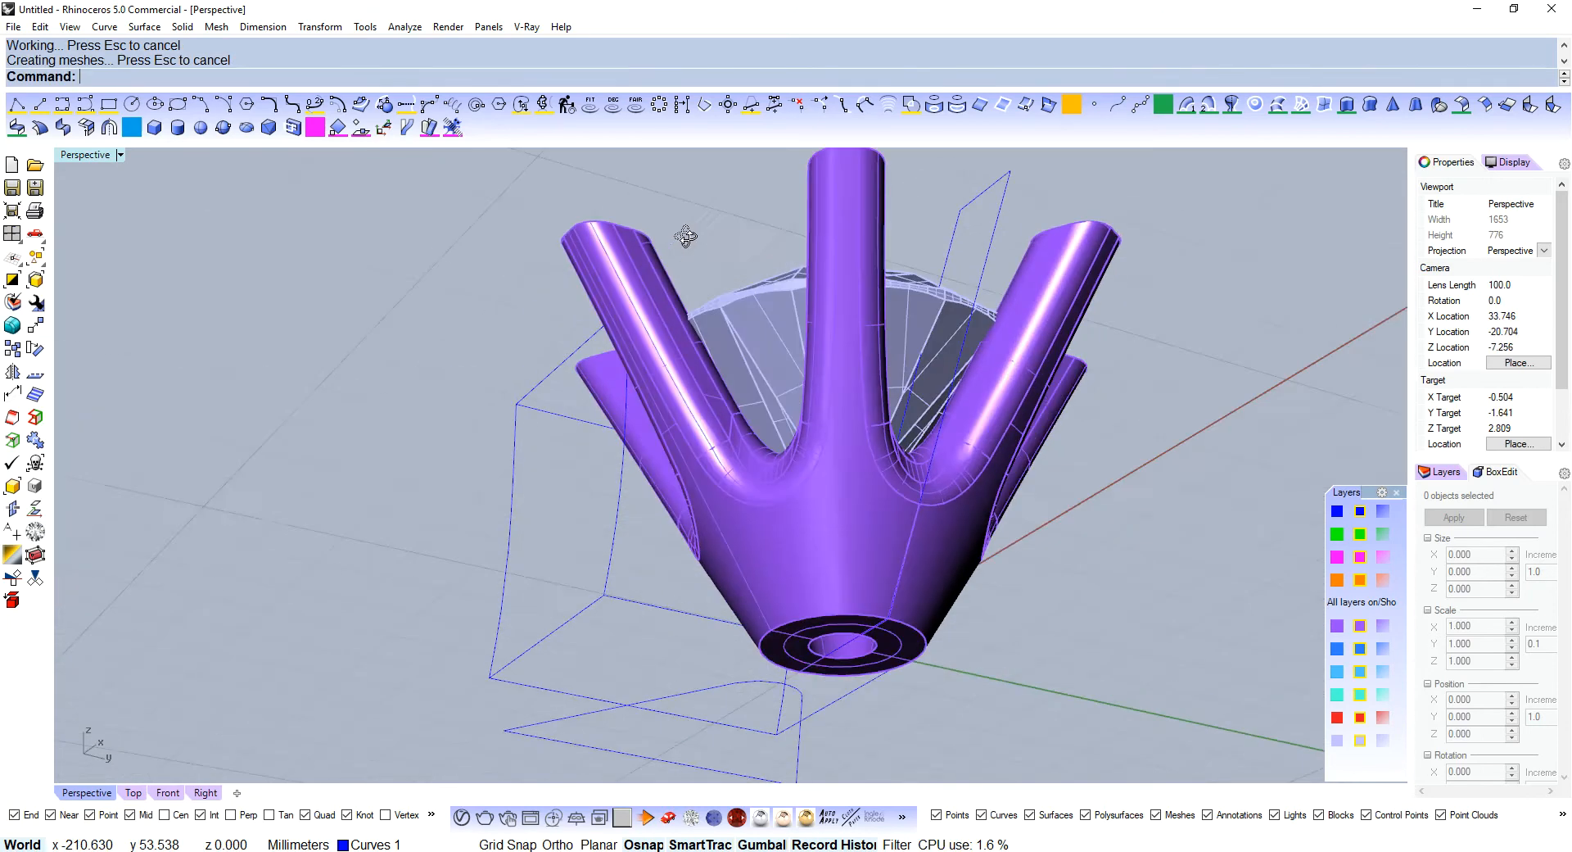
pyautogui.moveTo(686, 240); pyautogui.dragTo(581, 321)
pyautogui.write('curve')
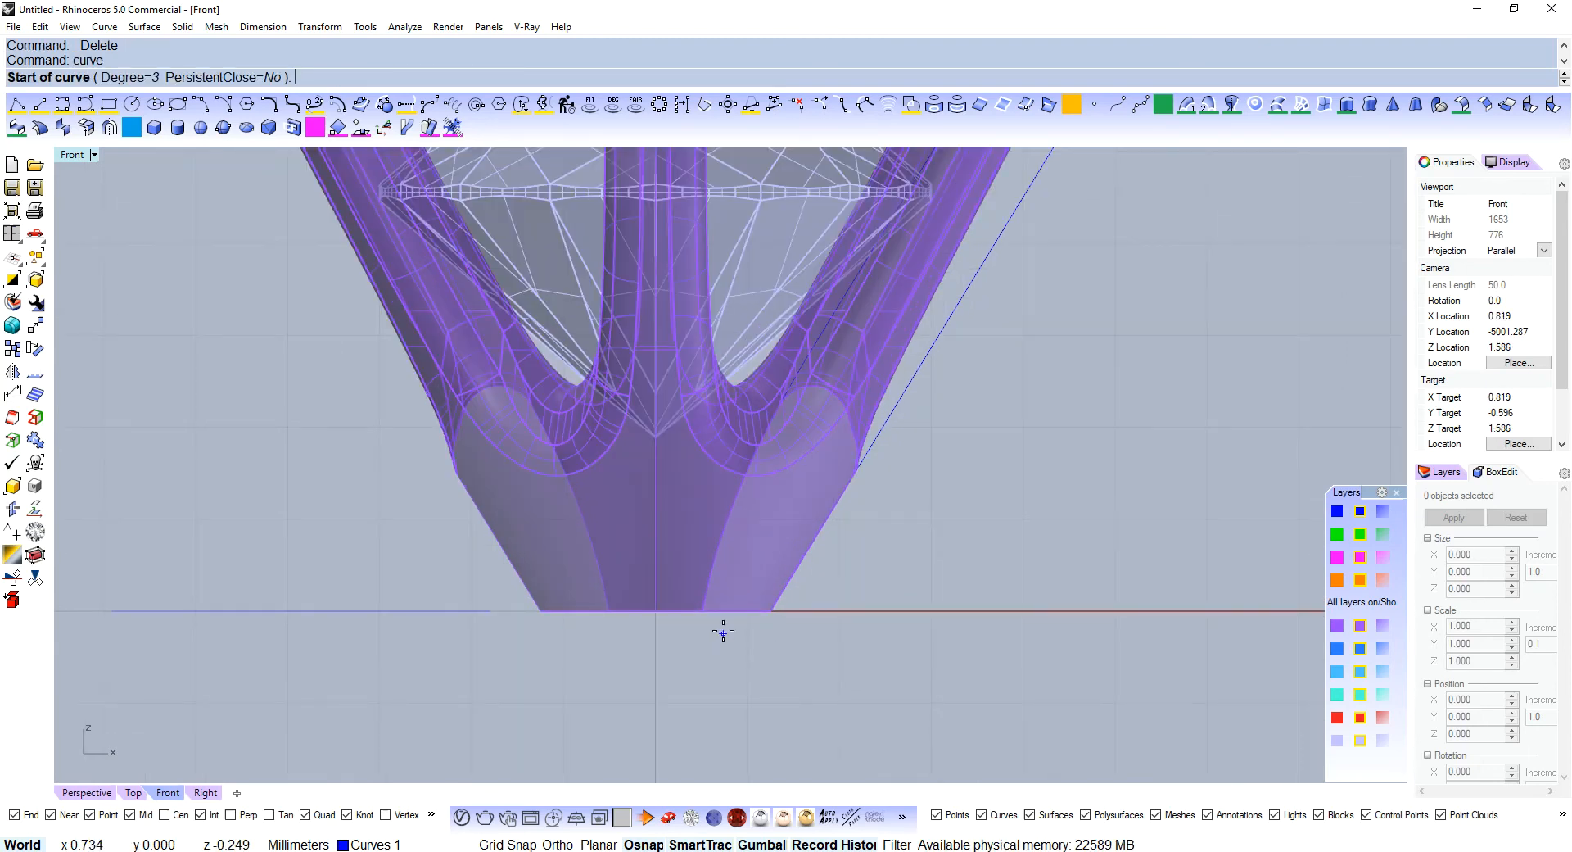
# - Mirror the base profile curve across the centre into a pointed outline and view it from the front
pyautogui.click(723, 629)
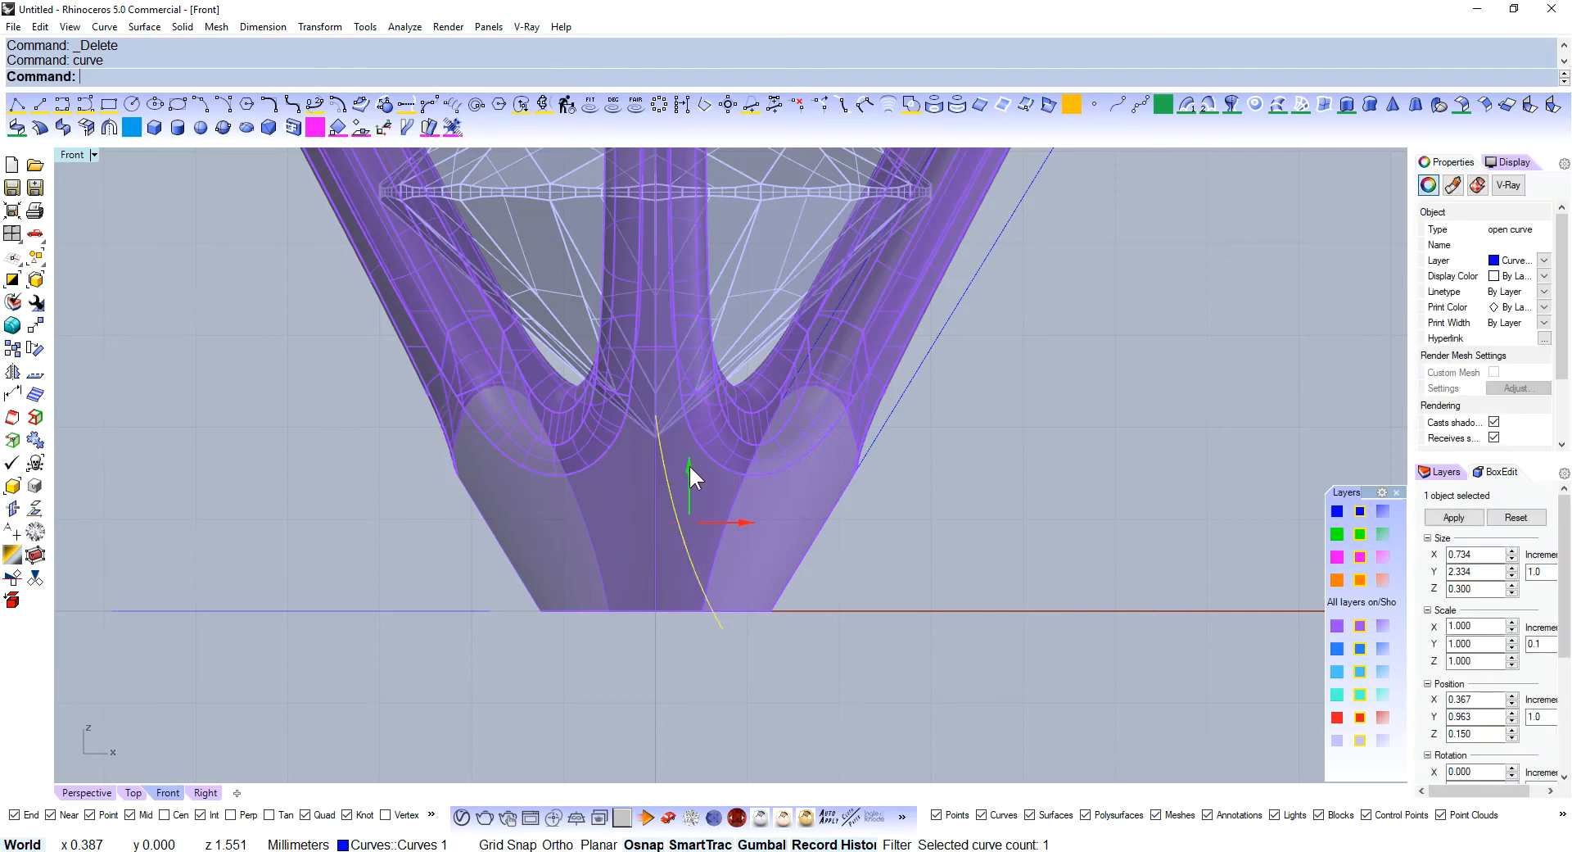
pyautogui.rightClick(691, 477)
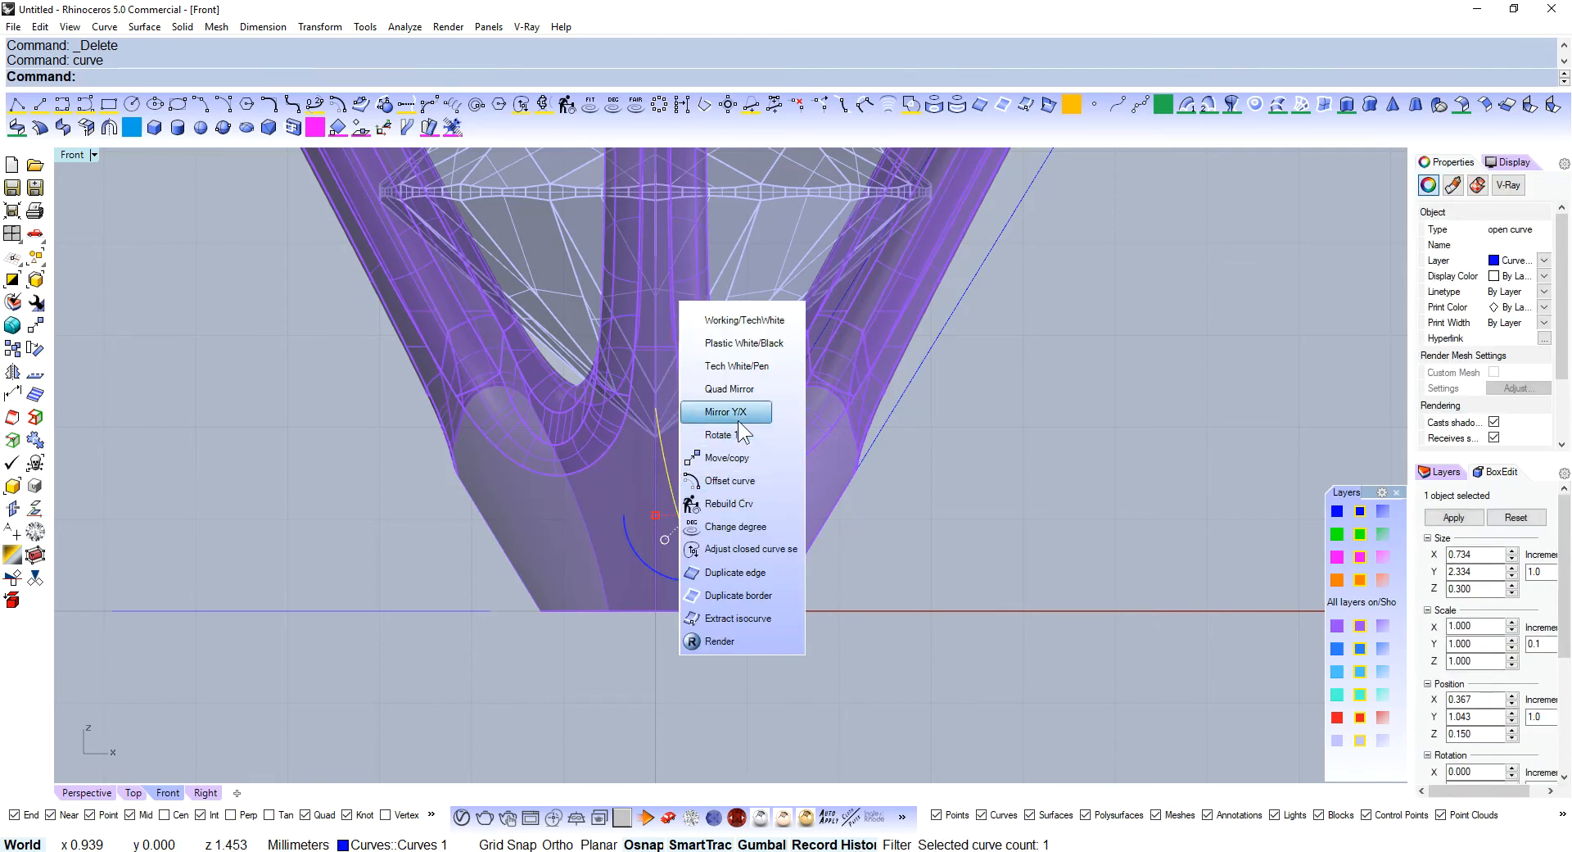
pyautogui.click(731, 412)
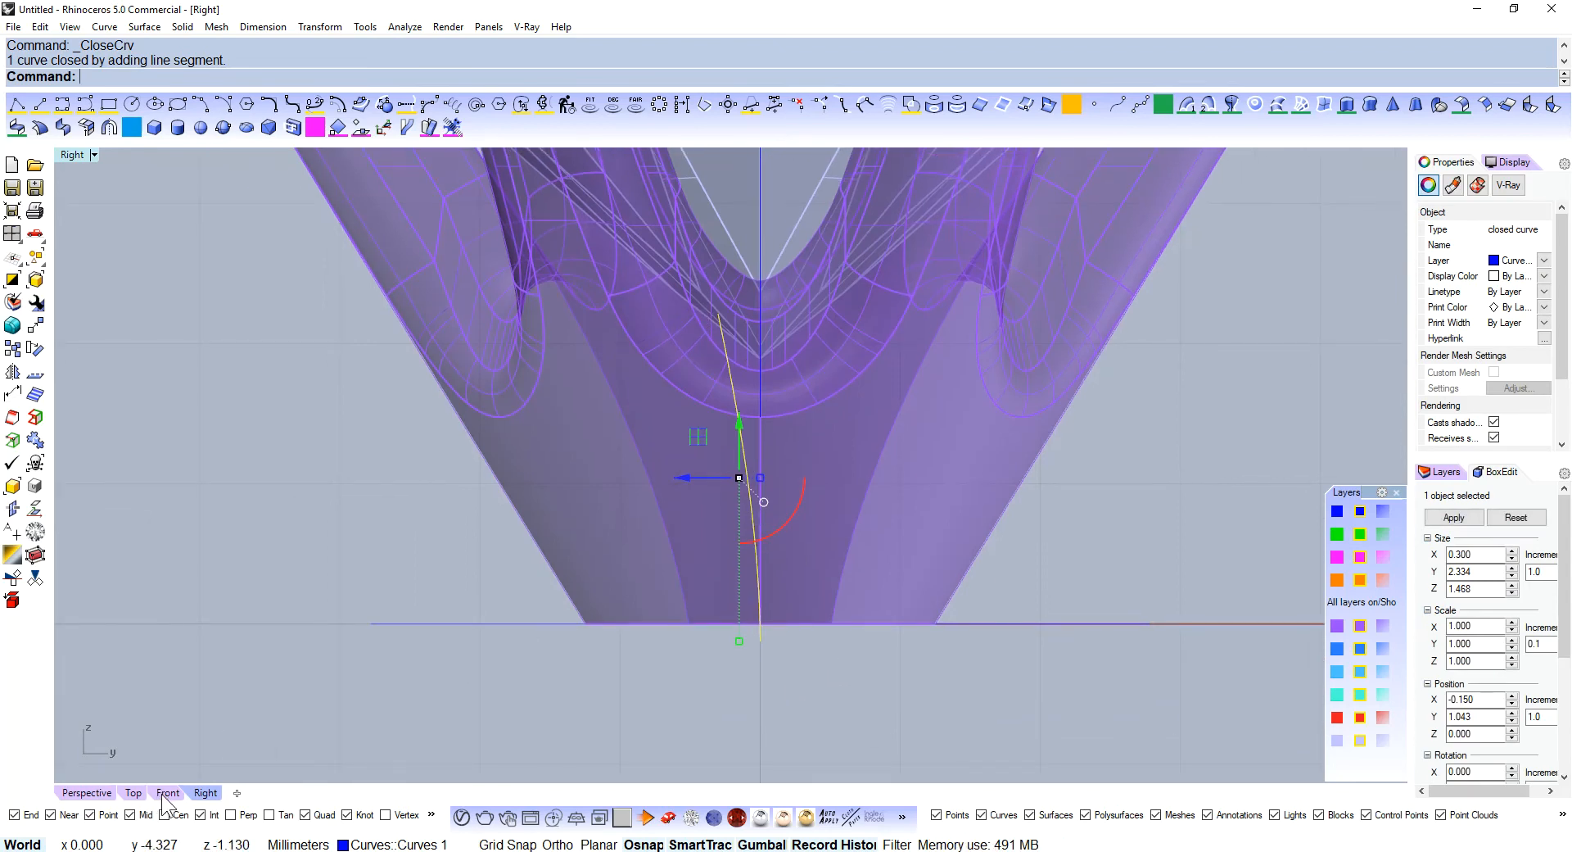
pyautogui.click(167, 793)
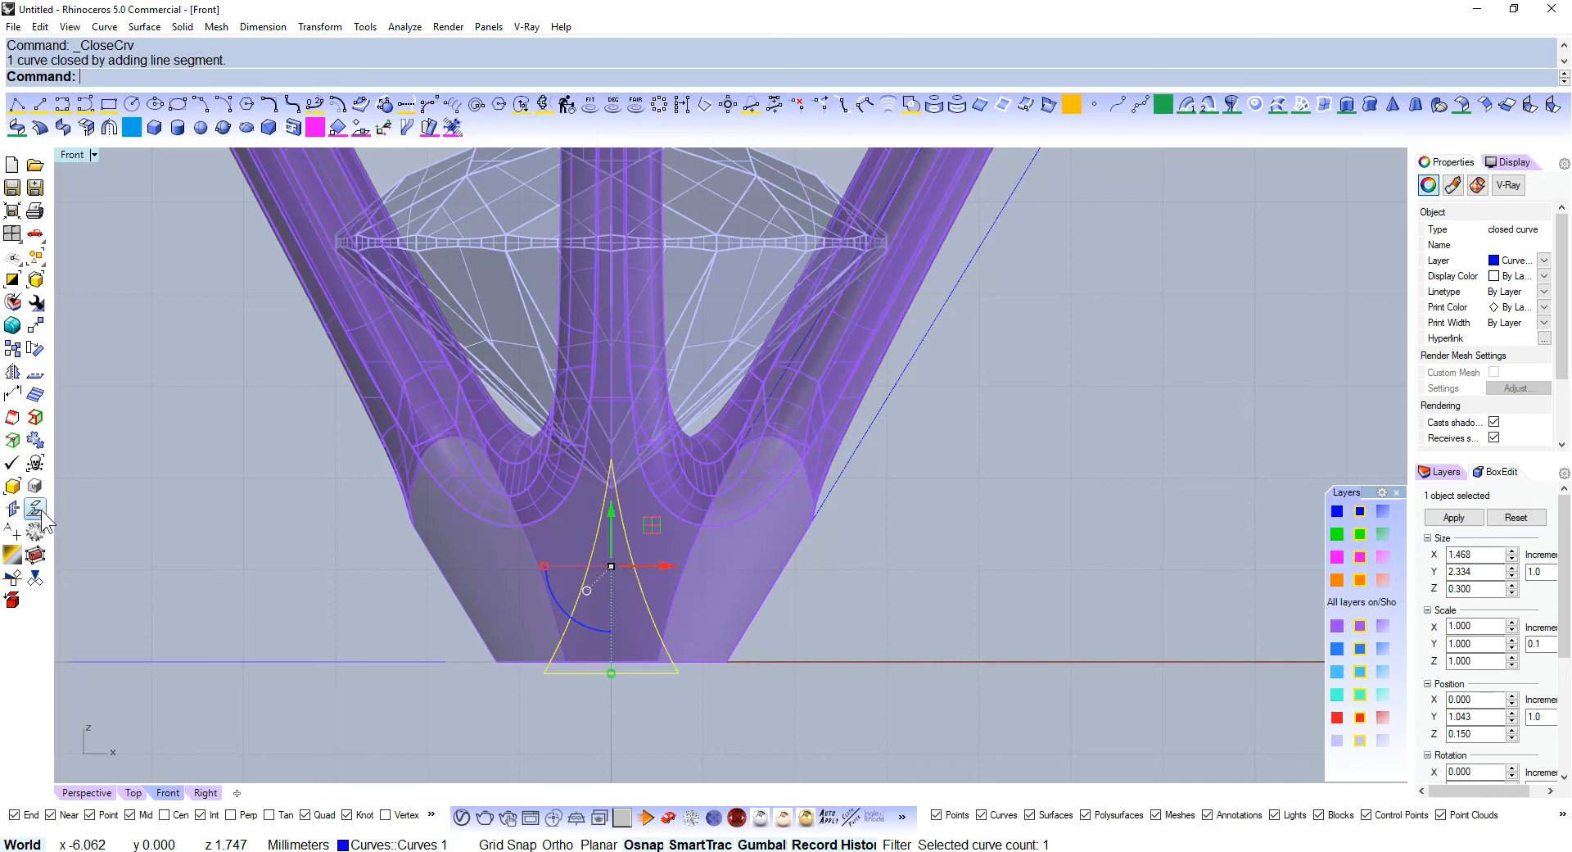
pyautogui.moveTo(33, 509)
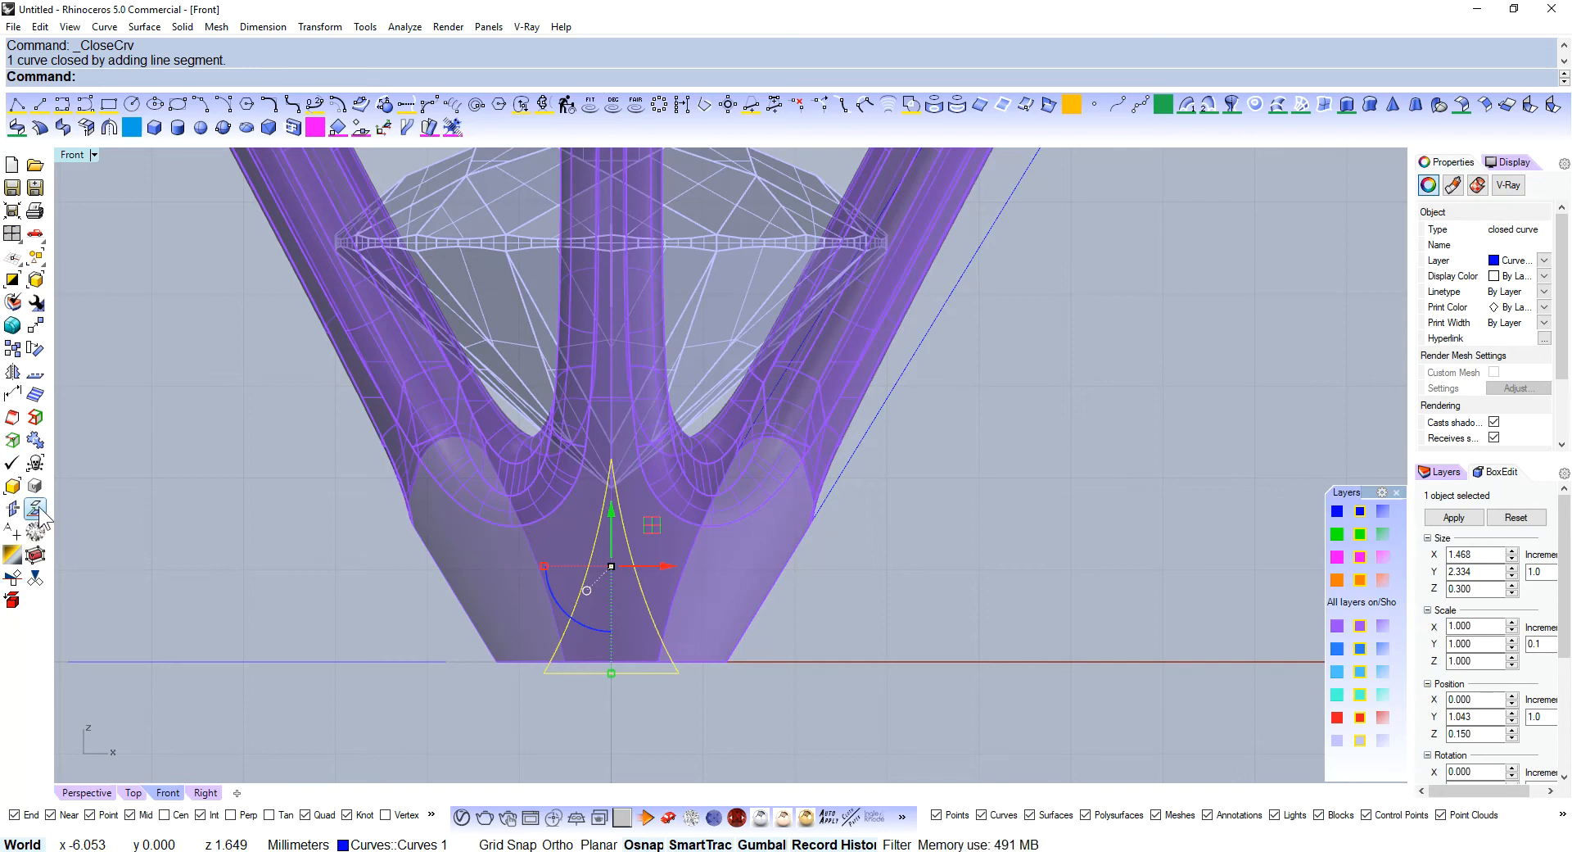
# - Extrude the closed pointed outline into a capped solid cutter slab across the base
pyautogui.press('Enter')
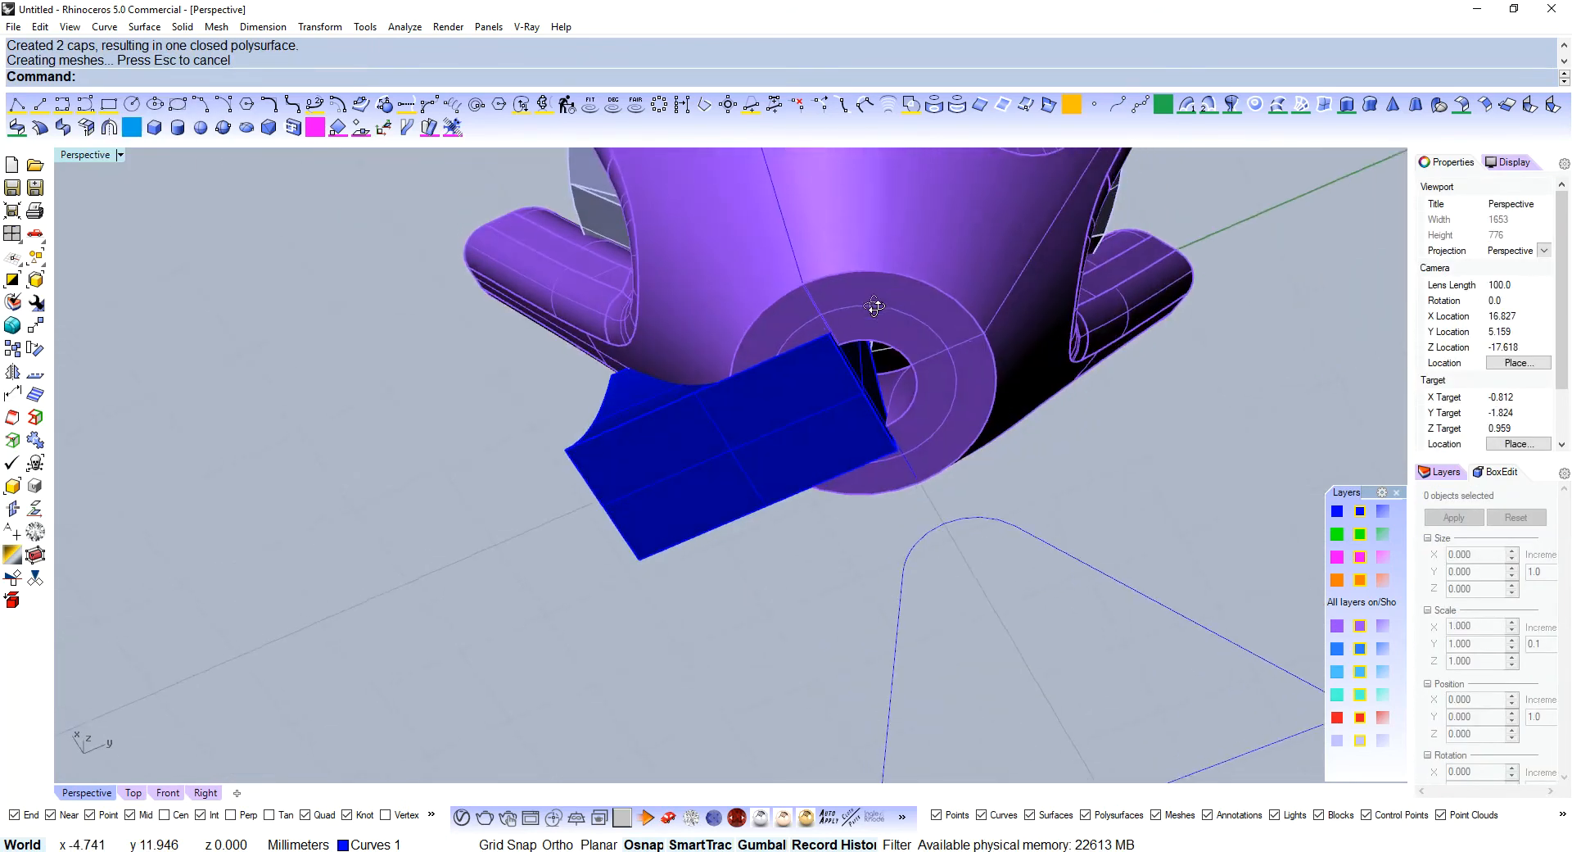
# - Inspect the cutter from below and undo the last face move on the isolated cutter solid
pyautogui.moveTo(873, 306); pyautogui.dragTo(806, 467)
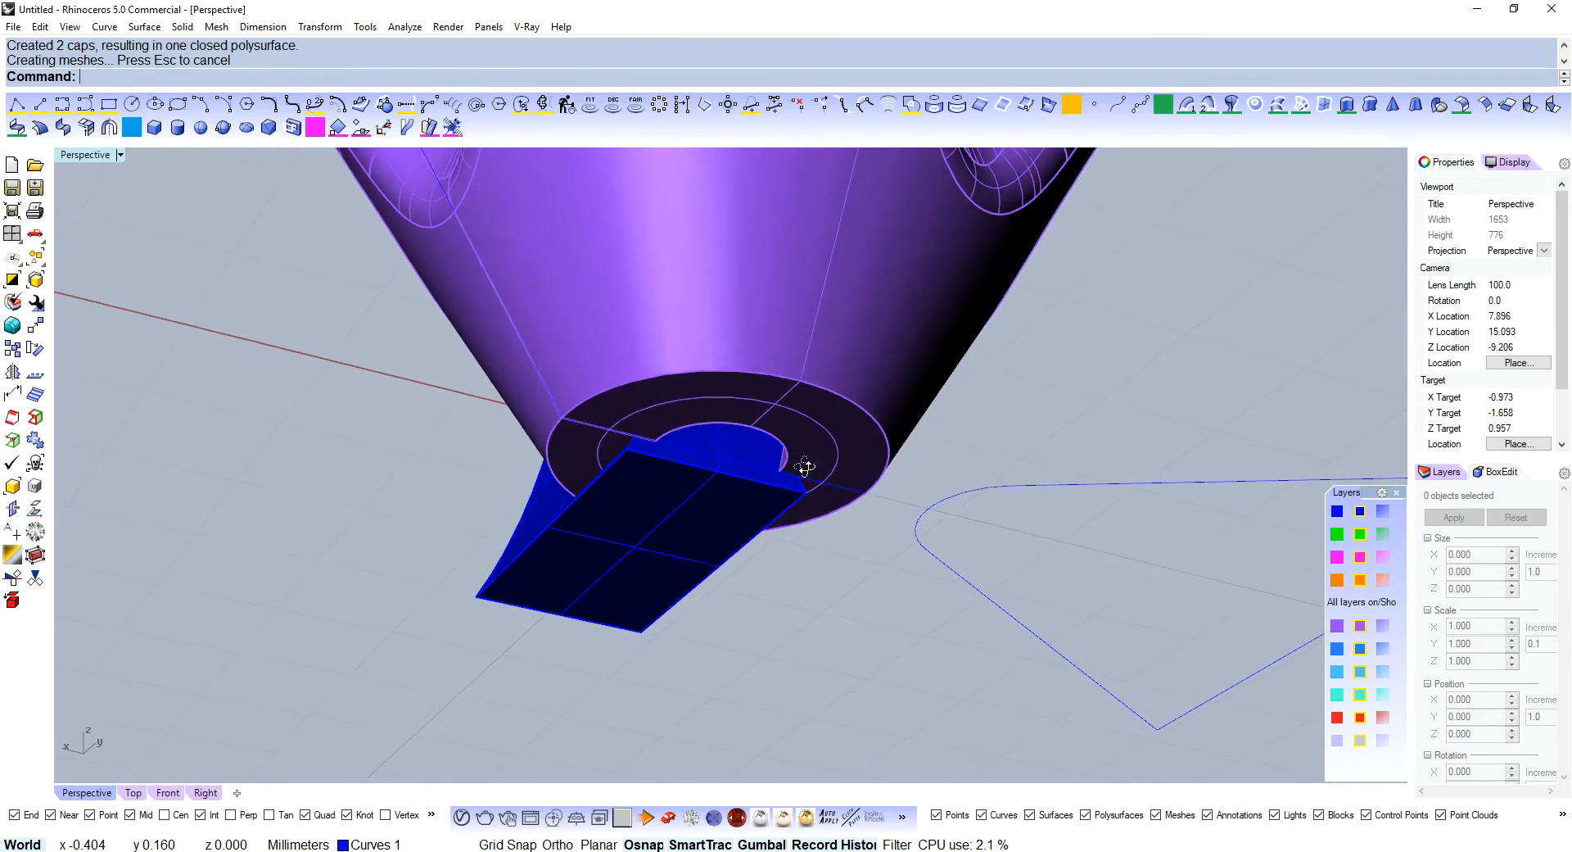
pyautogui.moveTo(802, 466); pyautogui.dragTo(738, 416)
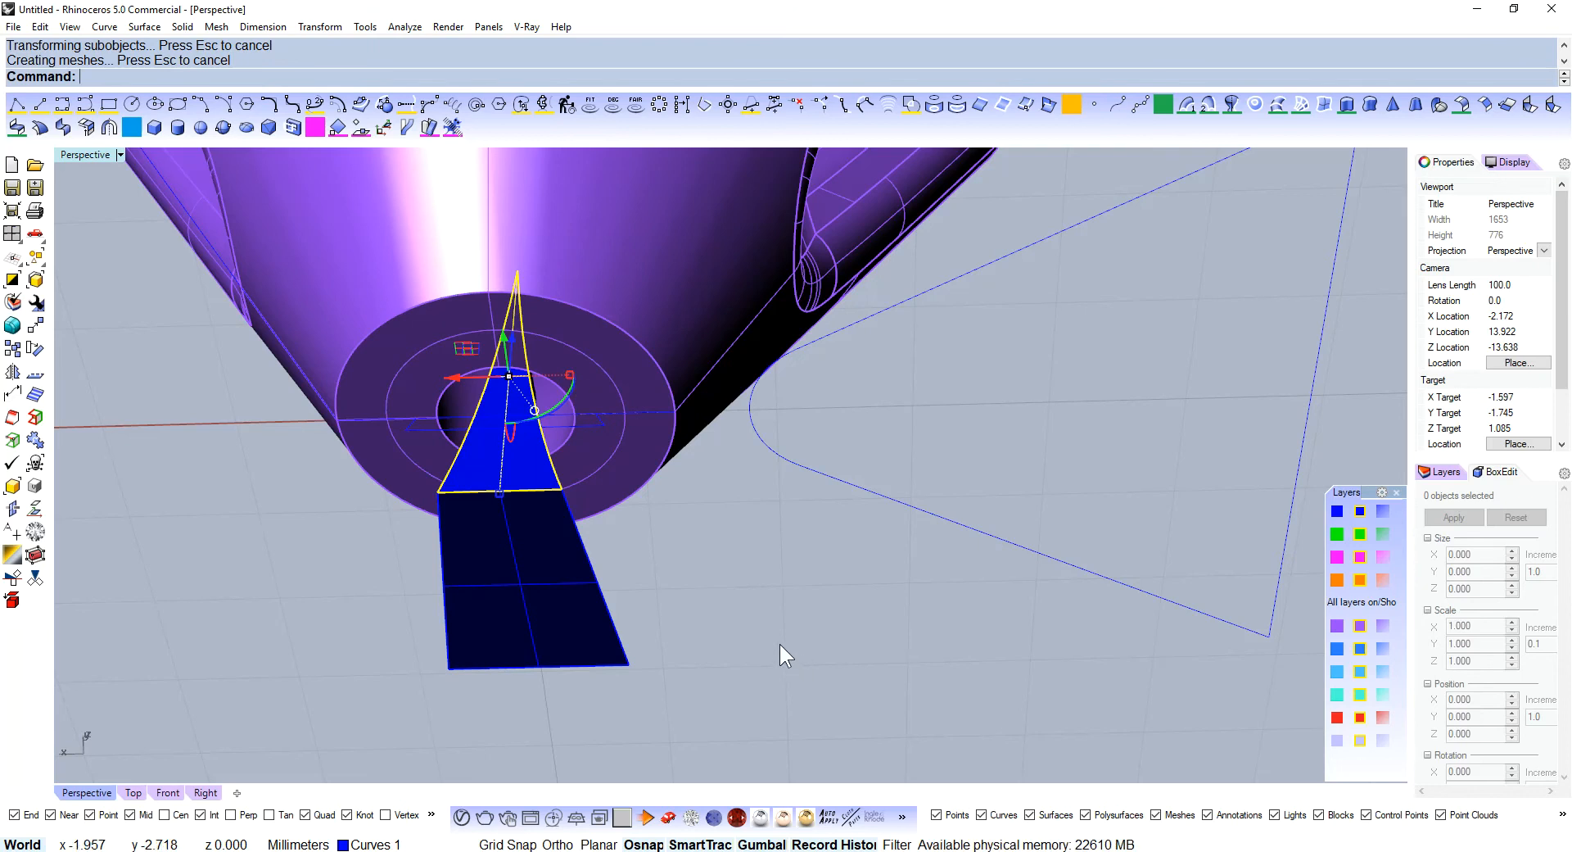
pyautogui.press('ctrl+z')
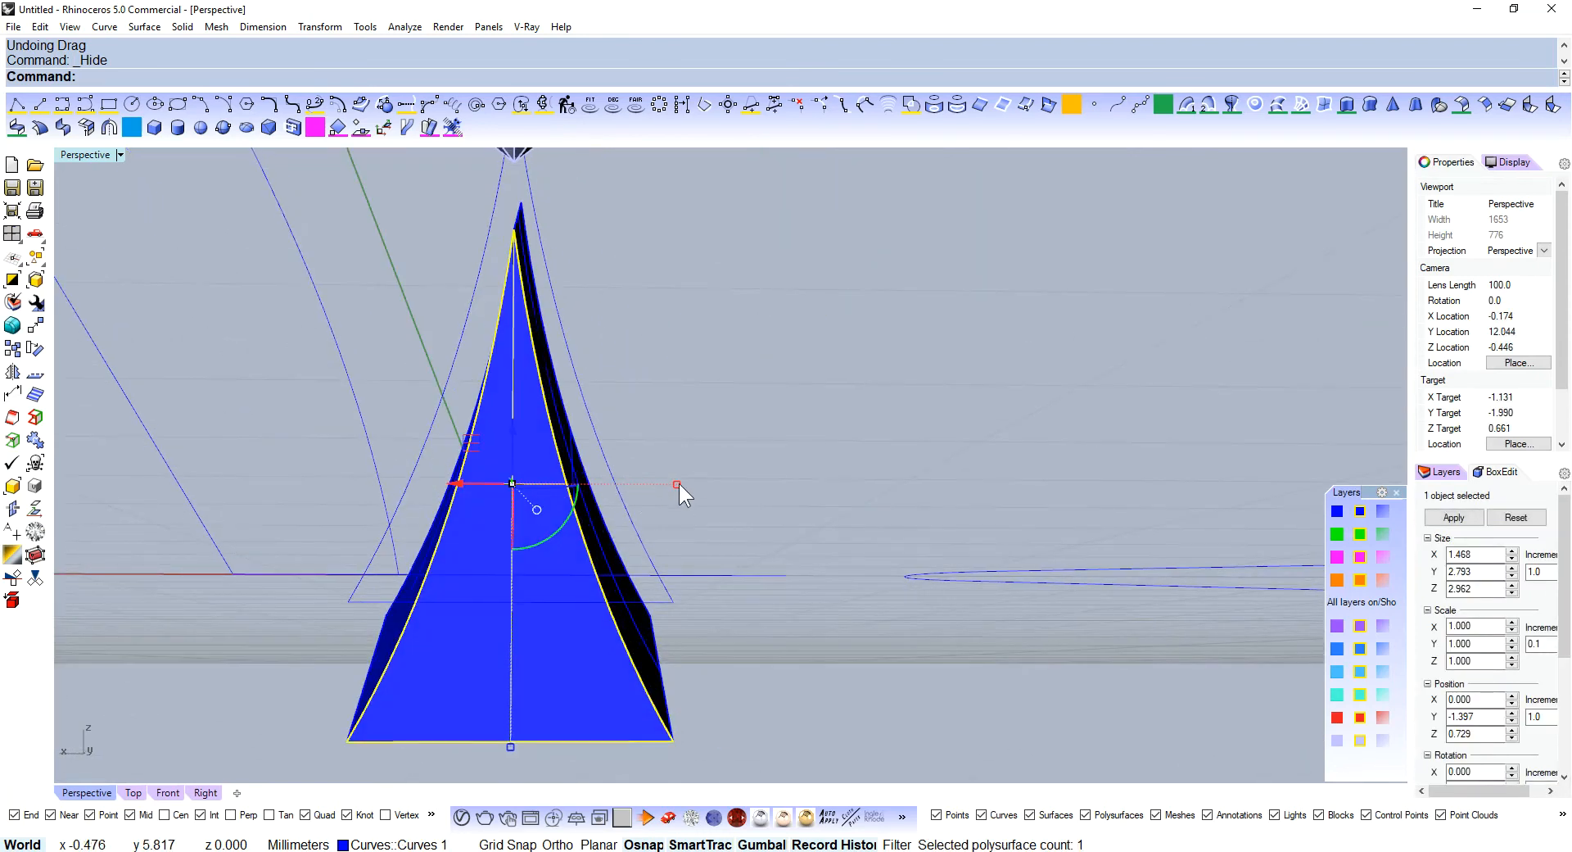
pyautogui.moveTo(676, 485); pyautogui.dragTo(599, 485)
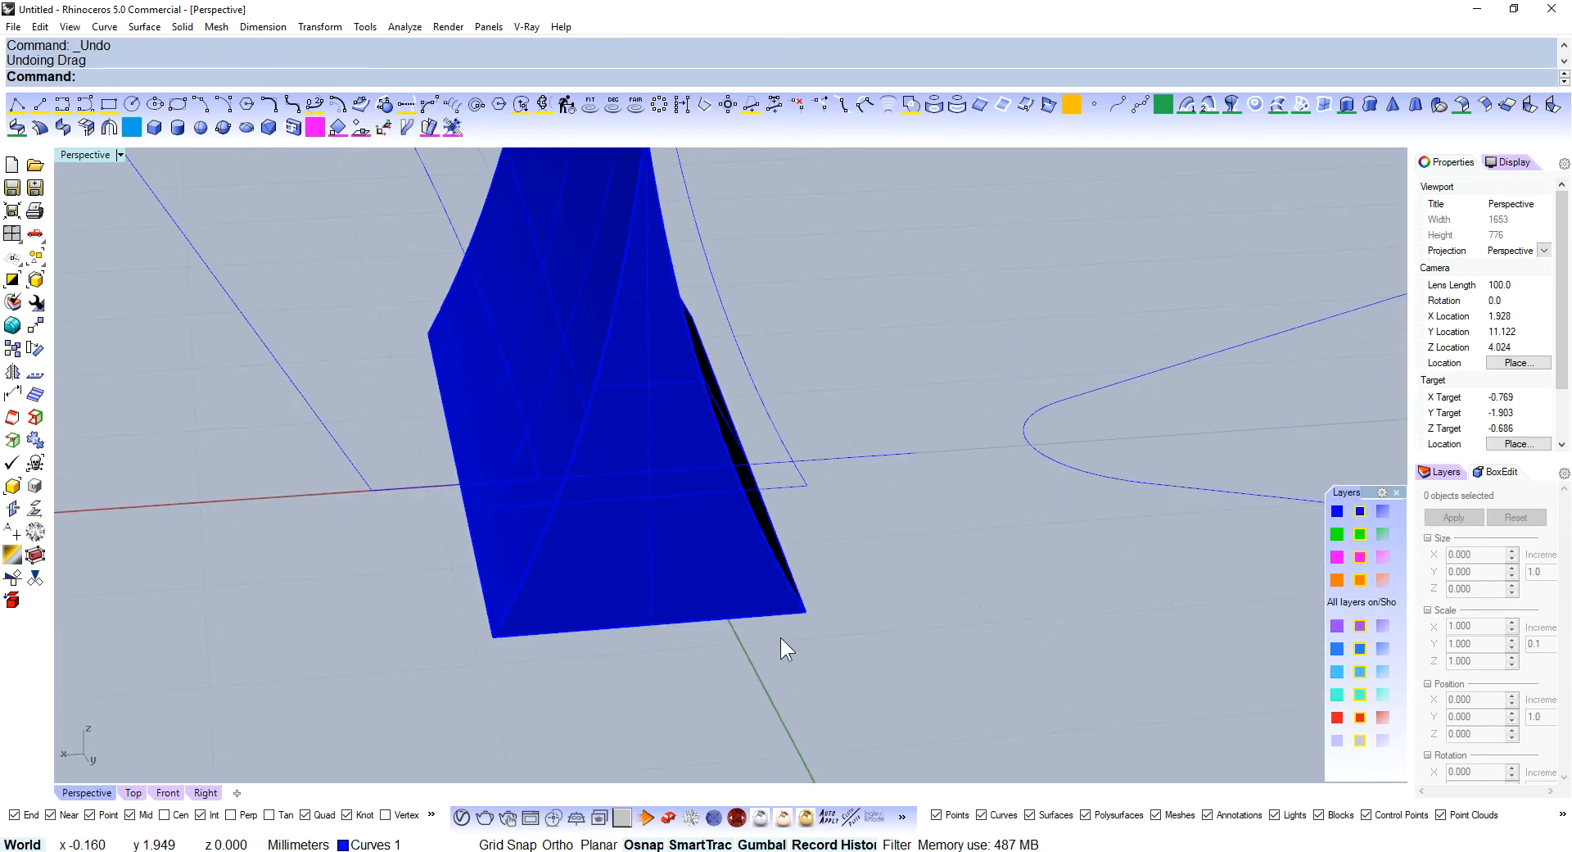
pyautogui.moveTo(771, 627)
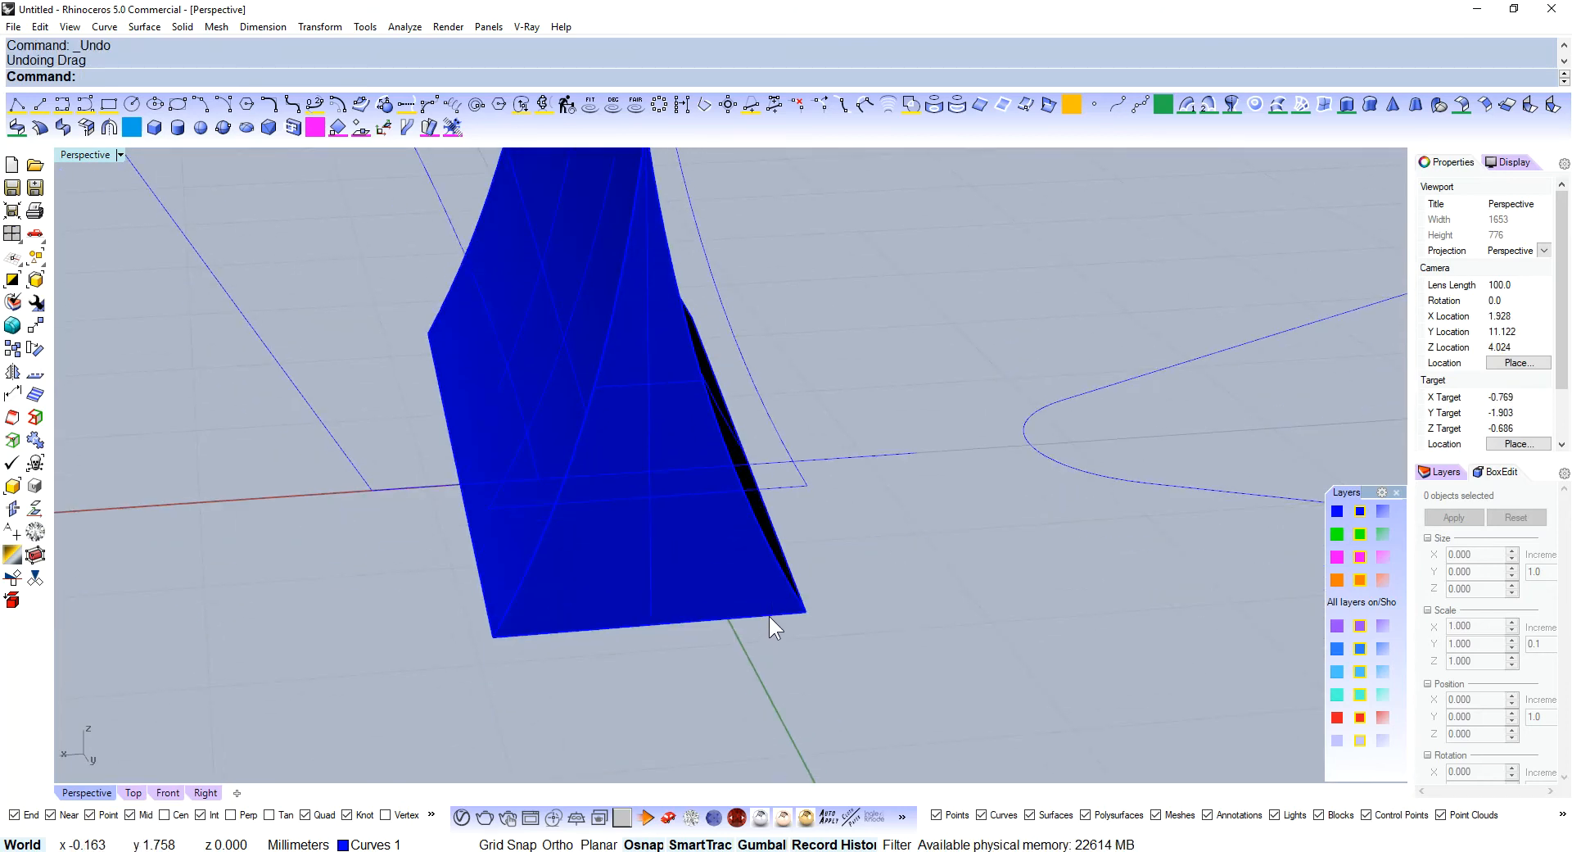
# - Check the tapered cutter from the side, show the hidden base again and look up beneath it
pyautogui.moveTo(776, 627); pyautogui.dragTo(742, 628)
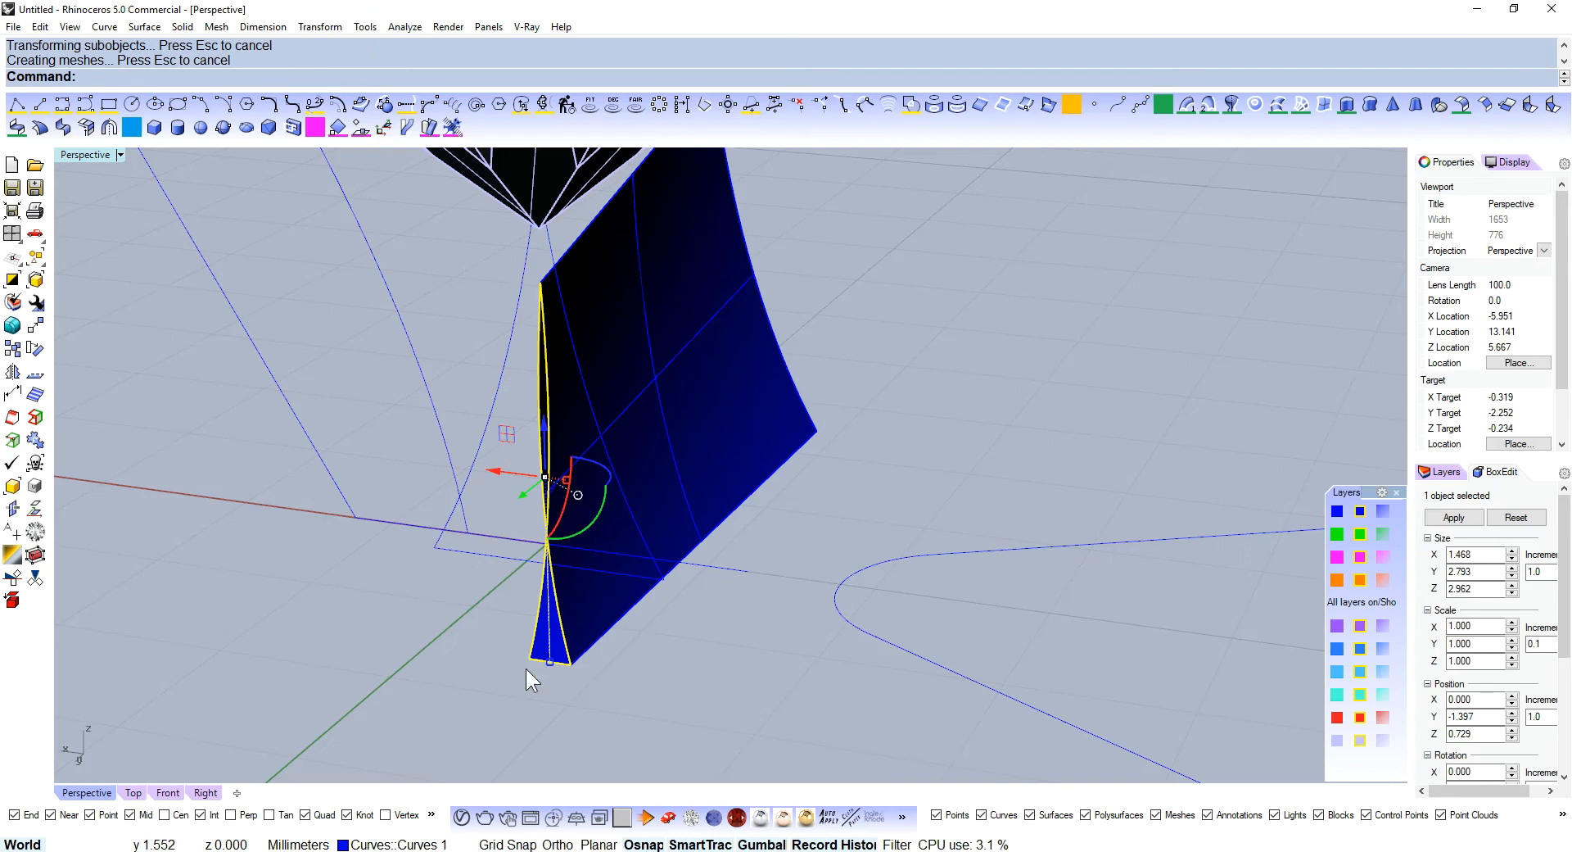
pyautogui.press('ctrl+z')
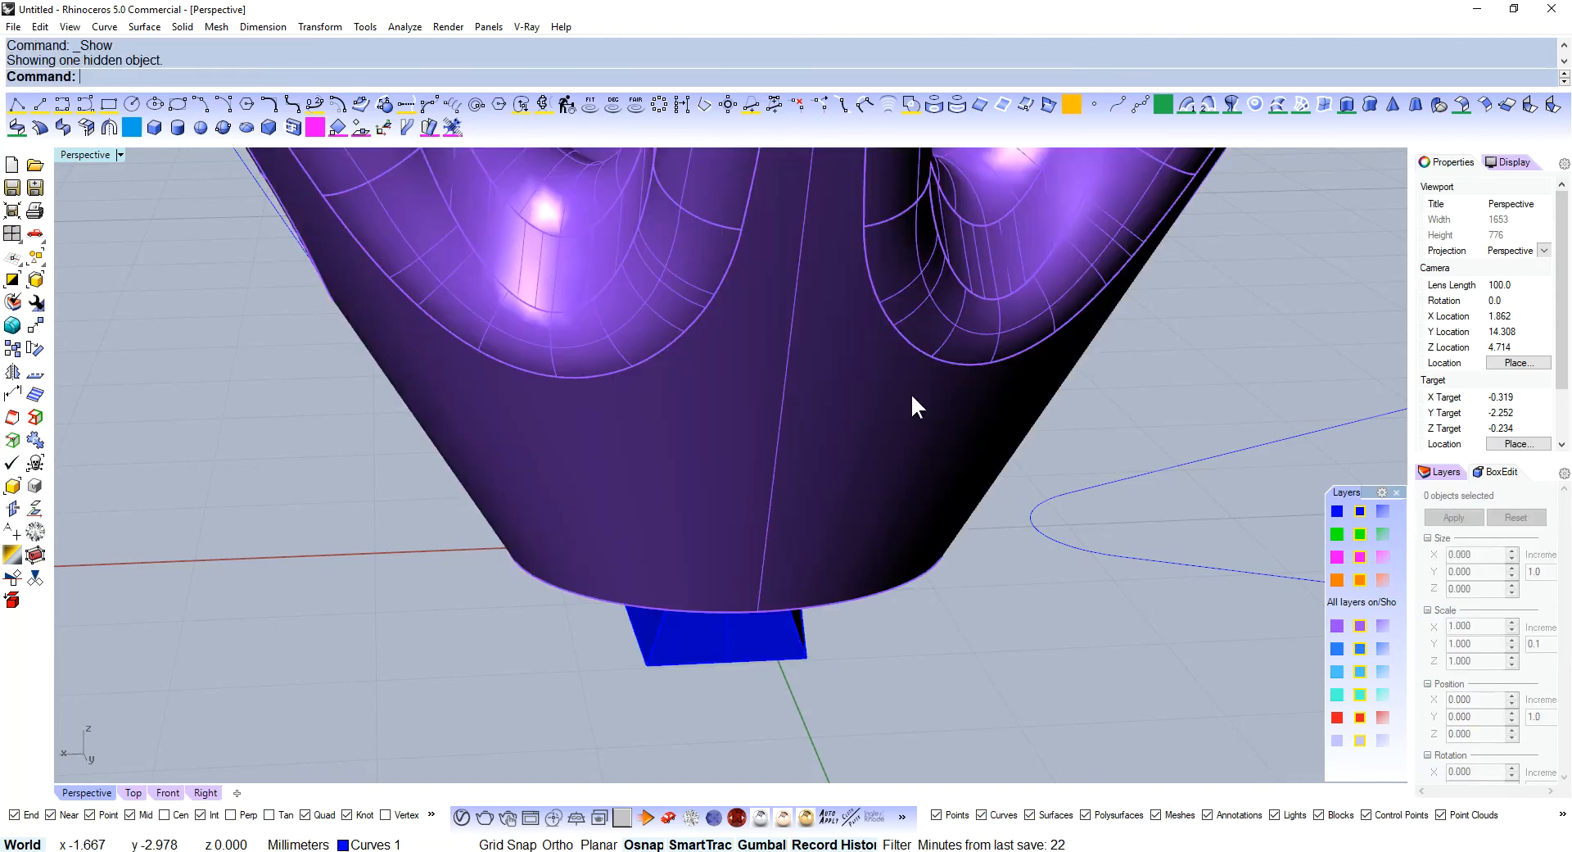
pyautogui.moveTo(912, 406); pyautogui.dragTo(827, 528)
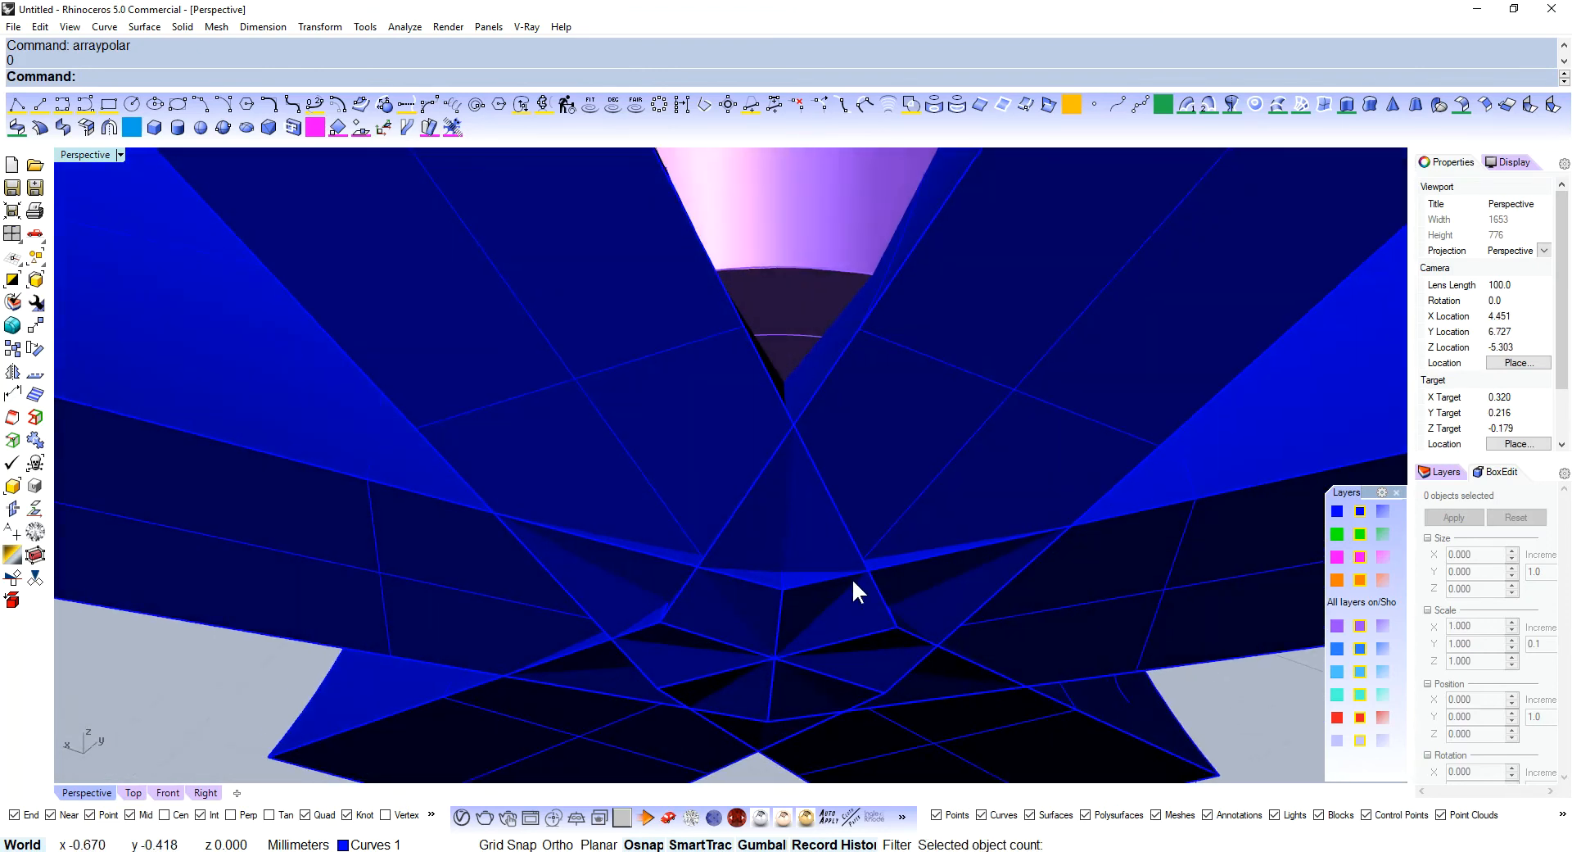
# - Undo the overlapping cutter copies and redo the polar array over a full 360 degrees
pyautogui.moveTo(857, 590); pyautogui.dragTo(913, 418)
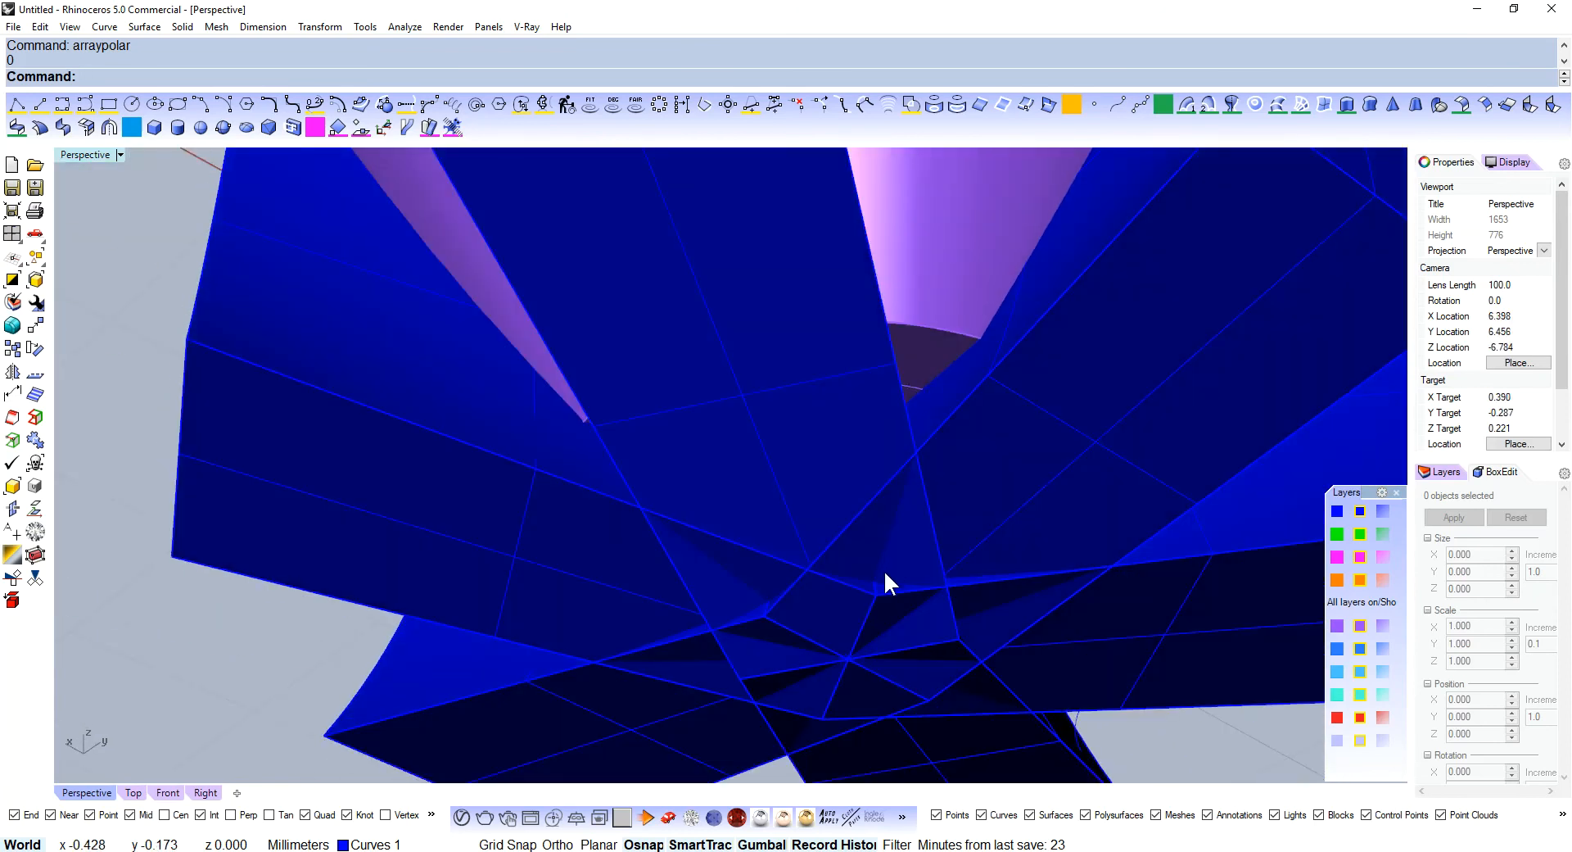
pyautogui.press('ctrl+z')
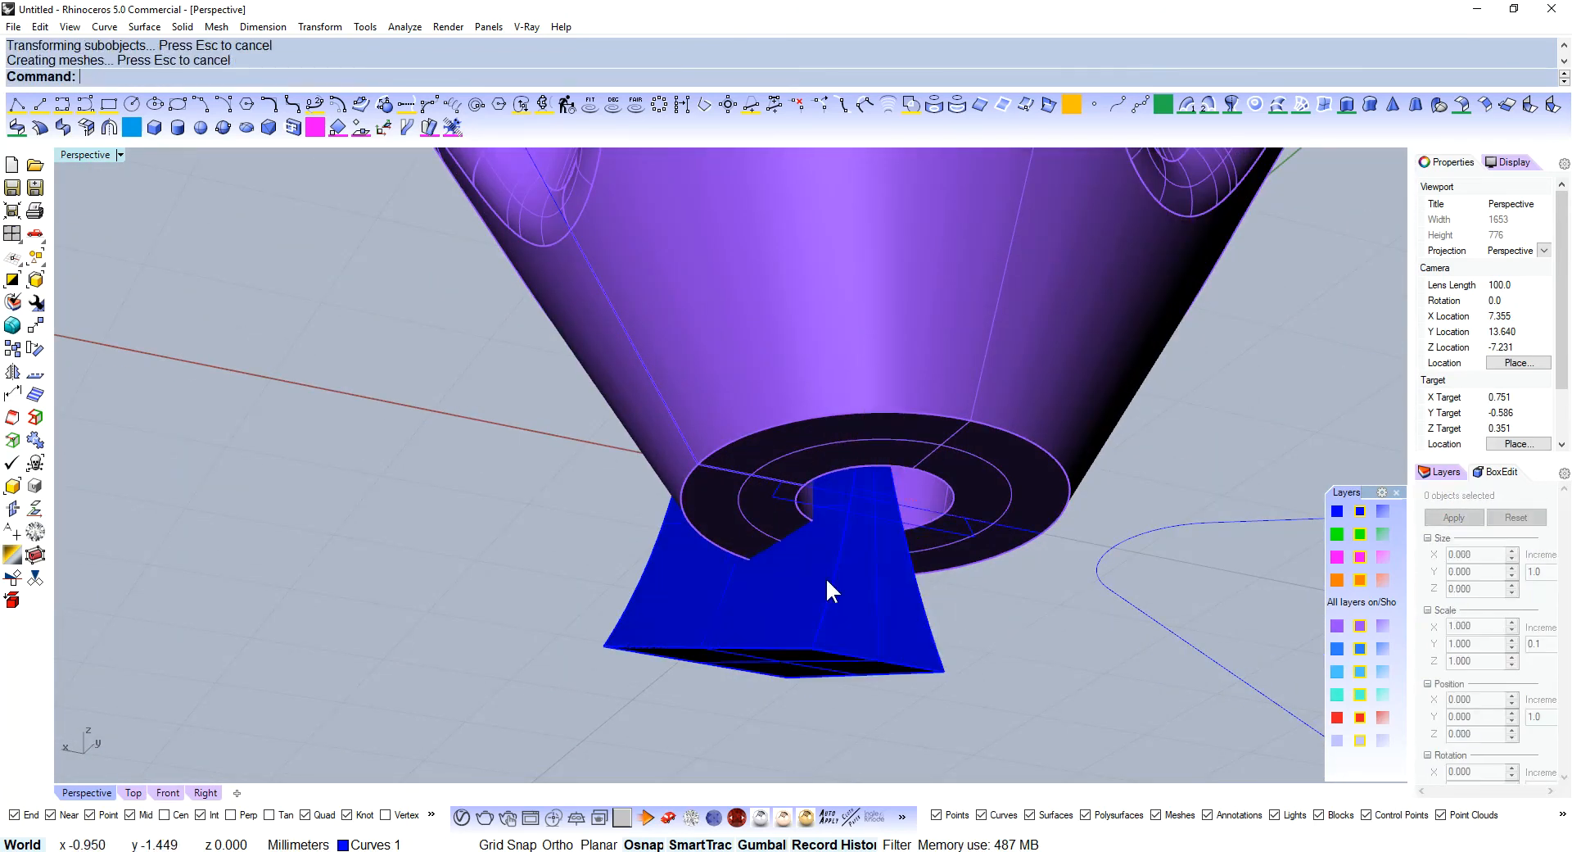
pyautogui.moveTo(832, 589); pyautogui.dragTo(552, 511)
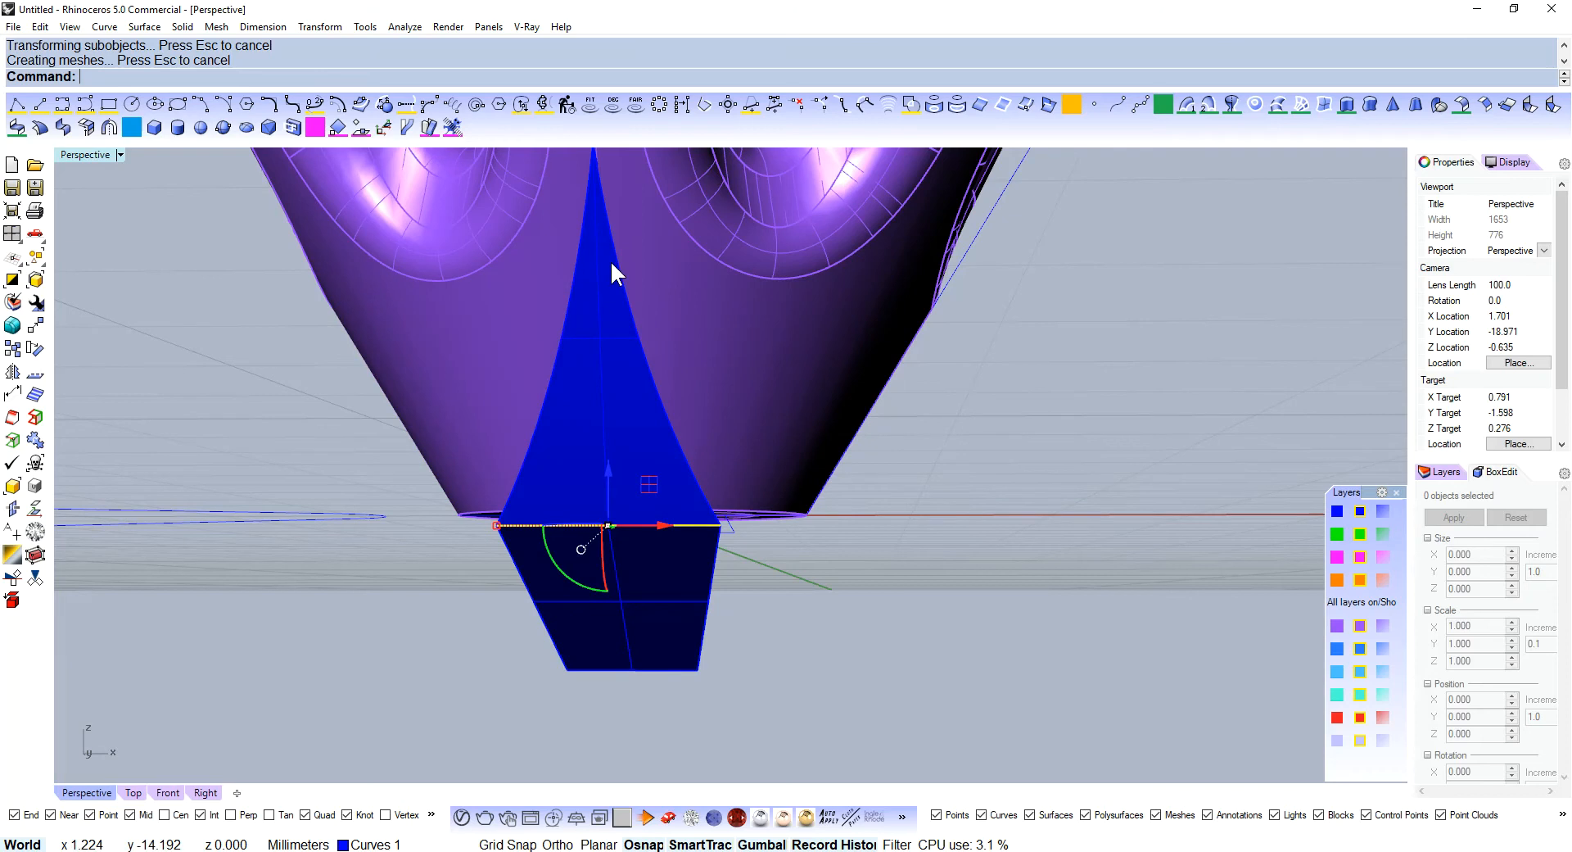
pyautogui.moveTo(615, 275); pyautogui.dragTo(817, 599)
pyautogui.write('arraypolar')
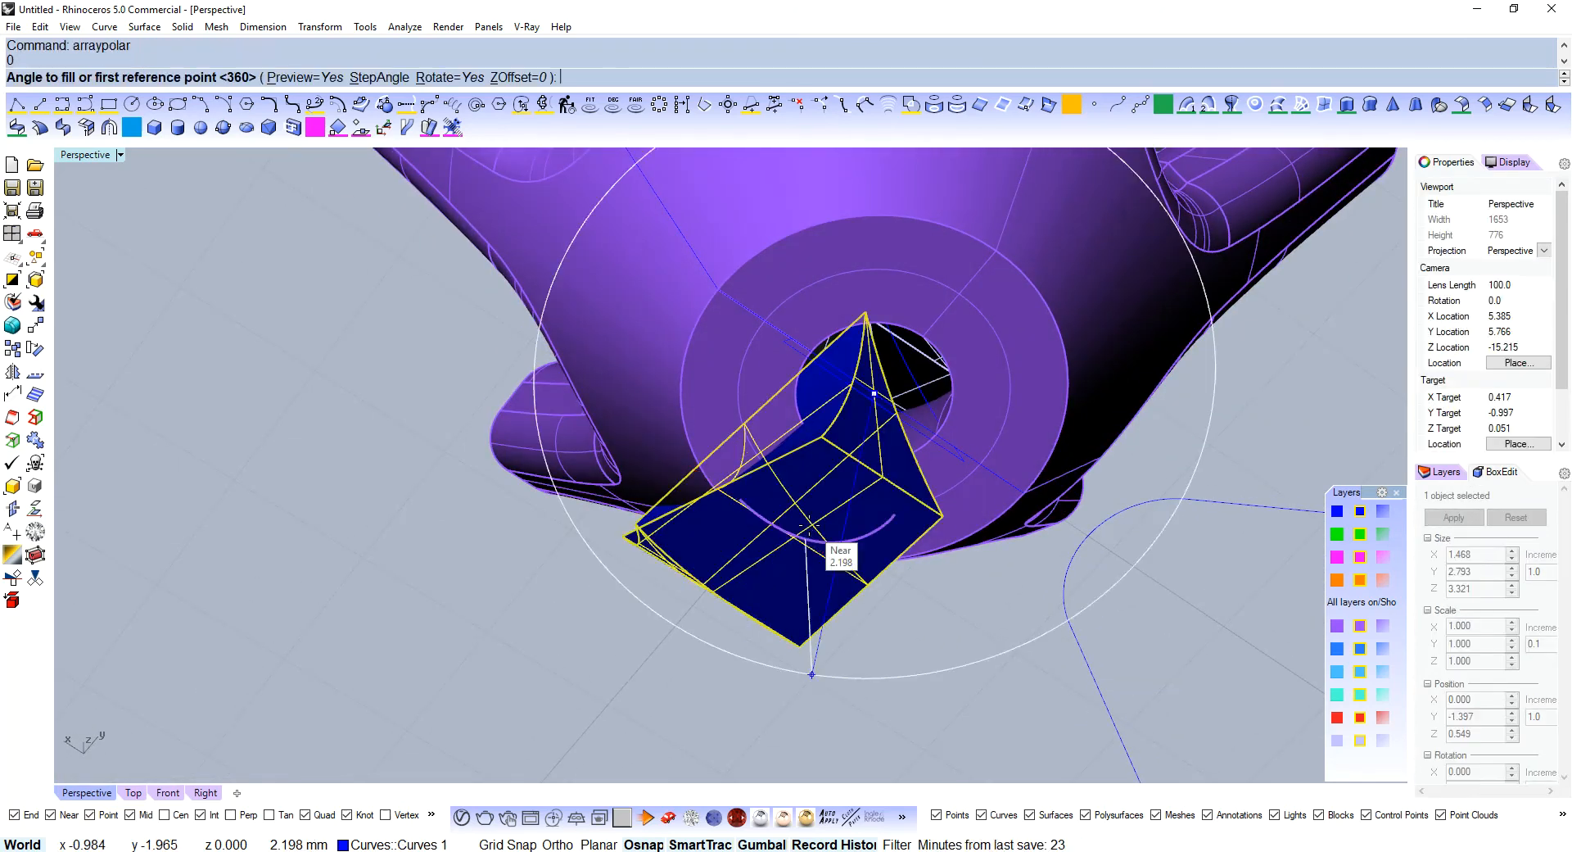
pyautogui.press('enter')
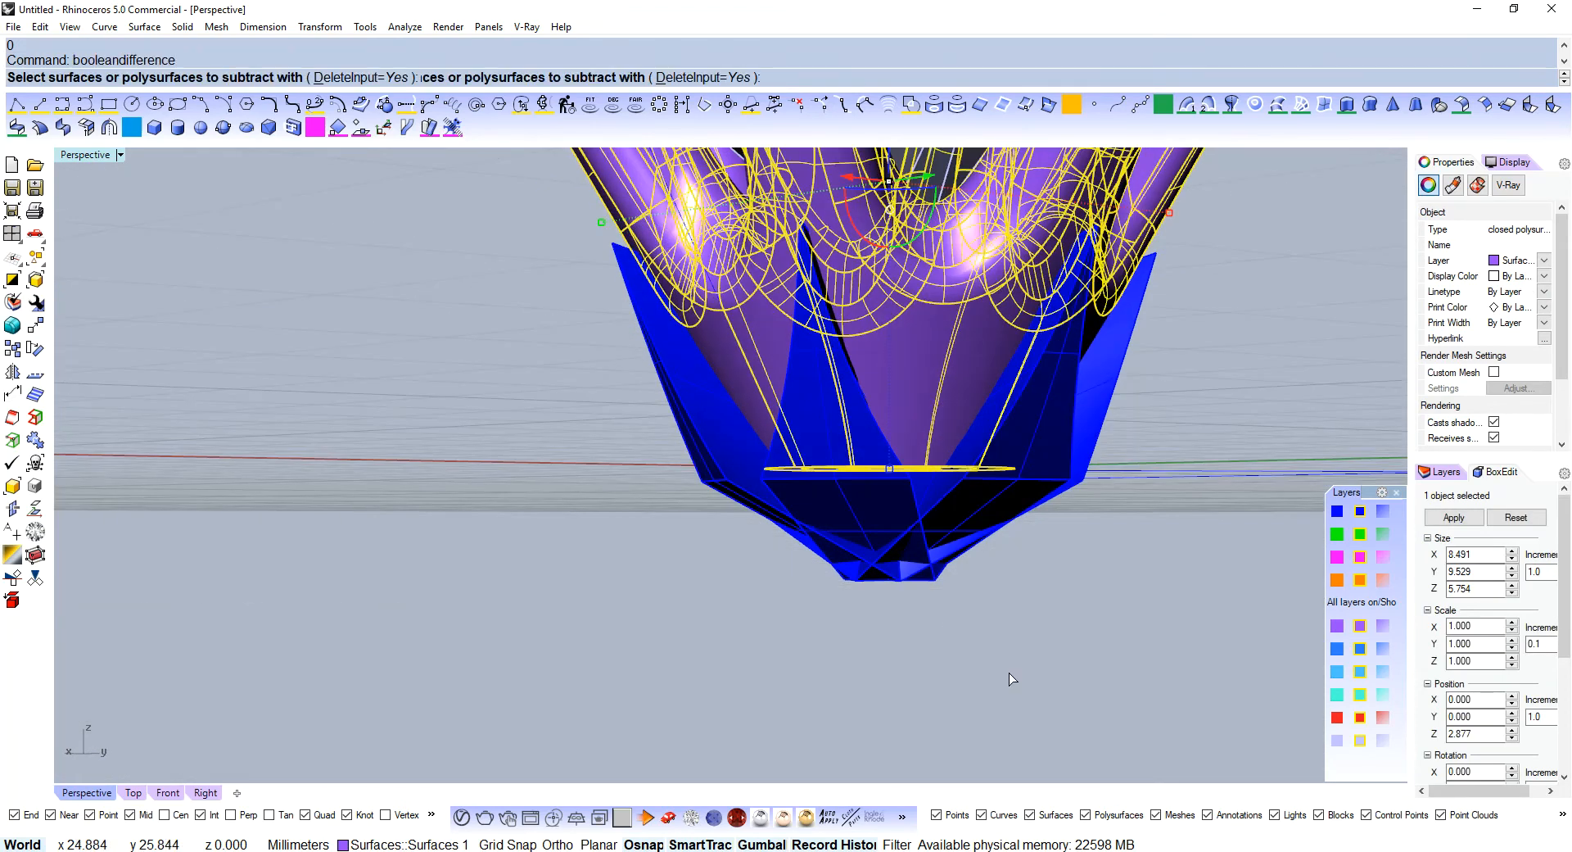
# - Boolean-difference the arrayed cutters from the base, carving V-shaped arches under the six claws
pyautogui.press('enter')
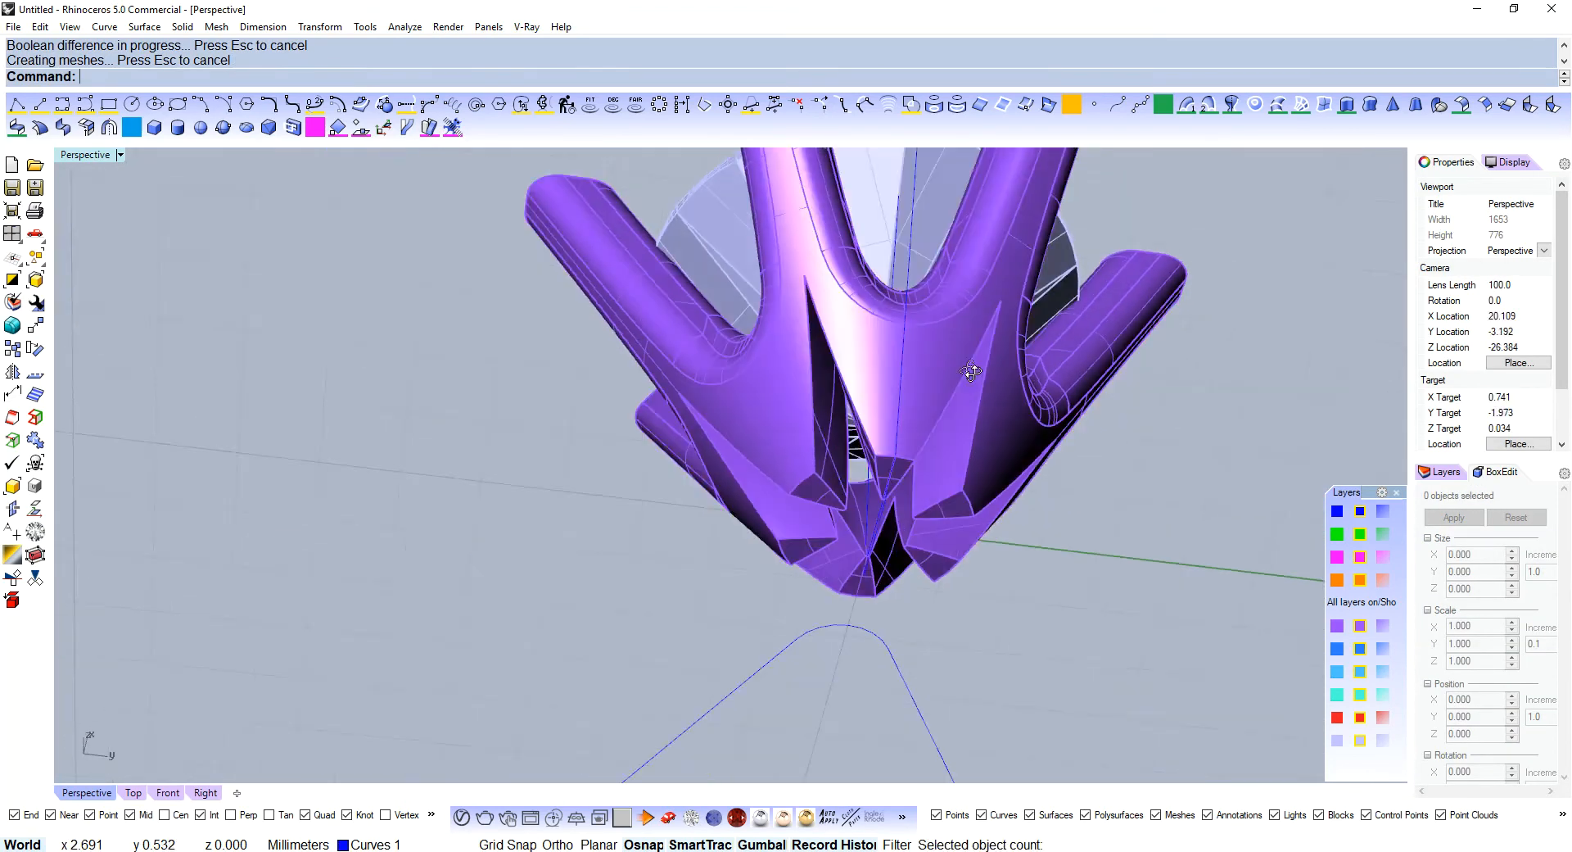
pyautogui.moveTo(968, 372); pyautogui.dragTo(719, 529)
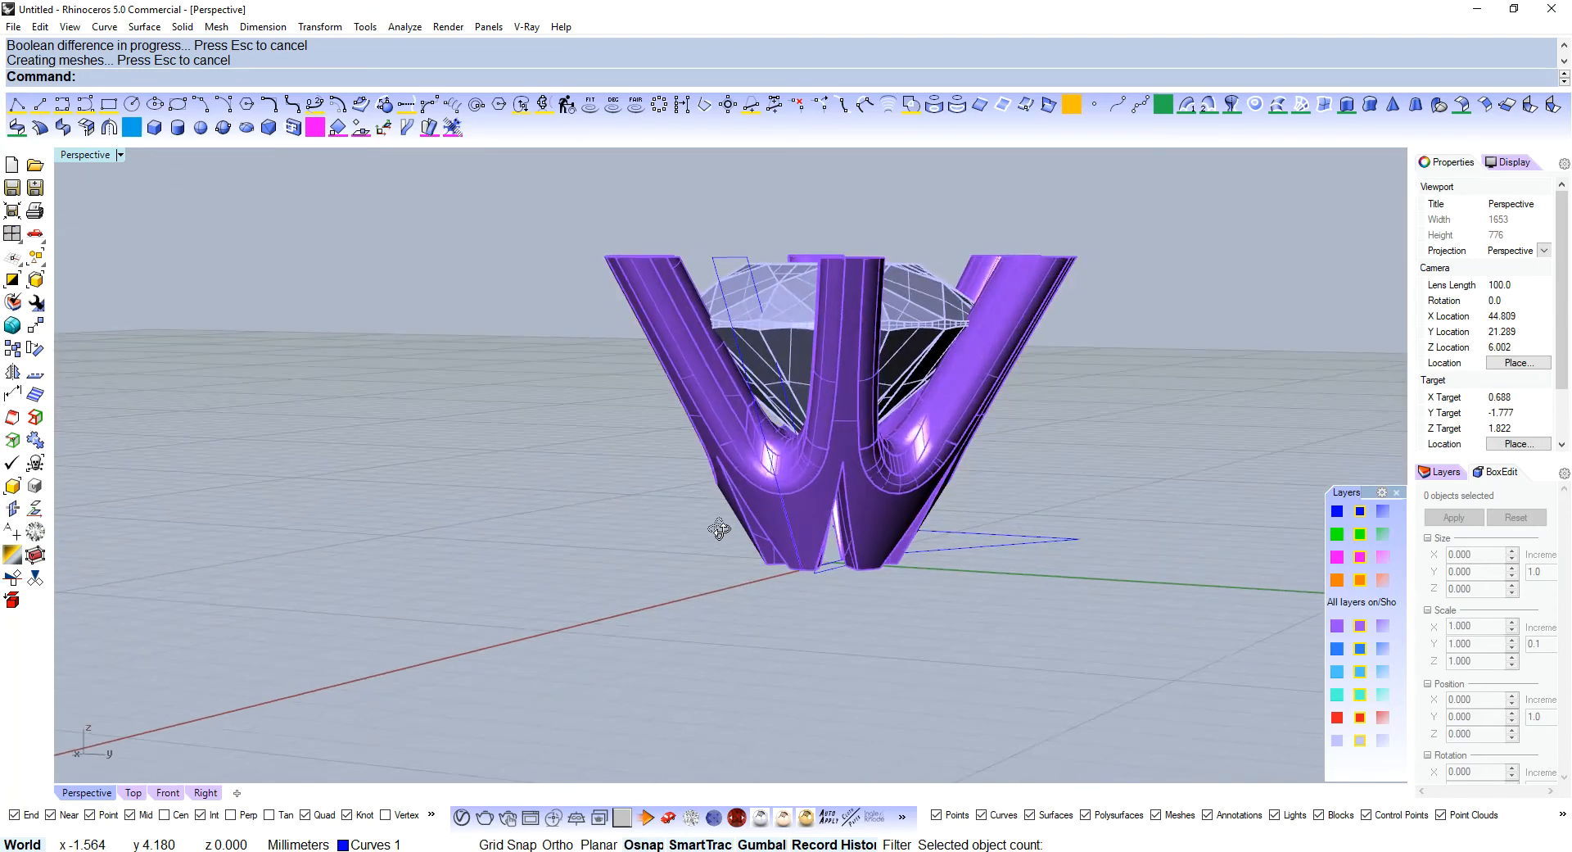
pyautogui.moveTo(718, 527); pyautogui.dragTo(868, 372)
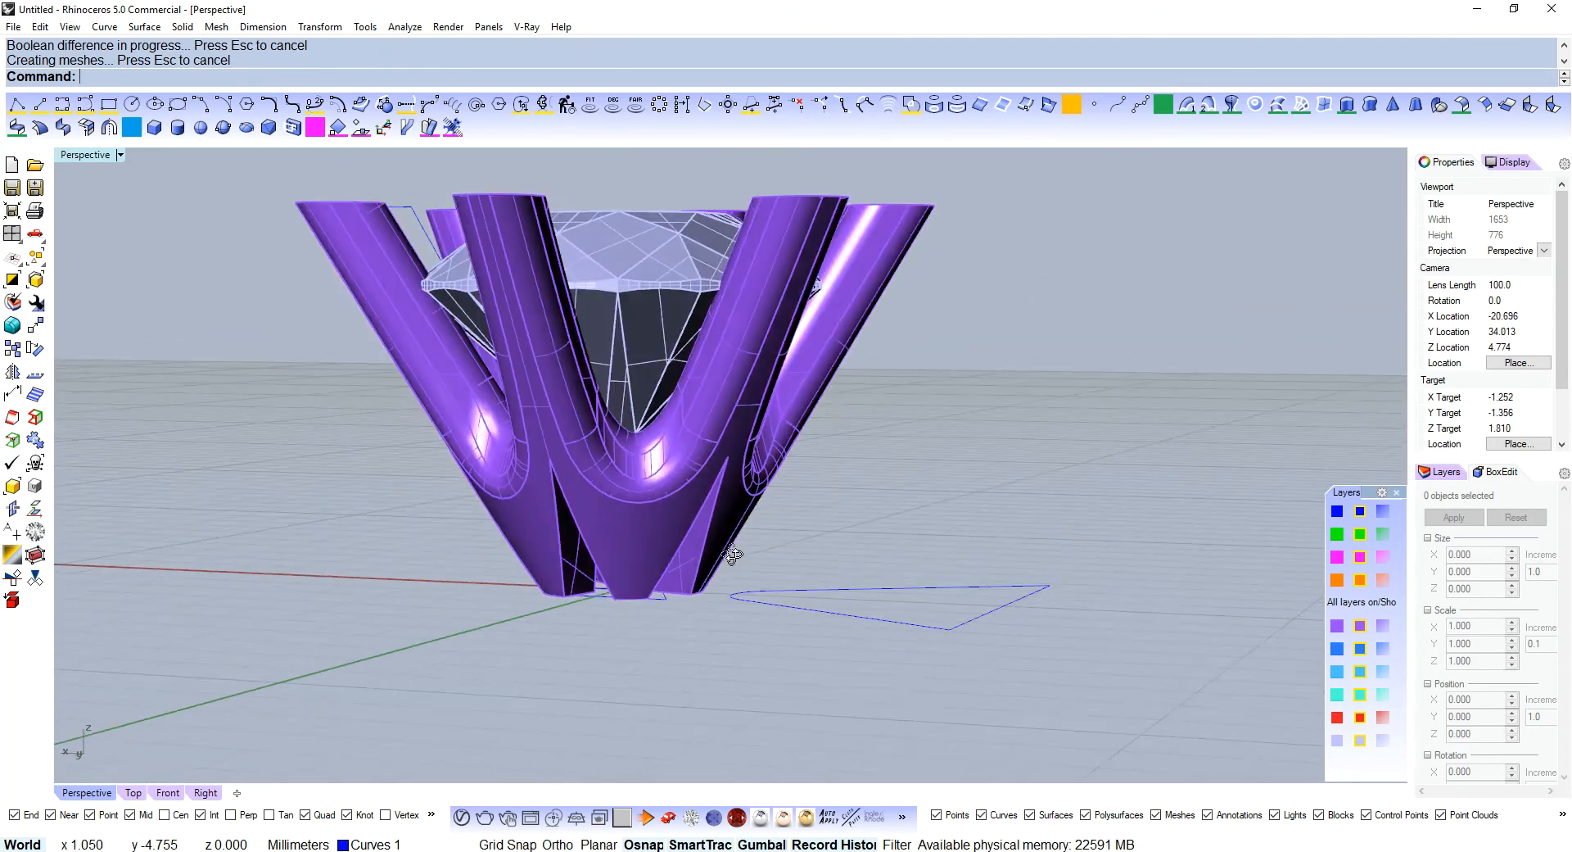
pyautogui.moveTo(732, 557); pyautogui.dragTo(837, 565)
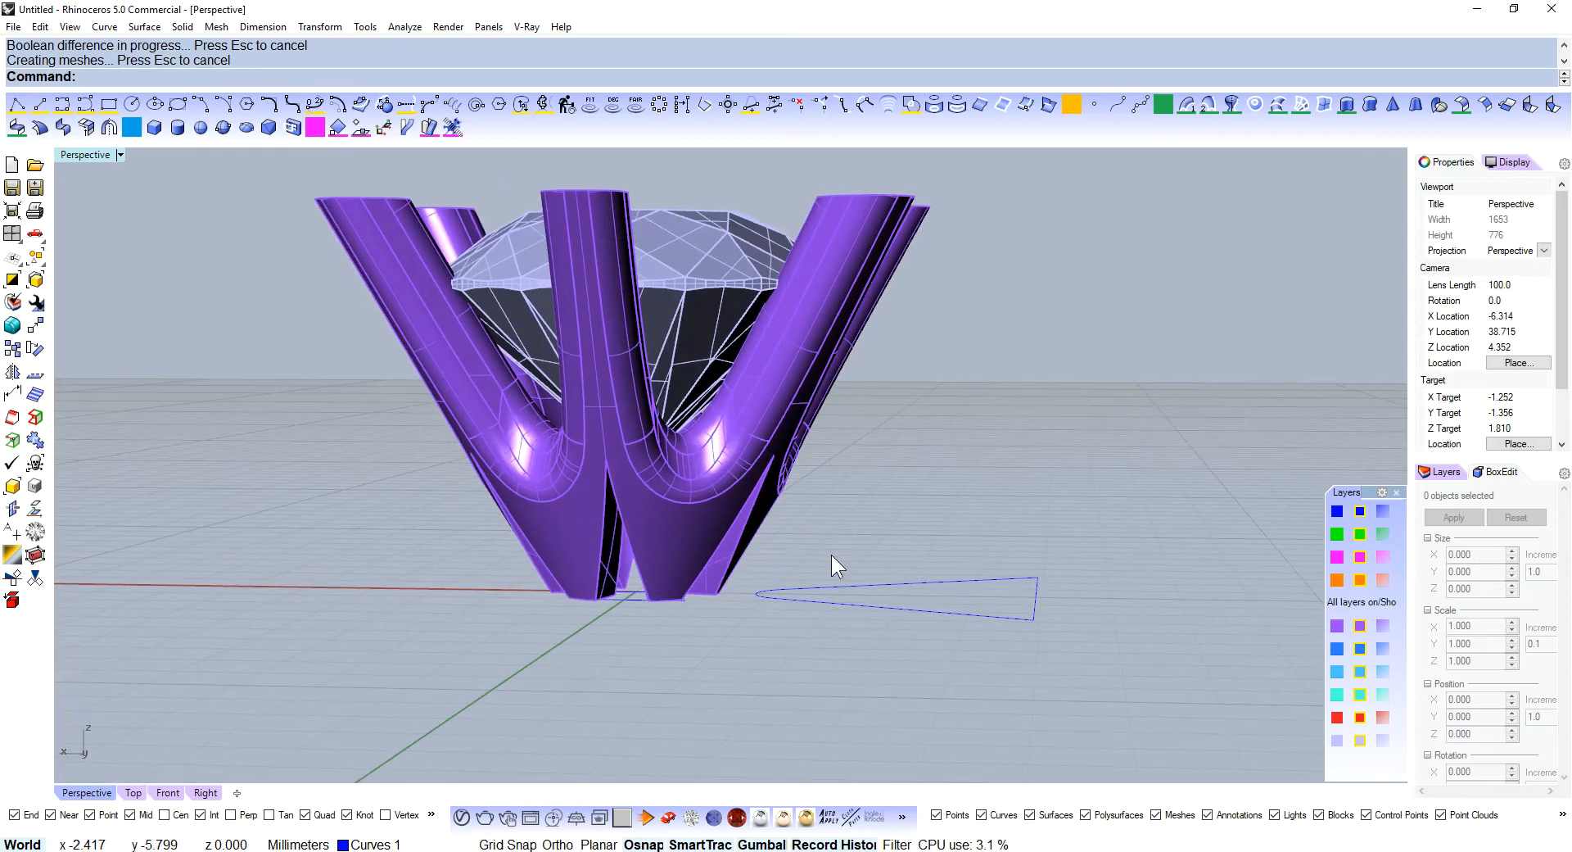
pyautogui.moveTo(837, 562); pyautogui.dragTo(732, 511)
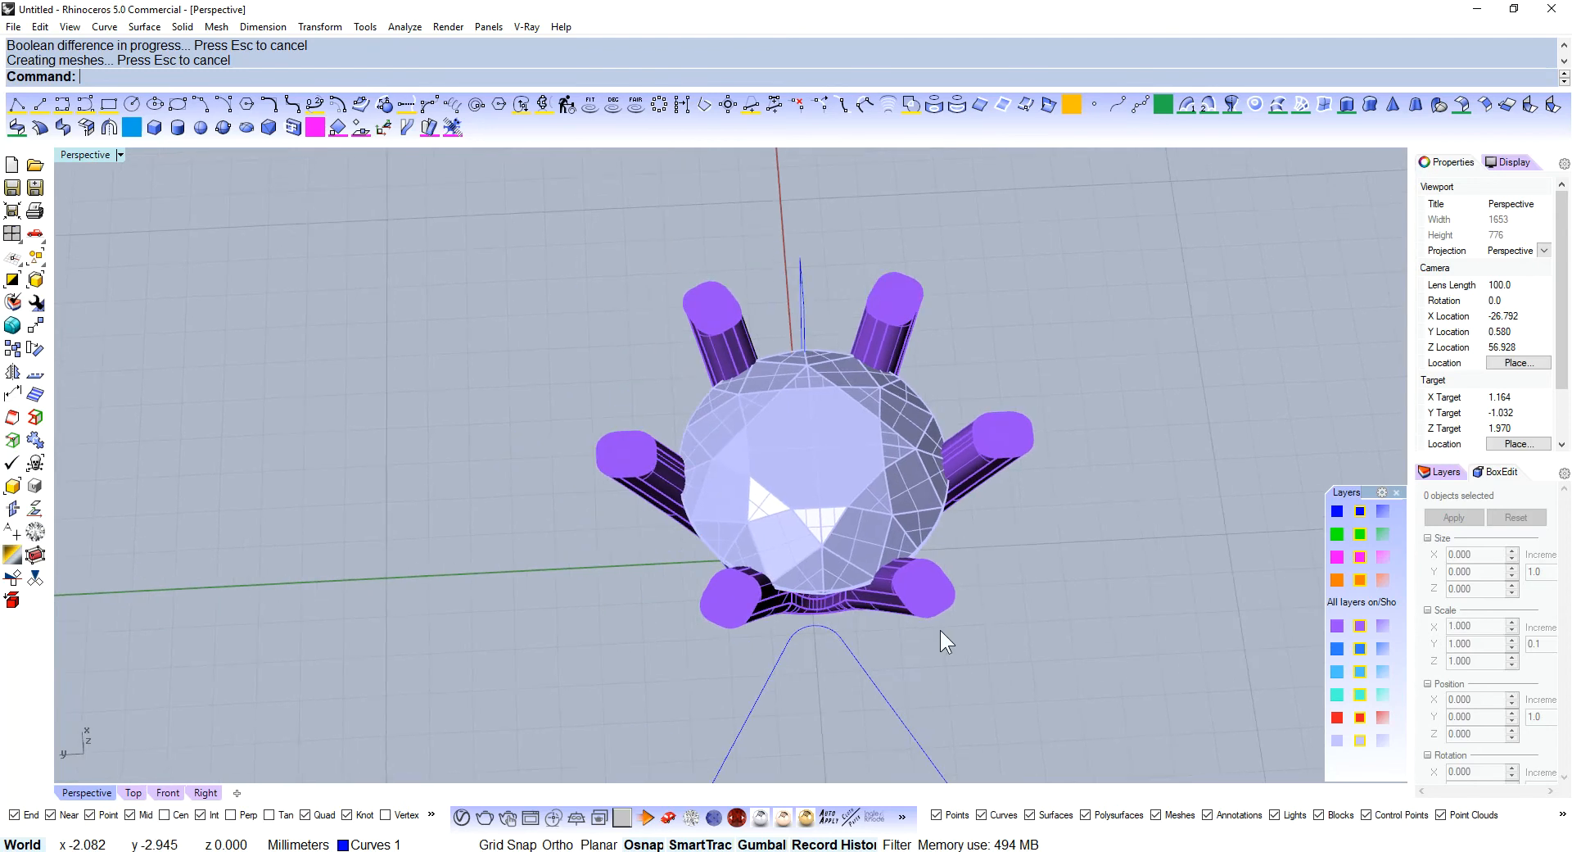
pyautogui.moveTo(946, 641); pyautogui.dragTo(884, 254)
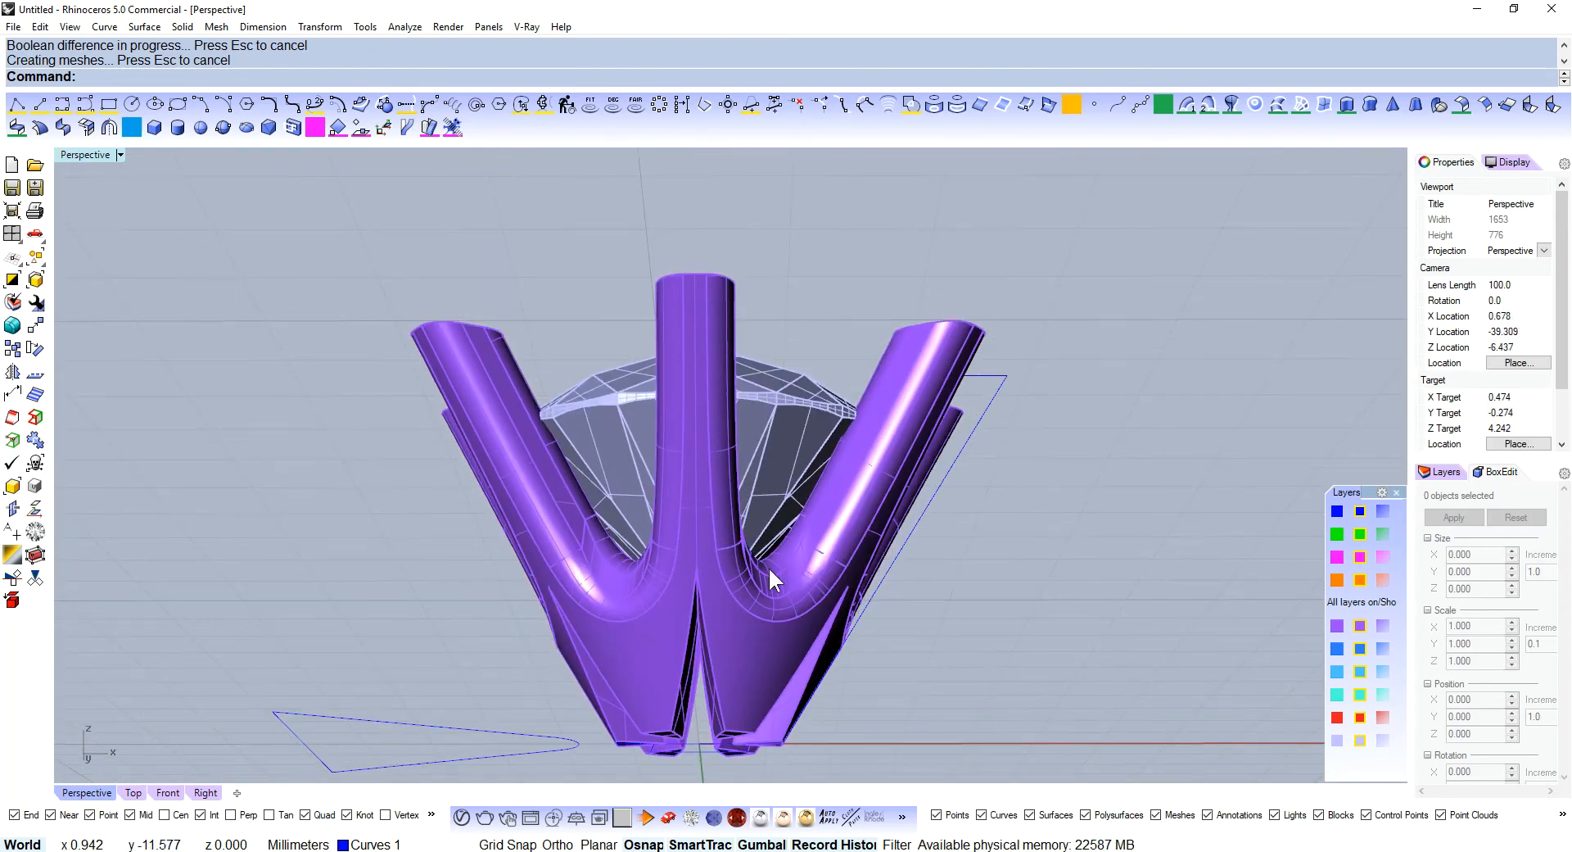
pyautogui.moveTo(771, 582); pyautogui.dragTo(732, 377)
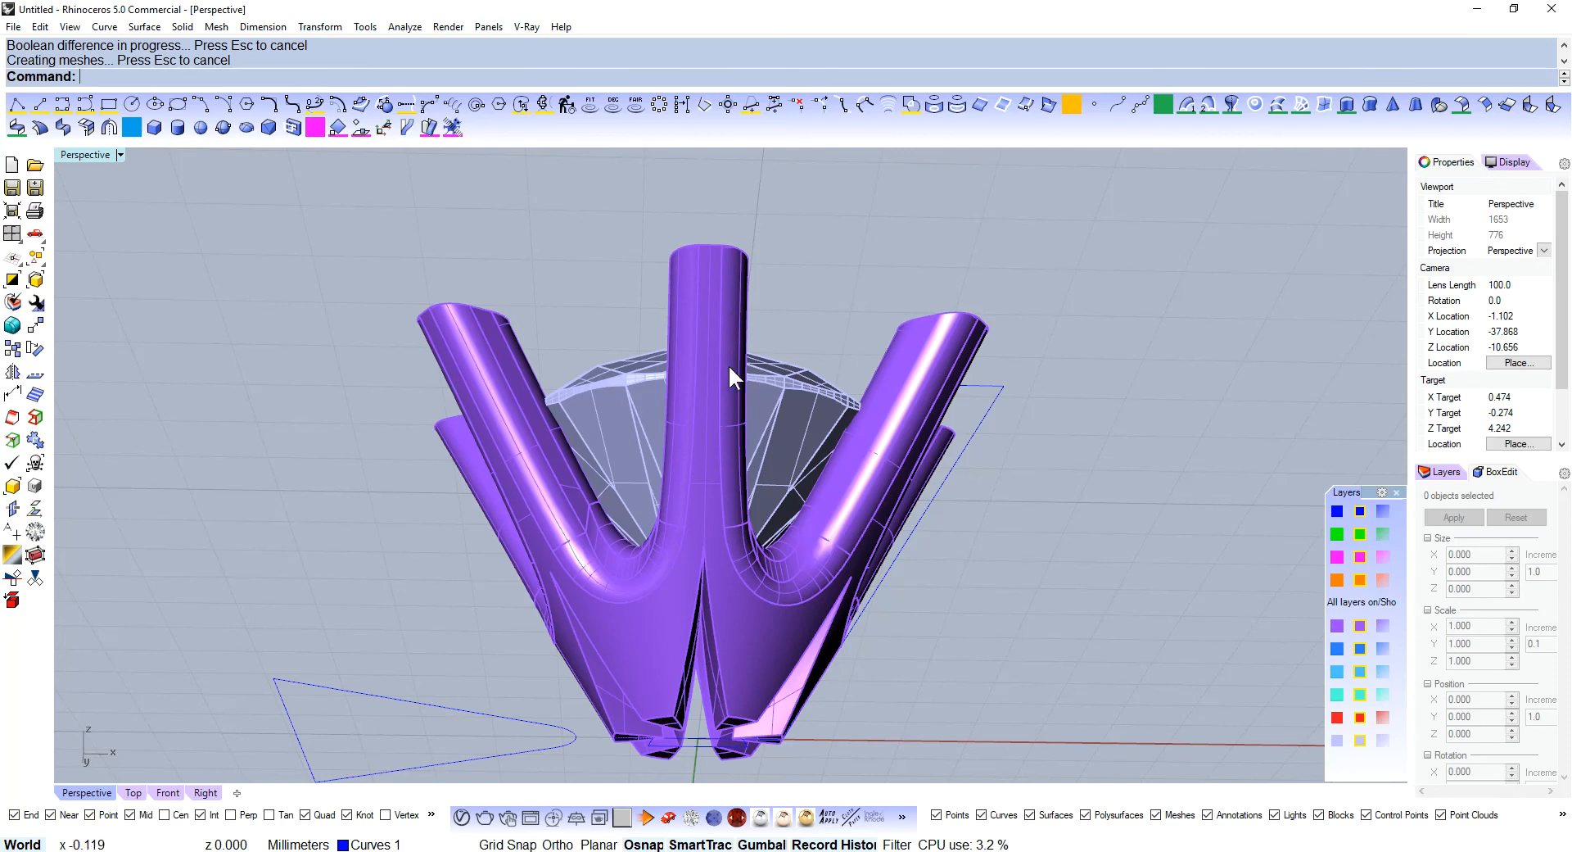
pyautogui.moveTo(732, 377); pyautogui.dragTo(755, 591)
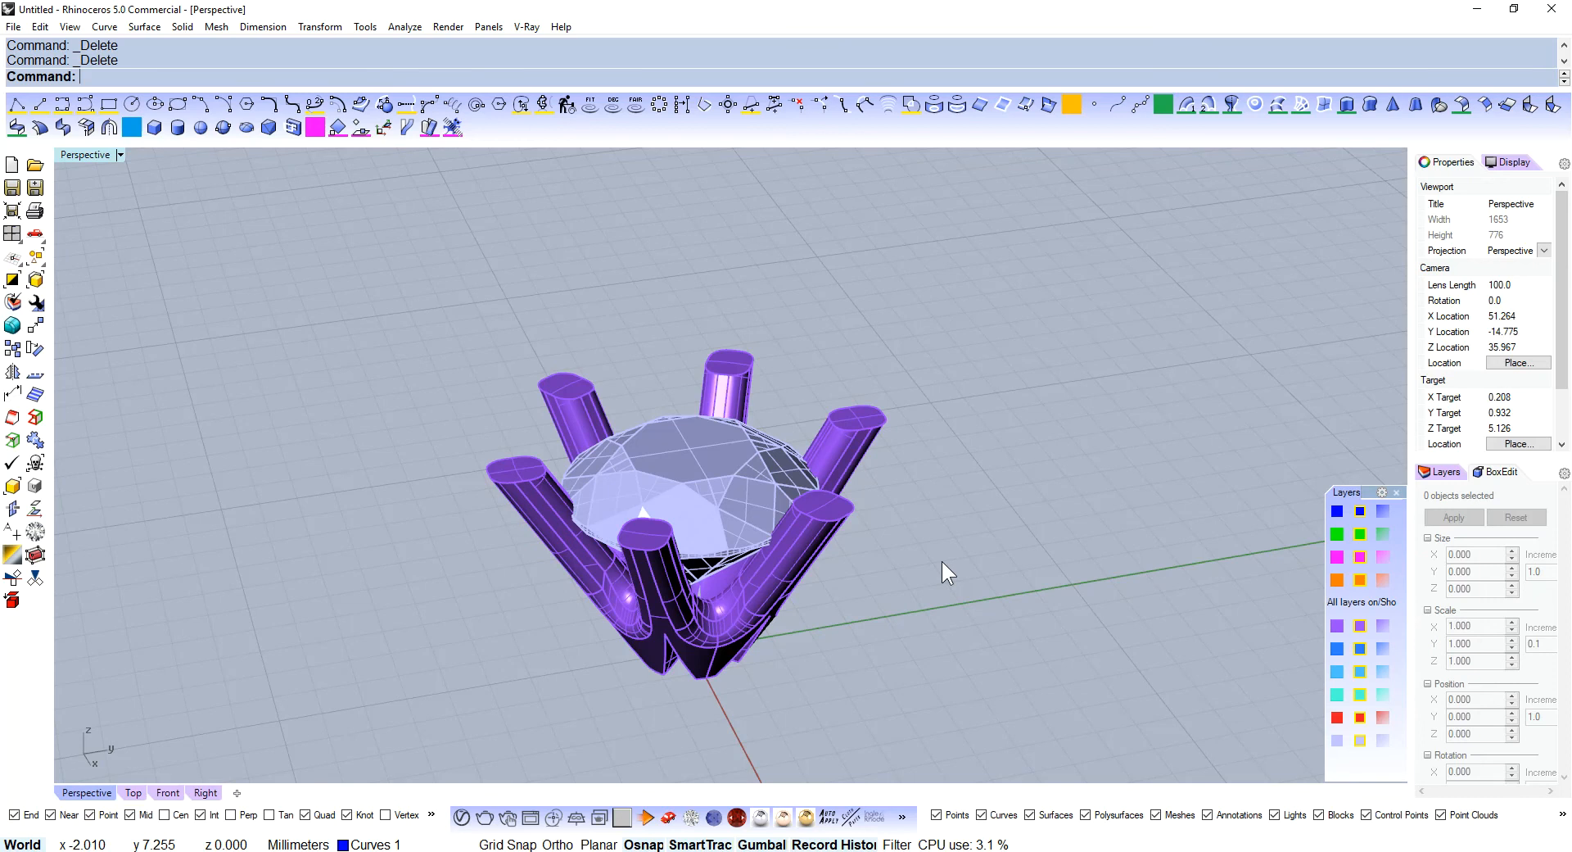
# - Delete the leftover construction curves and check the finished setting with the seated gem
pyautogui.click(691, 472)
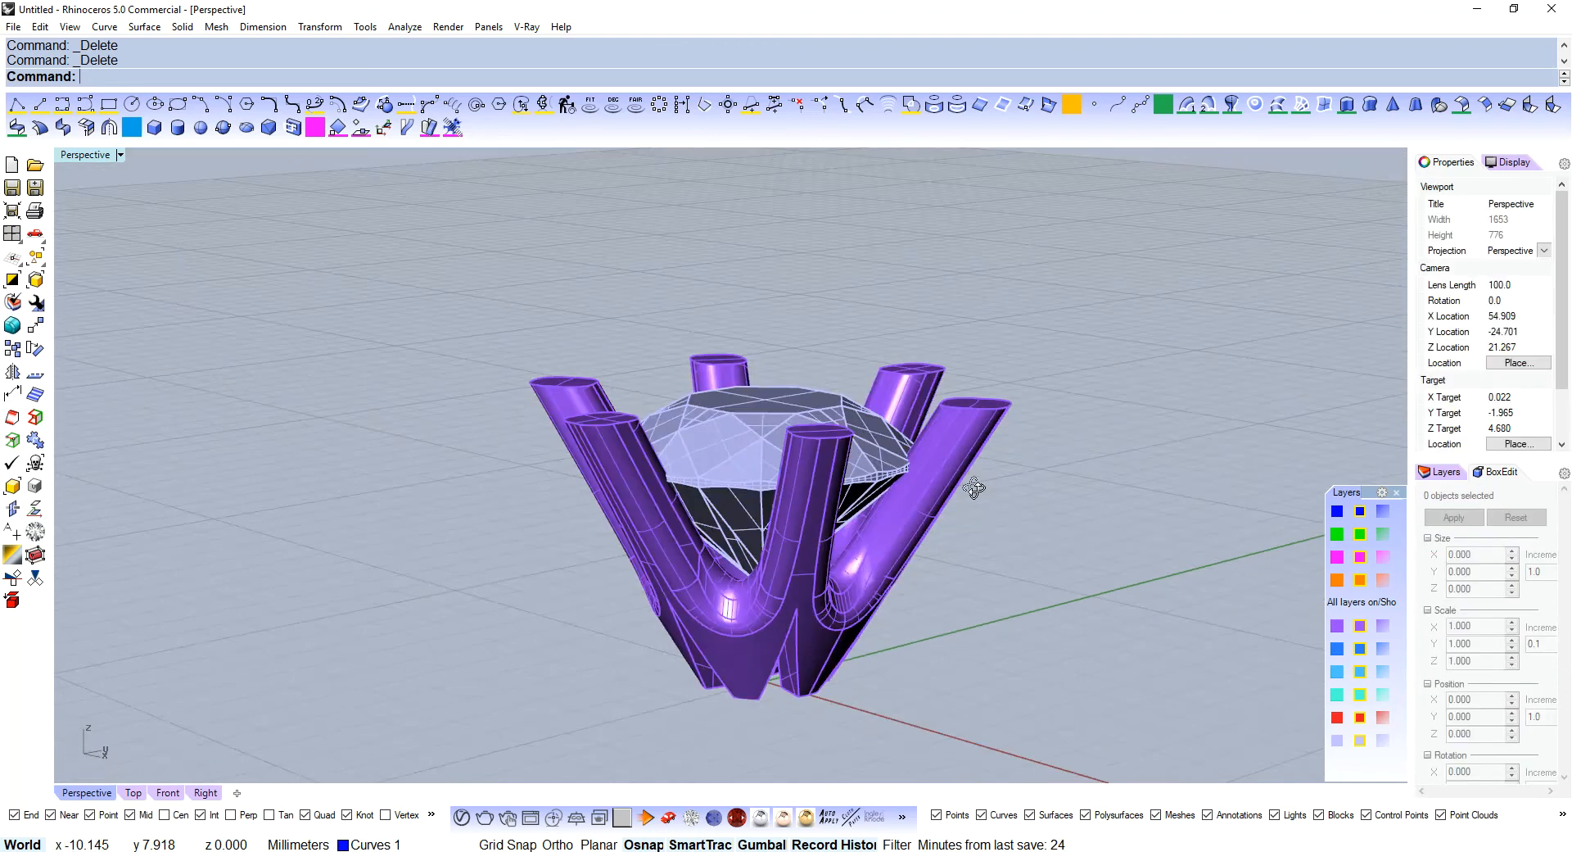
pyautogui.moveTo(973, 487); pyautogui.dragTo(1062, 565)
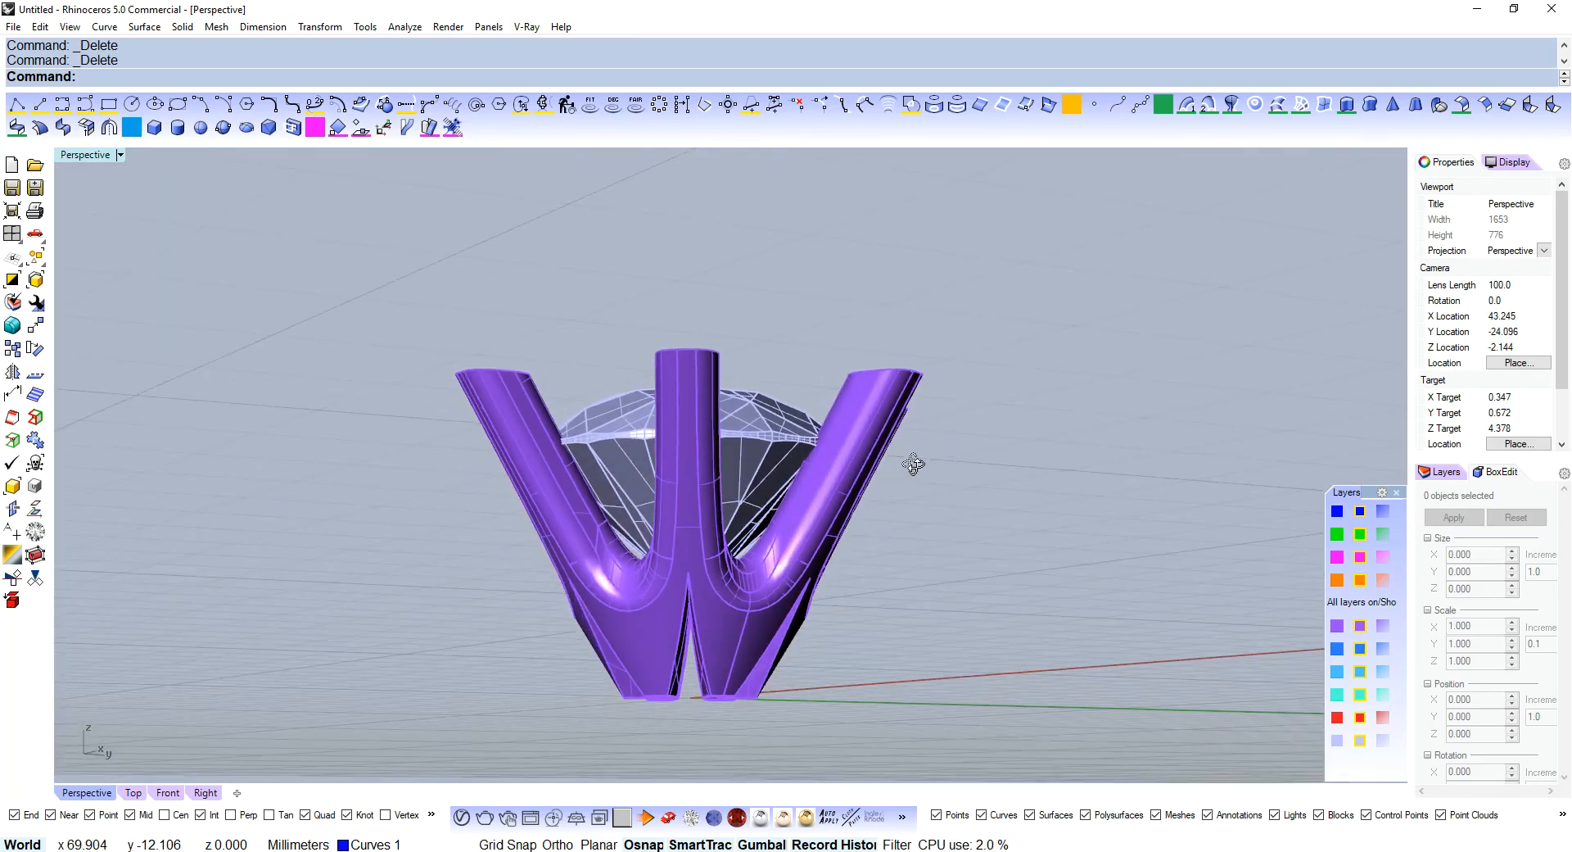
pyautogui.moveTo(913, 465); pyautogui.dragTo(973, 498)
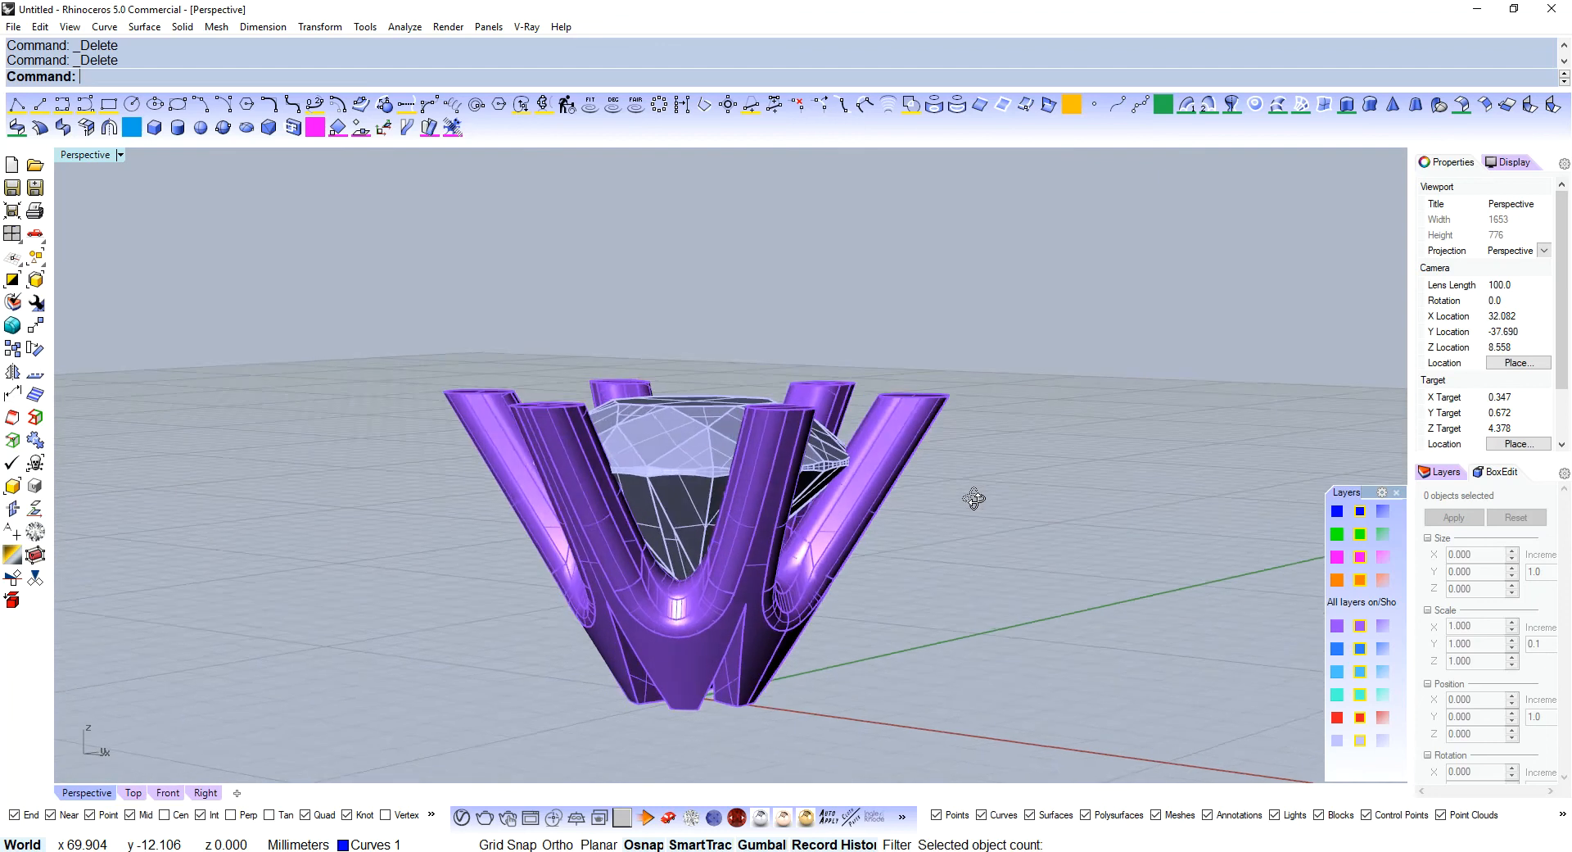
pyautogui.moveTo(973, 498); pyautogui.dragTo(1000, 539)
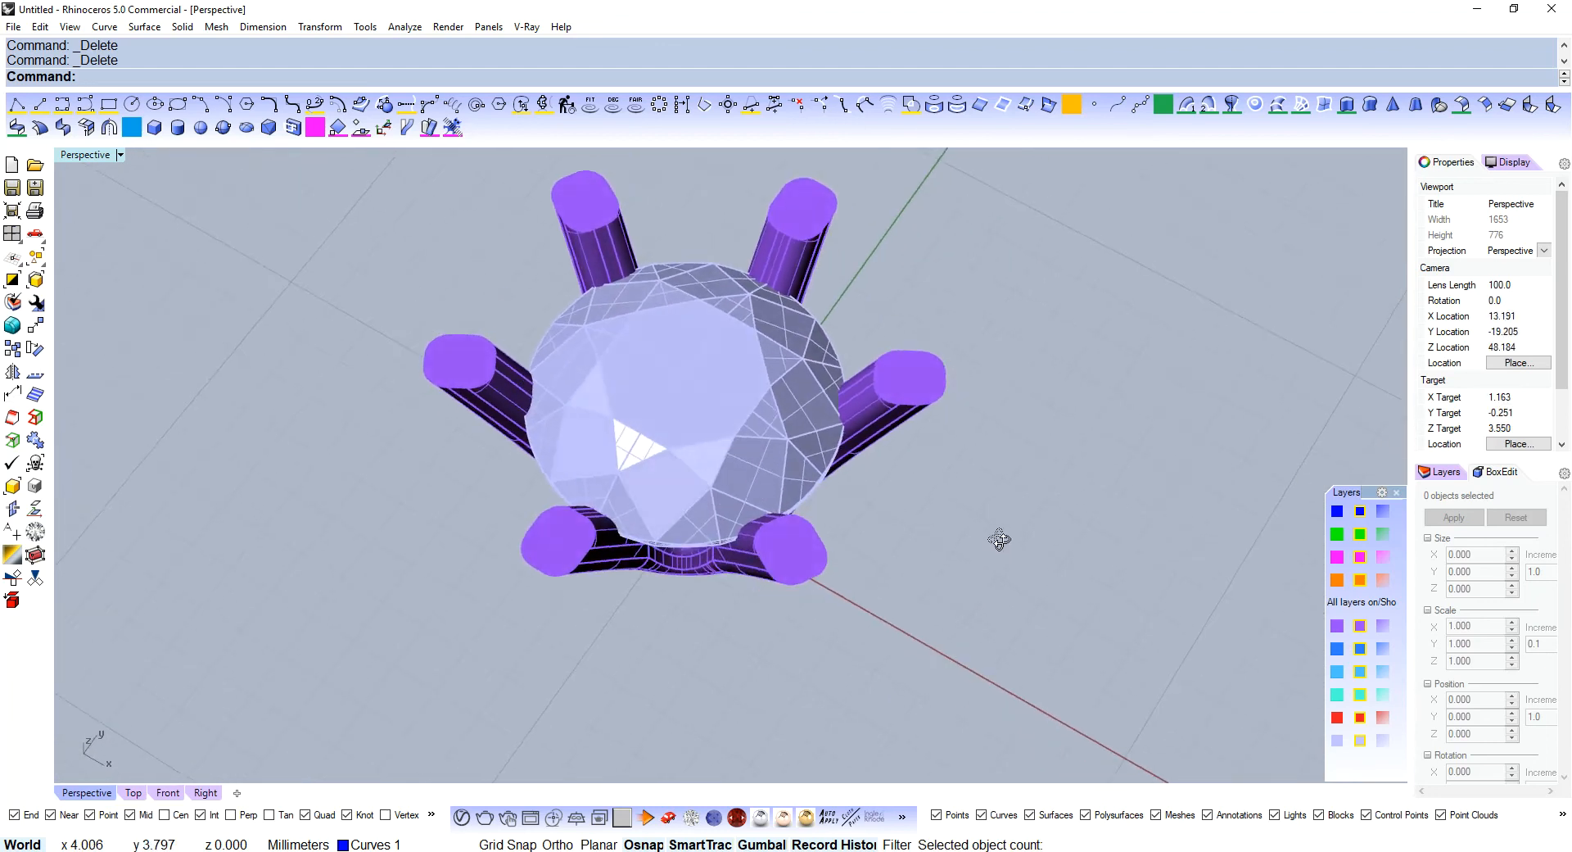